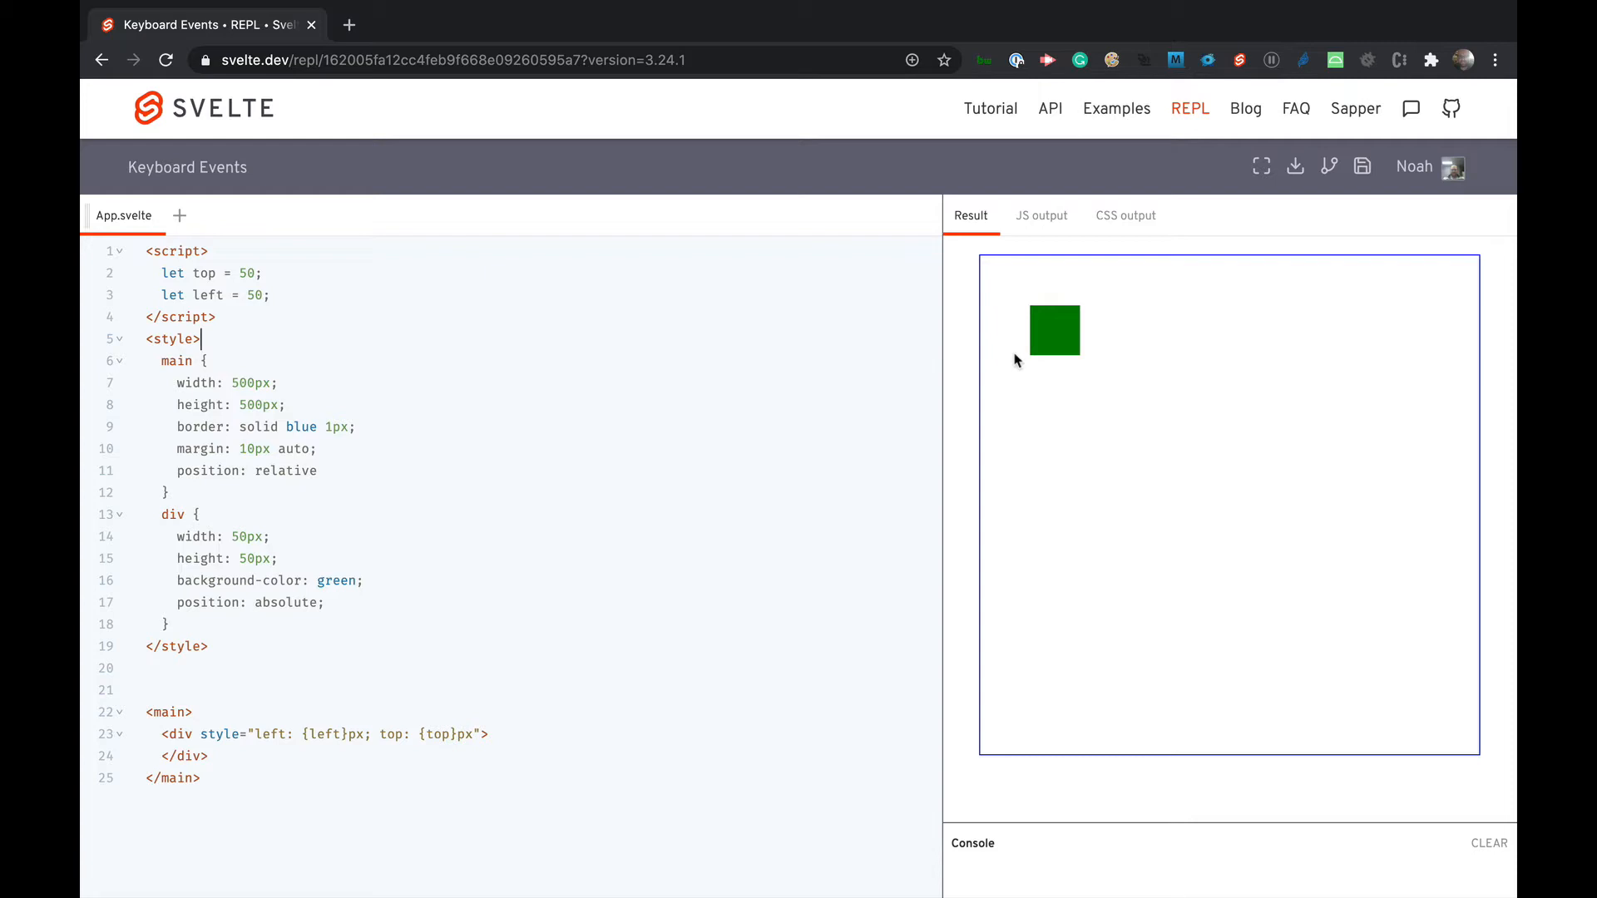
mouse_move(1060, 352)
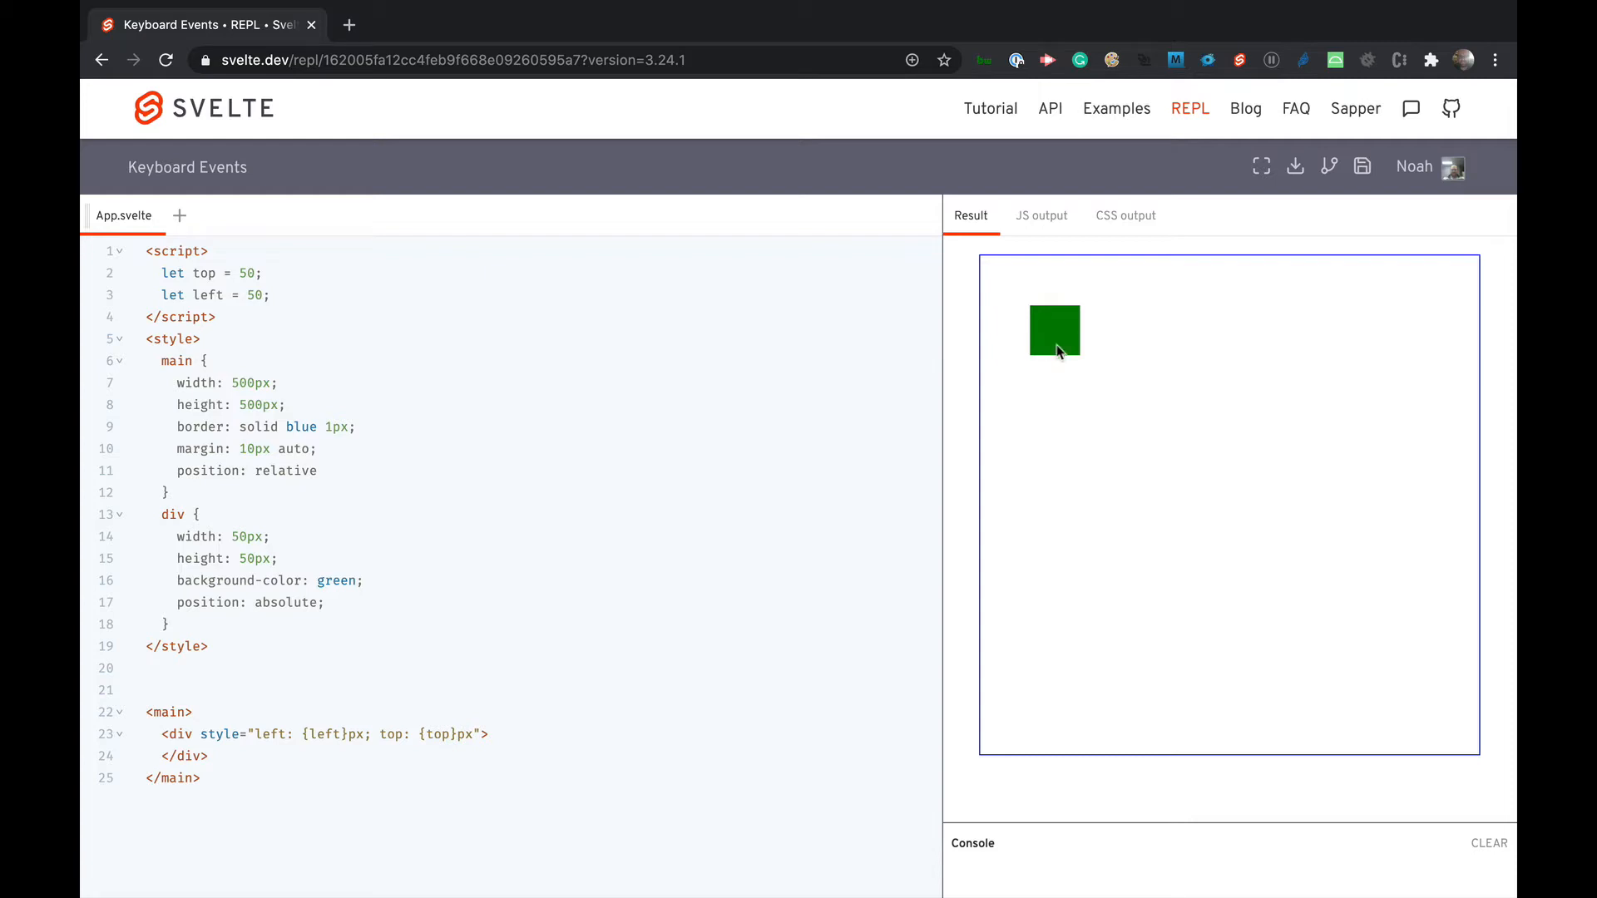
mouse_move(1118, 386)
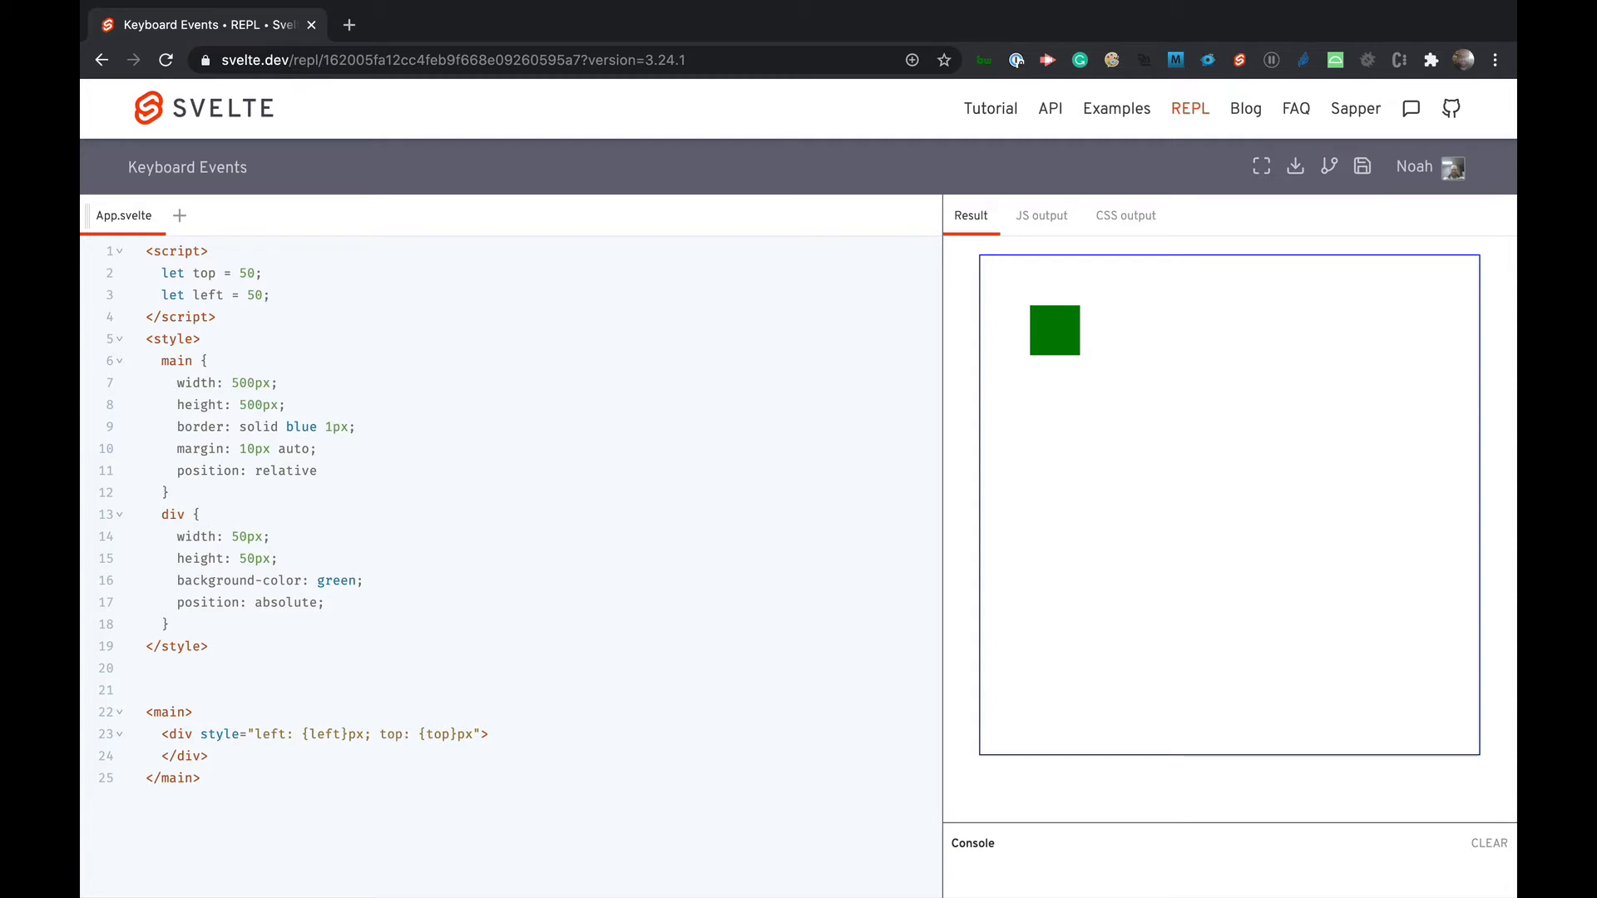
mouse_move(201, 678)
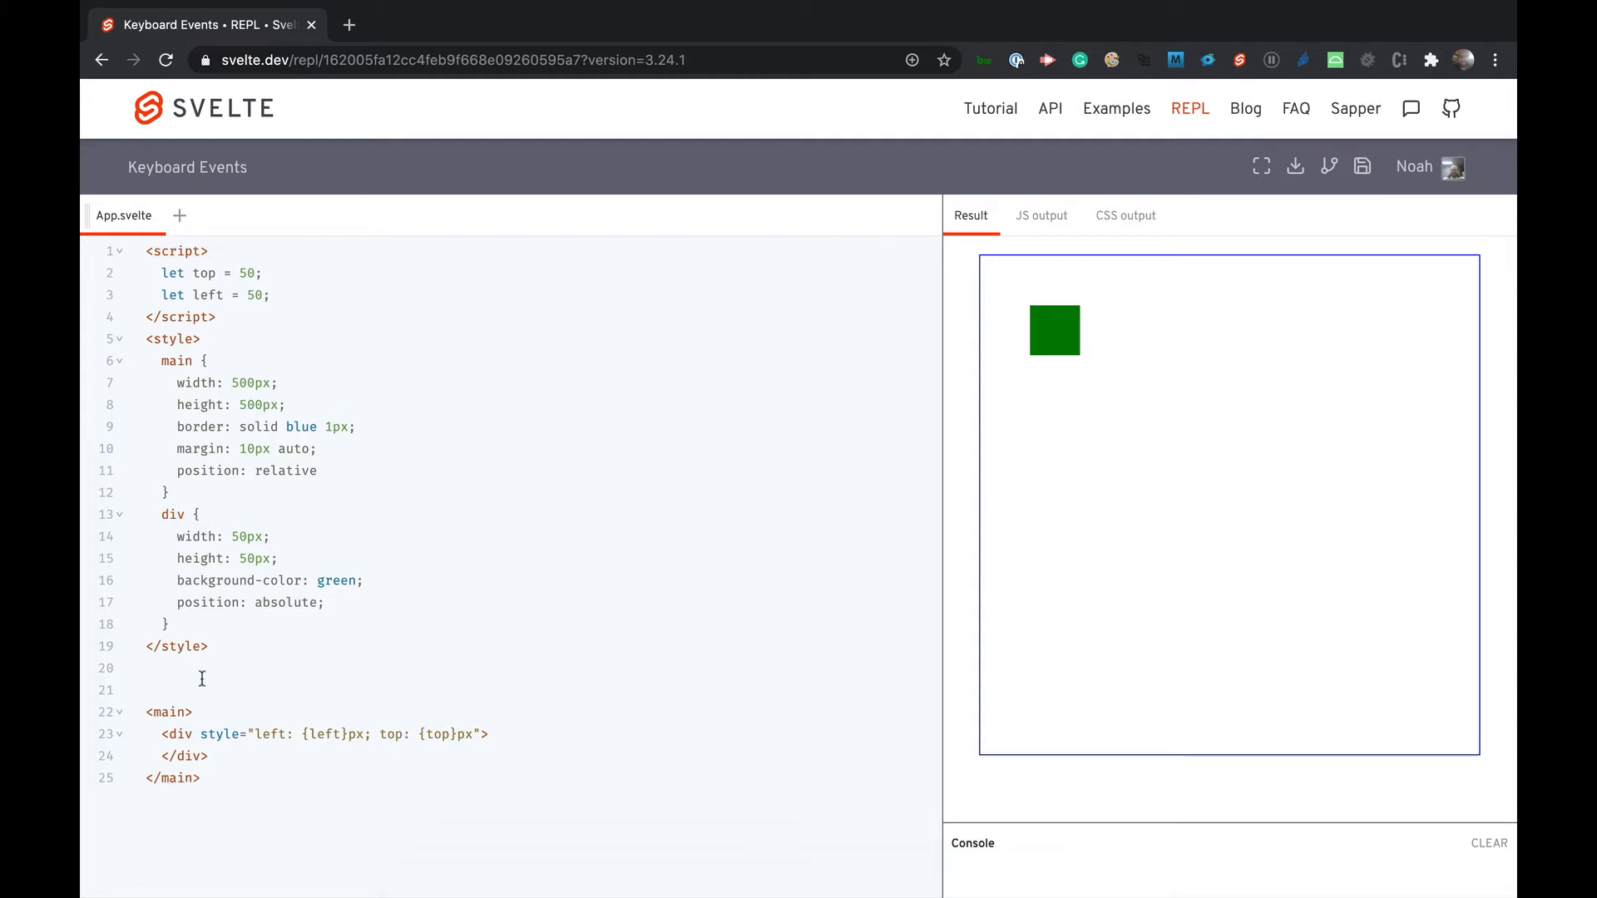
- Adjust the square's initial top and left position values in the script
double_click(203, 273)
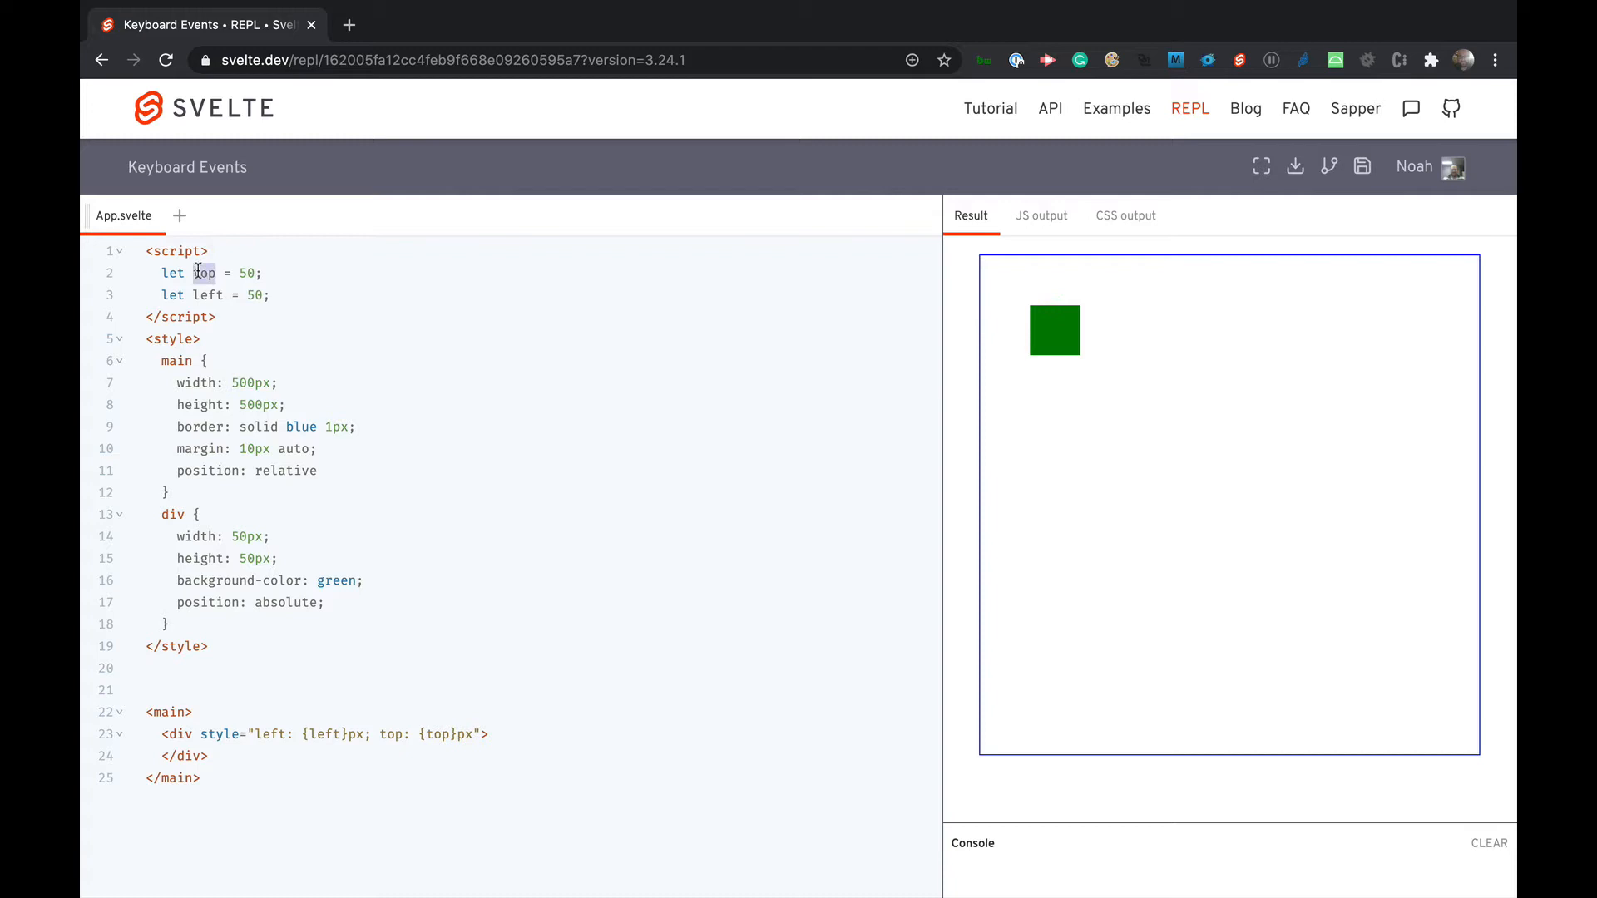
double_click(208, 294)
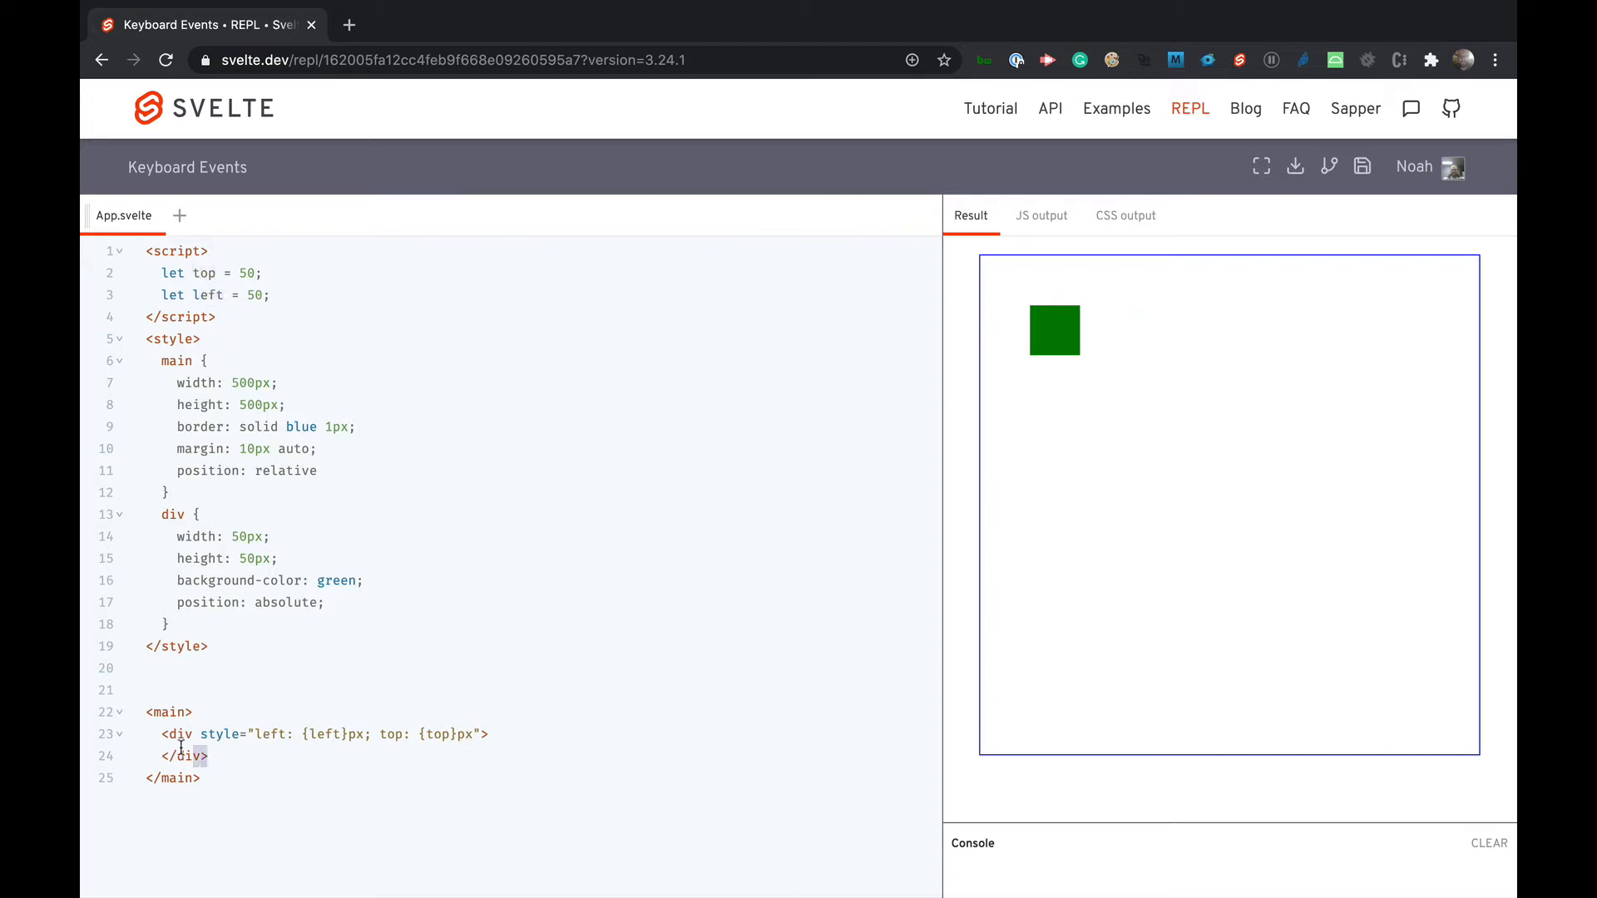
double_click(336, 580)
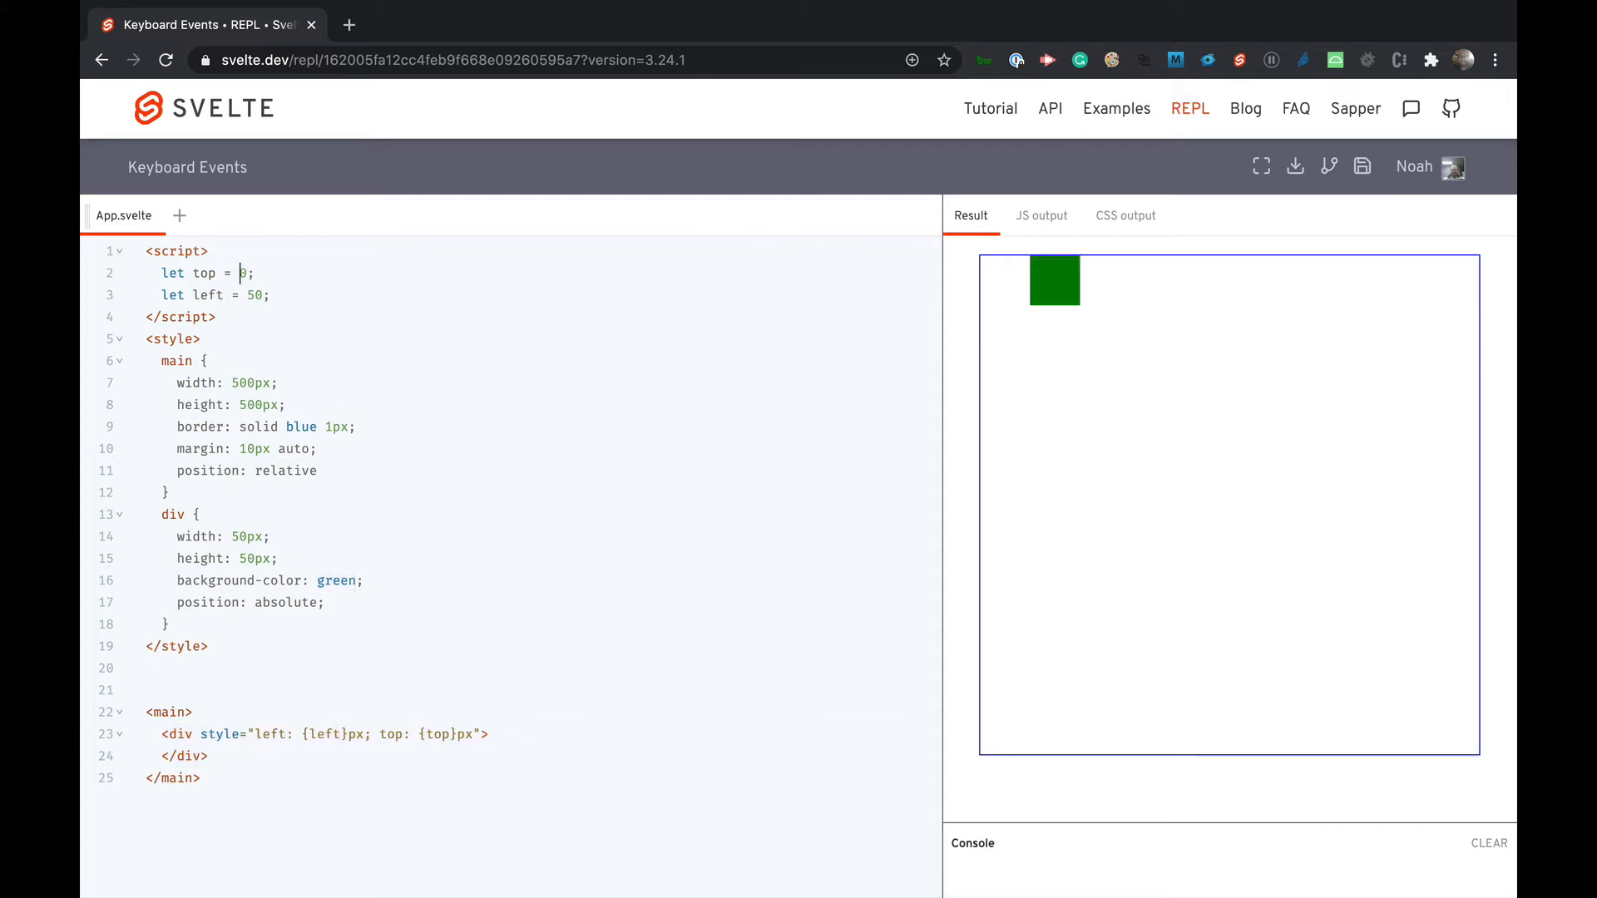
type("1")
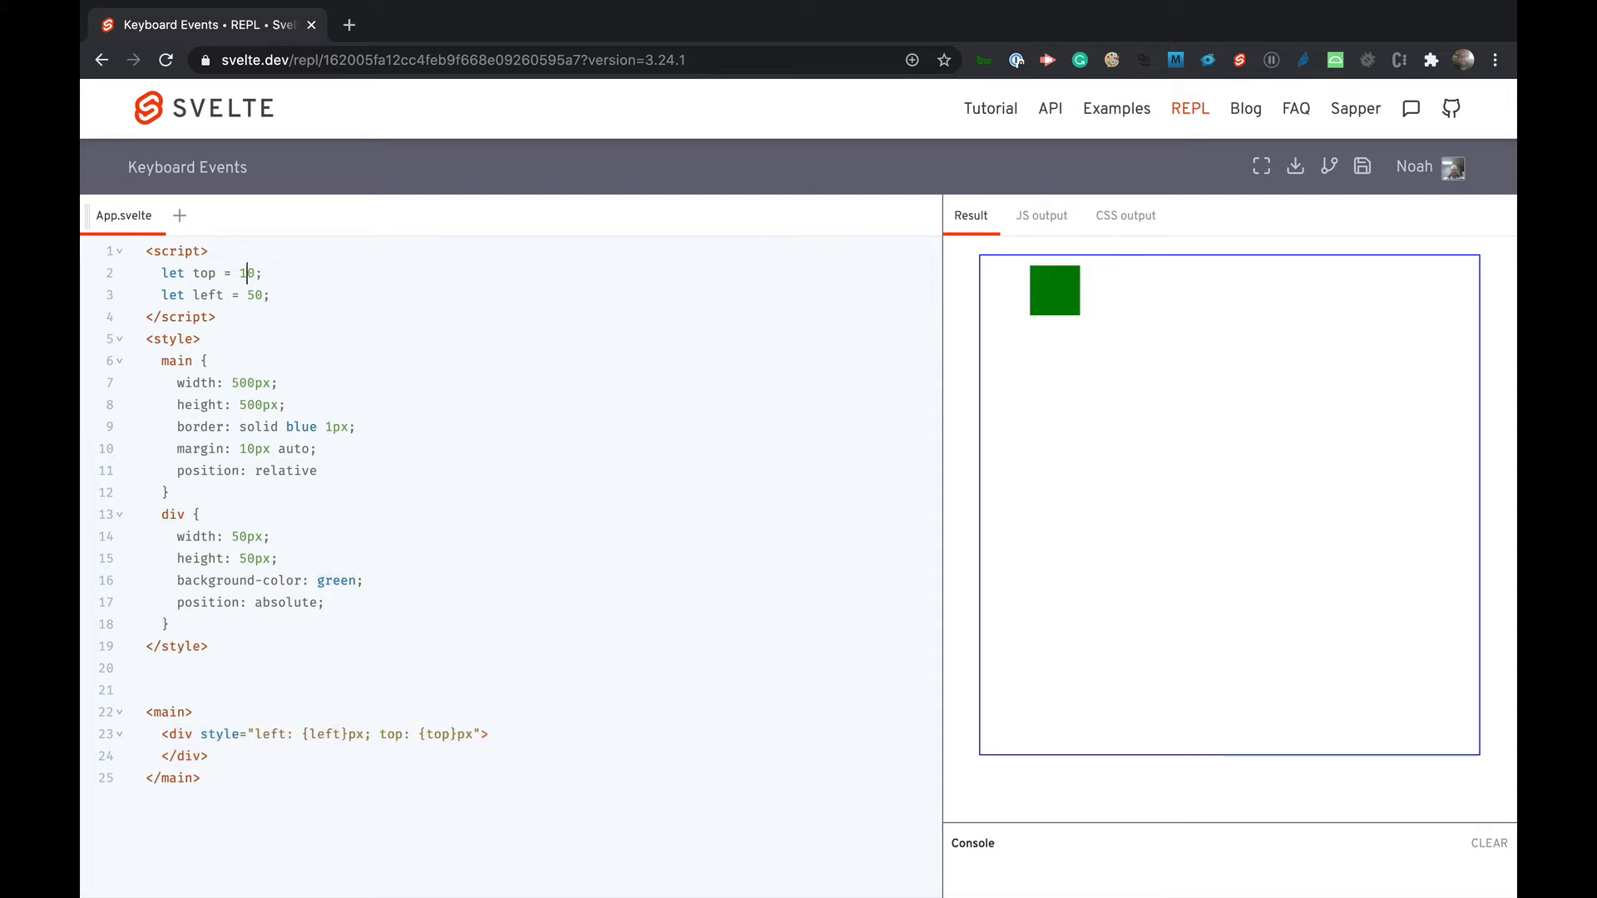
type("50")
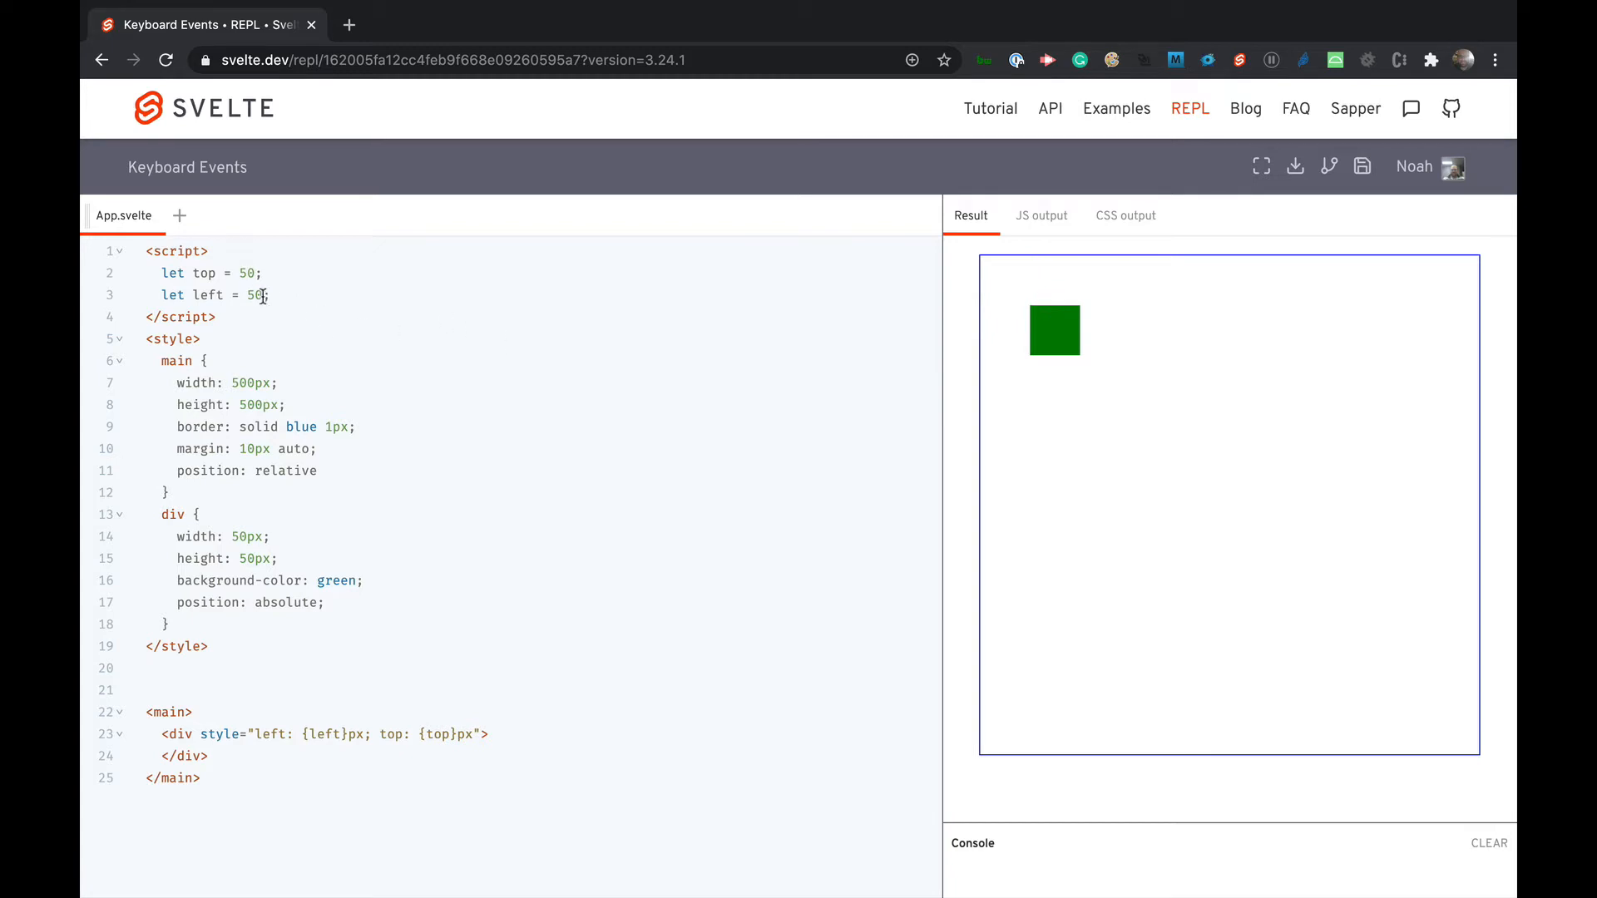
type("0")
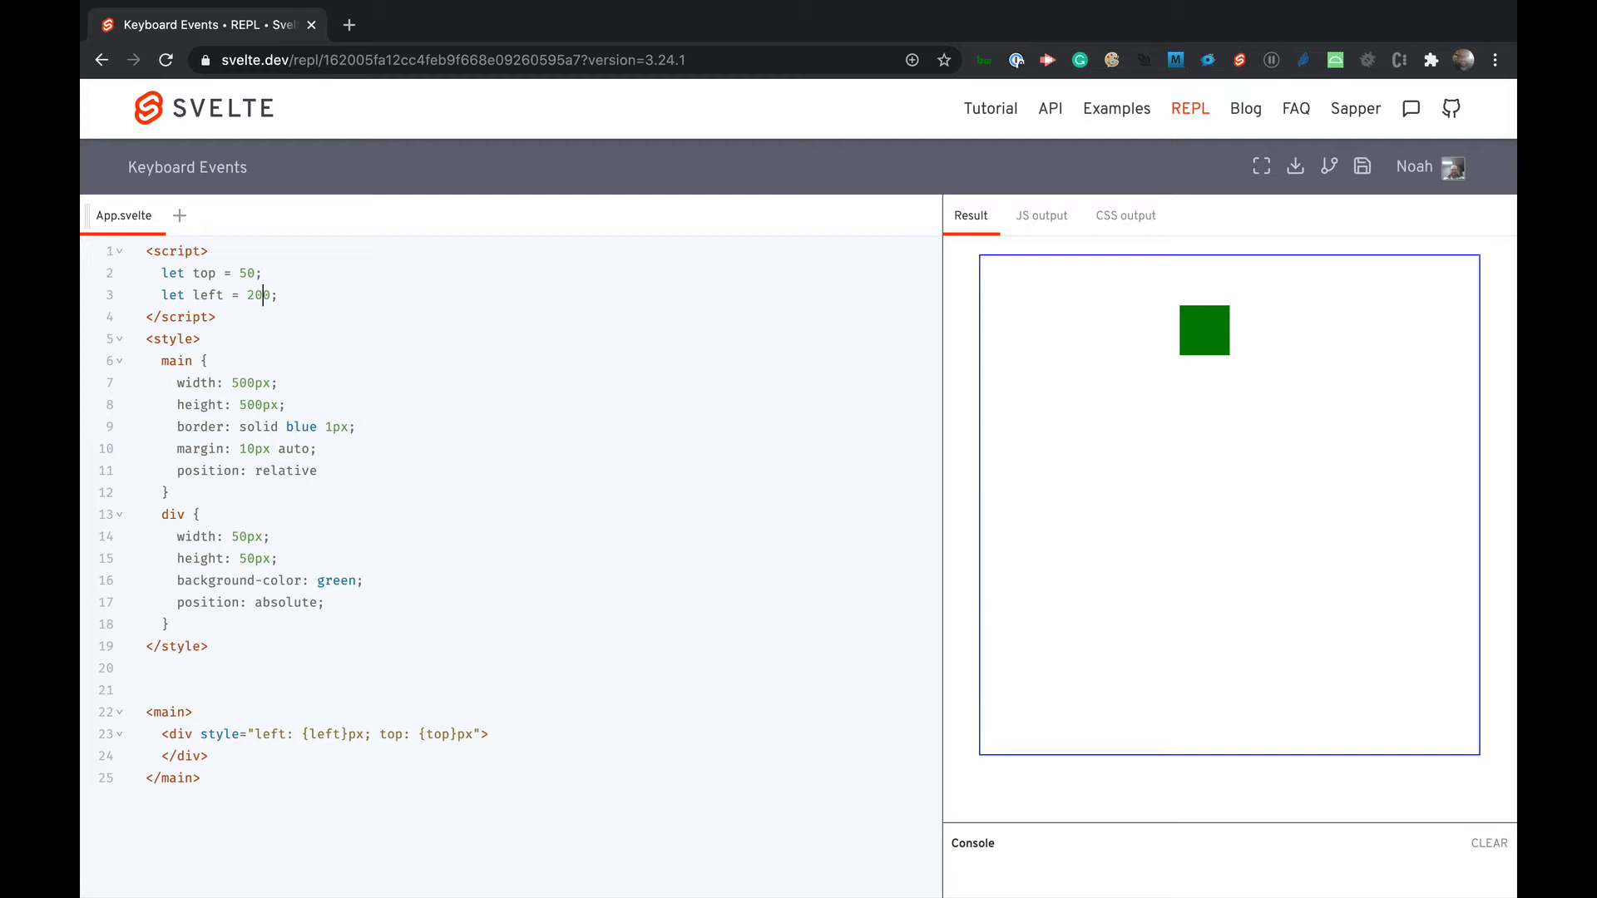
key("Backspace")
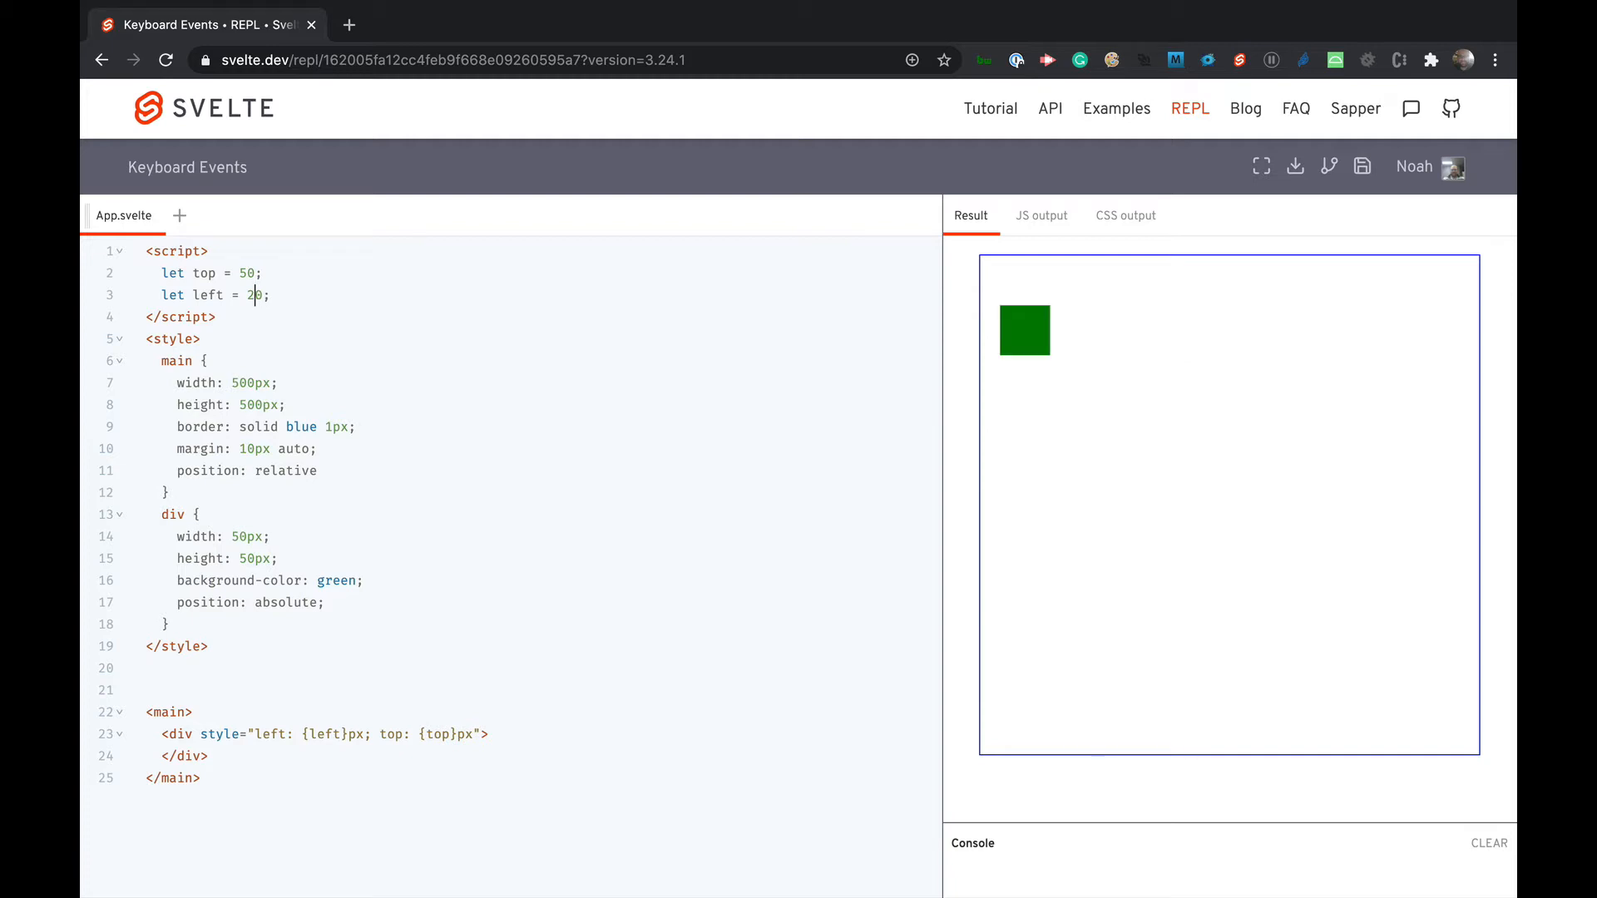
type("50")
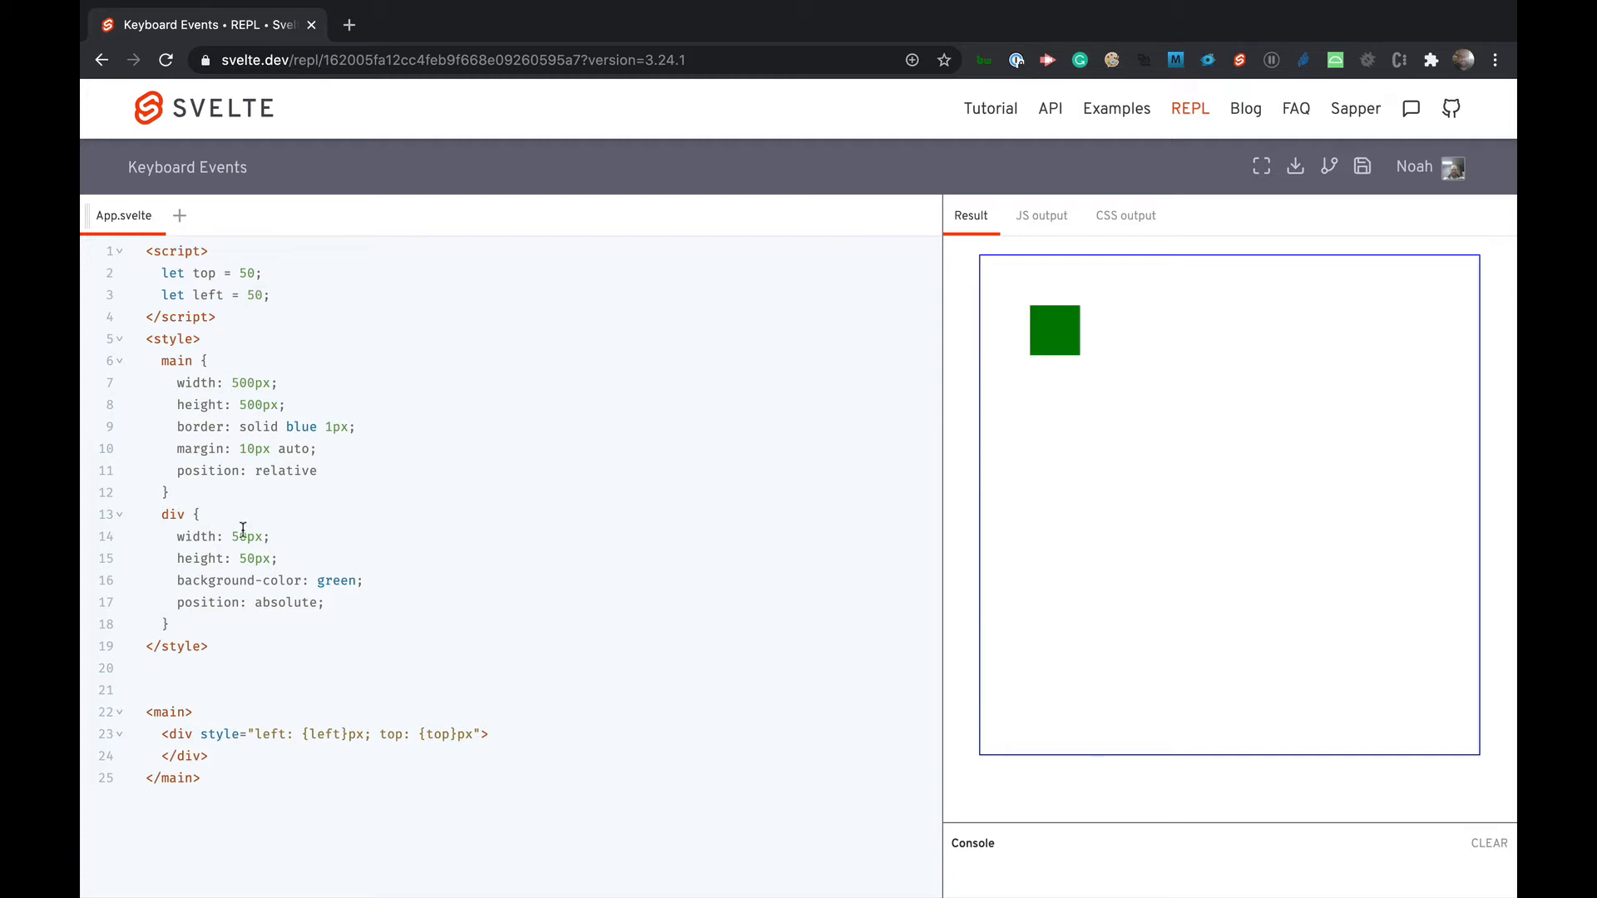
mouse_move(240, 787)
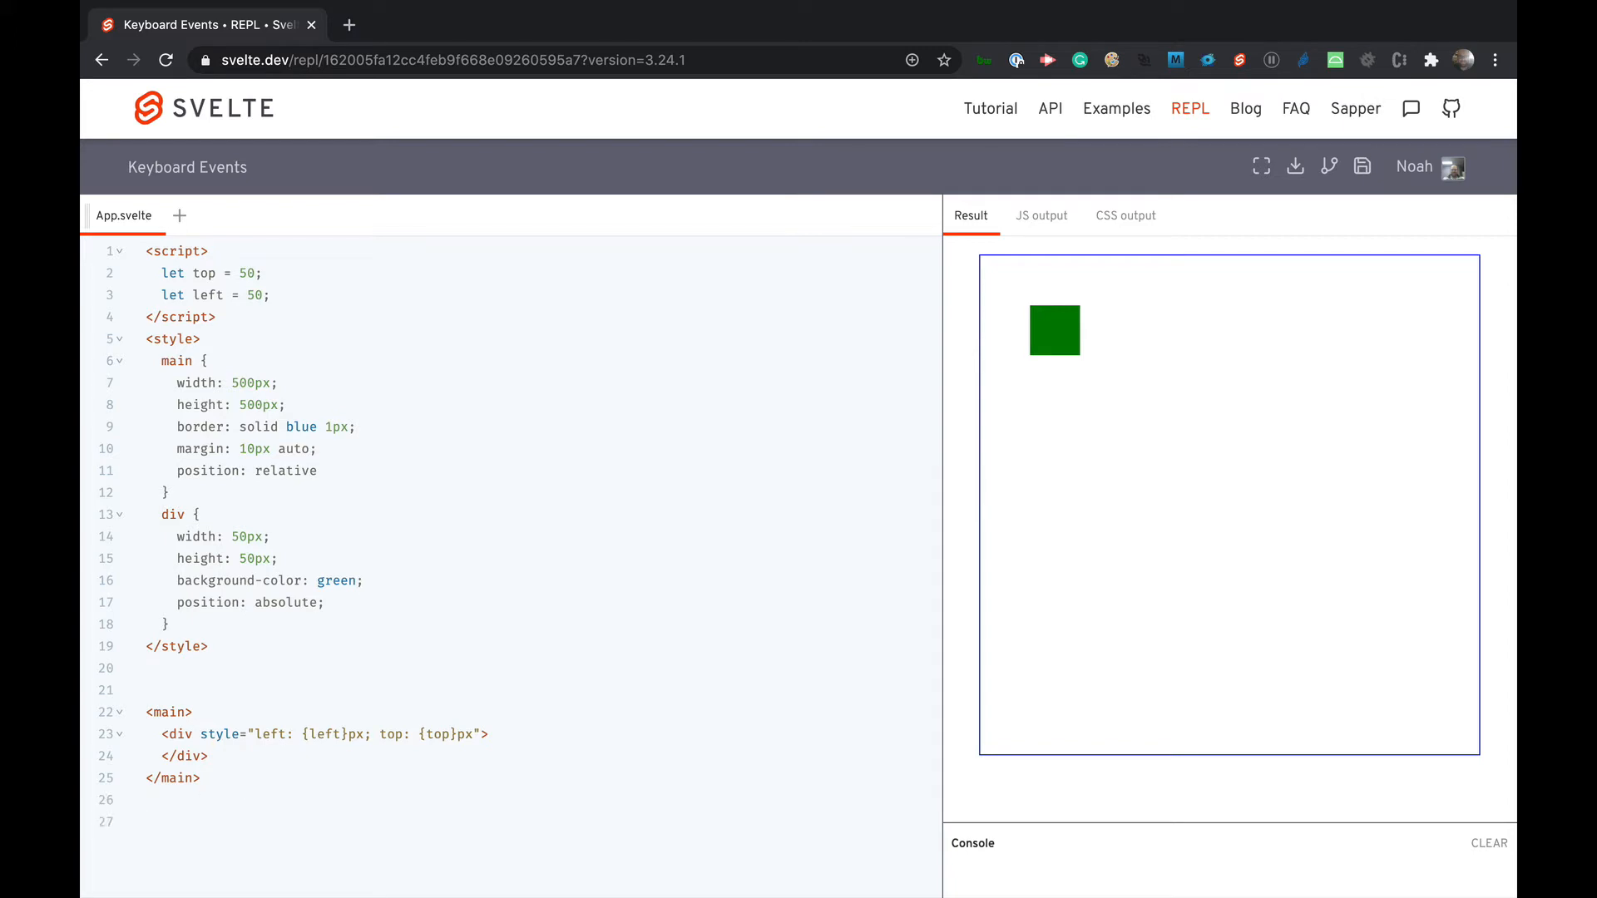
- Add <svelte:window on:keydown={onKeyDown} /> after the main element
type("<svel")
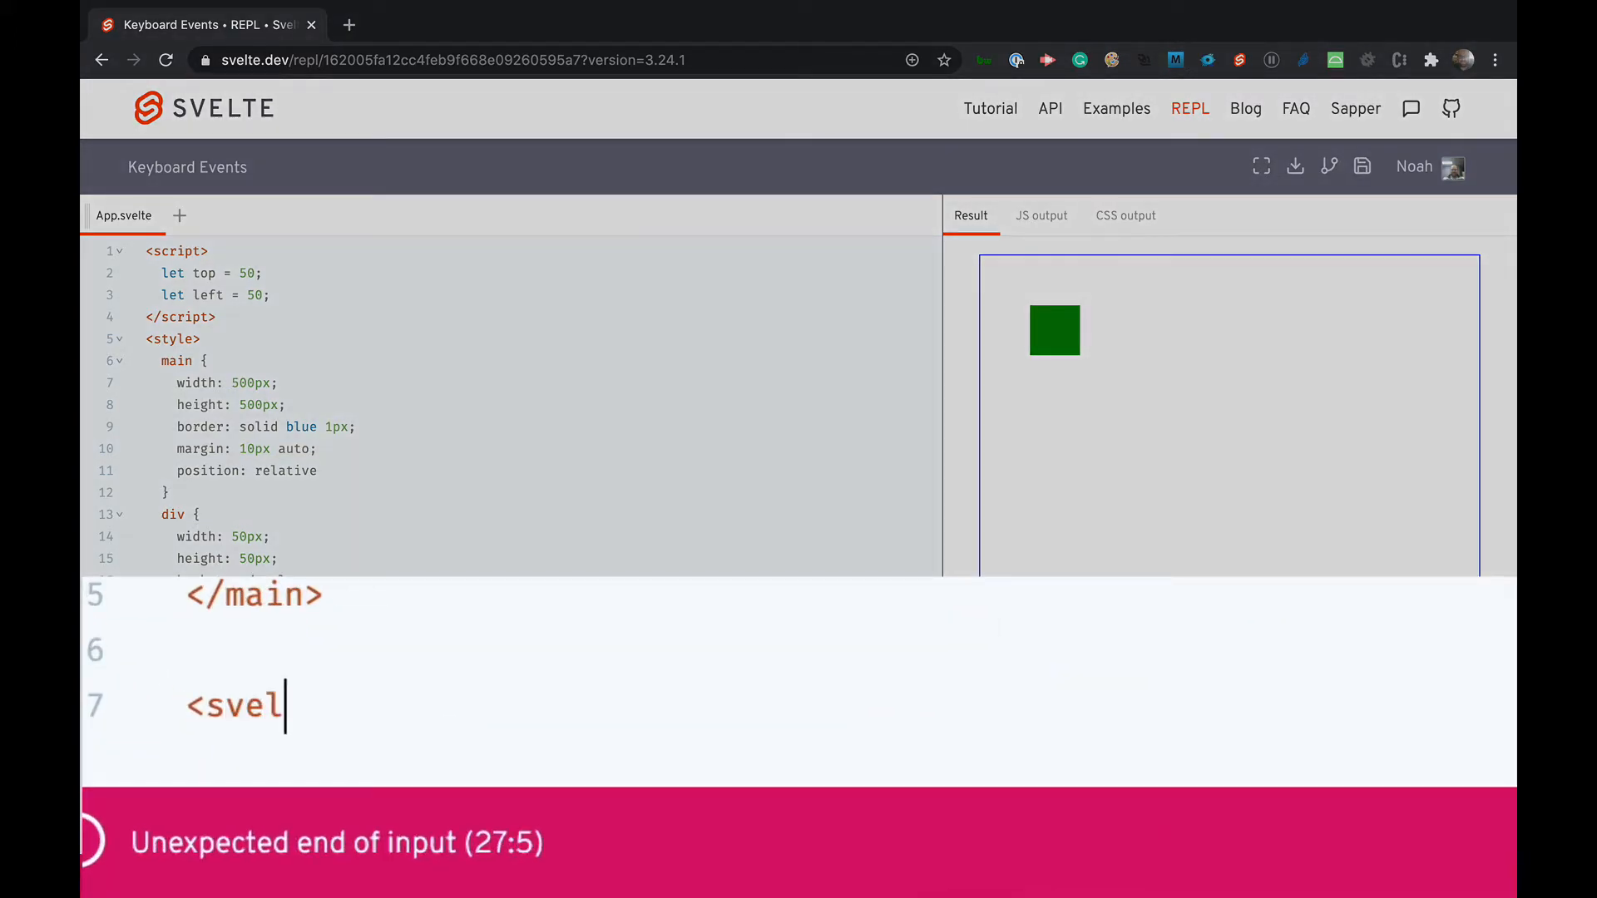
type("te:")
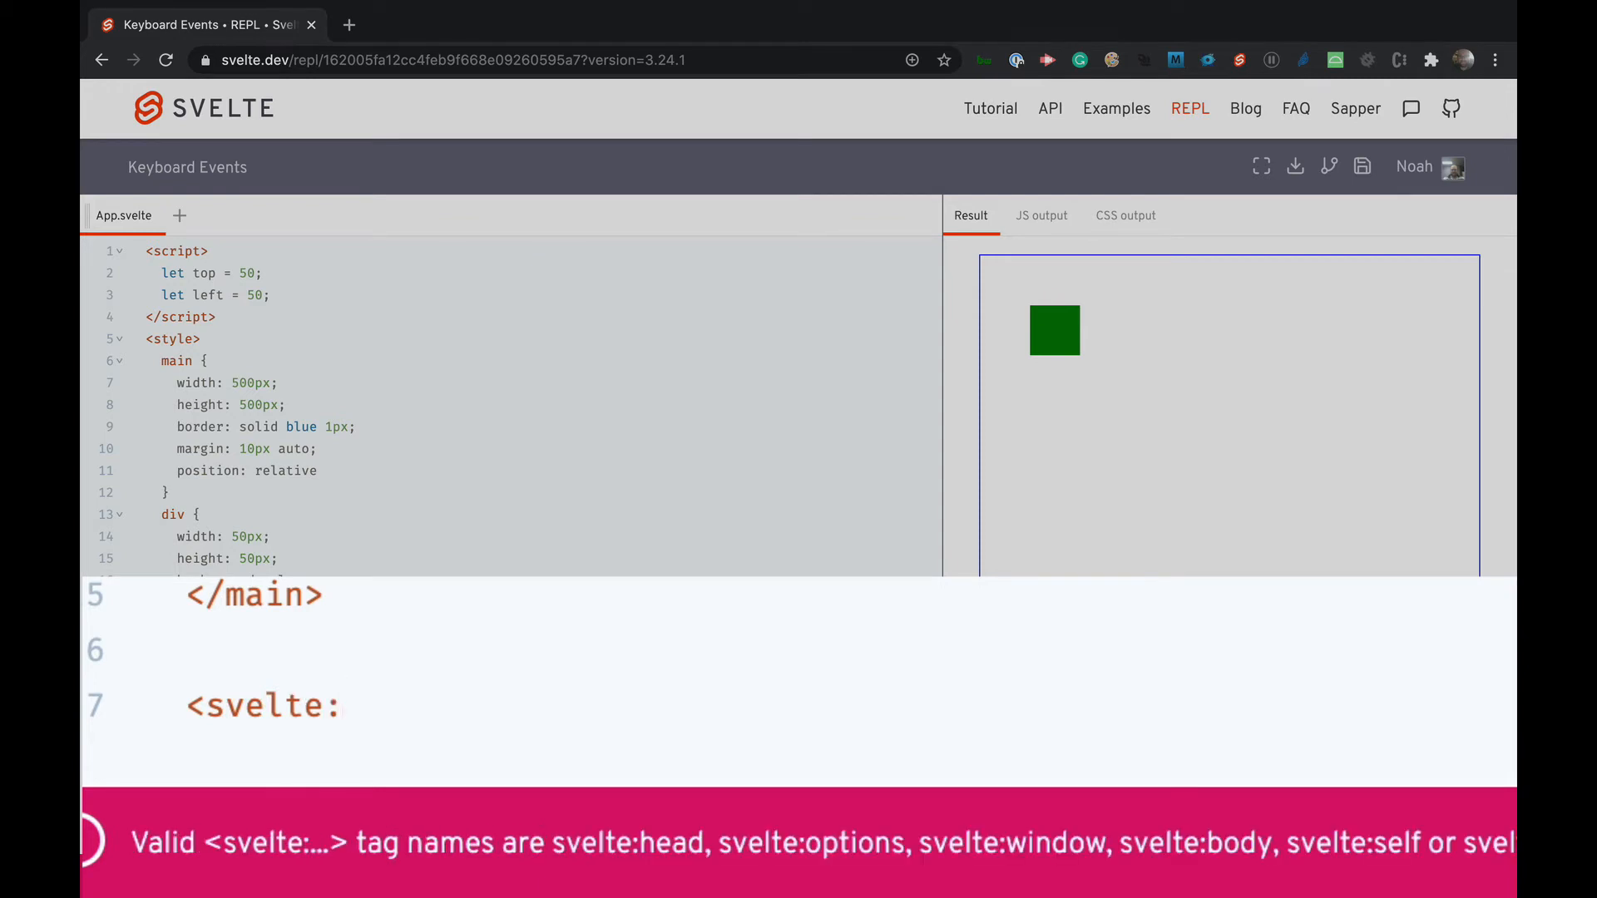
type("window")
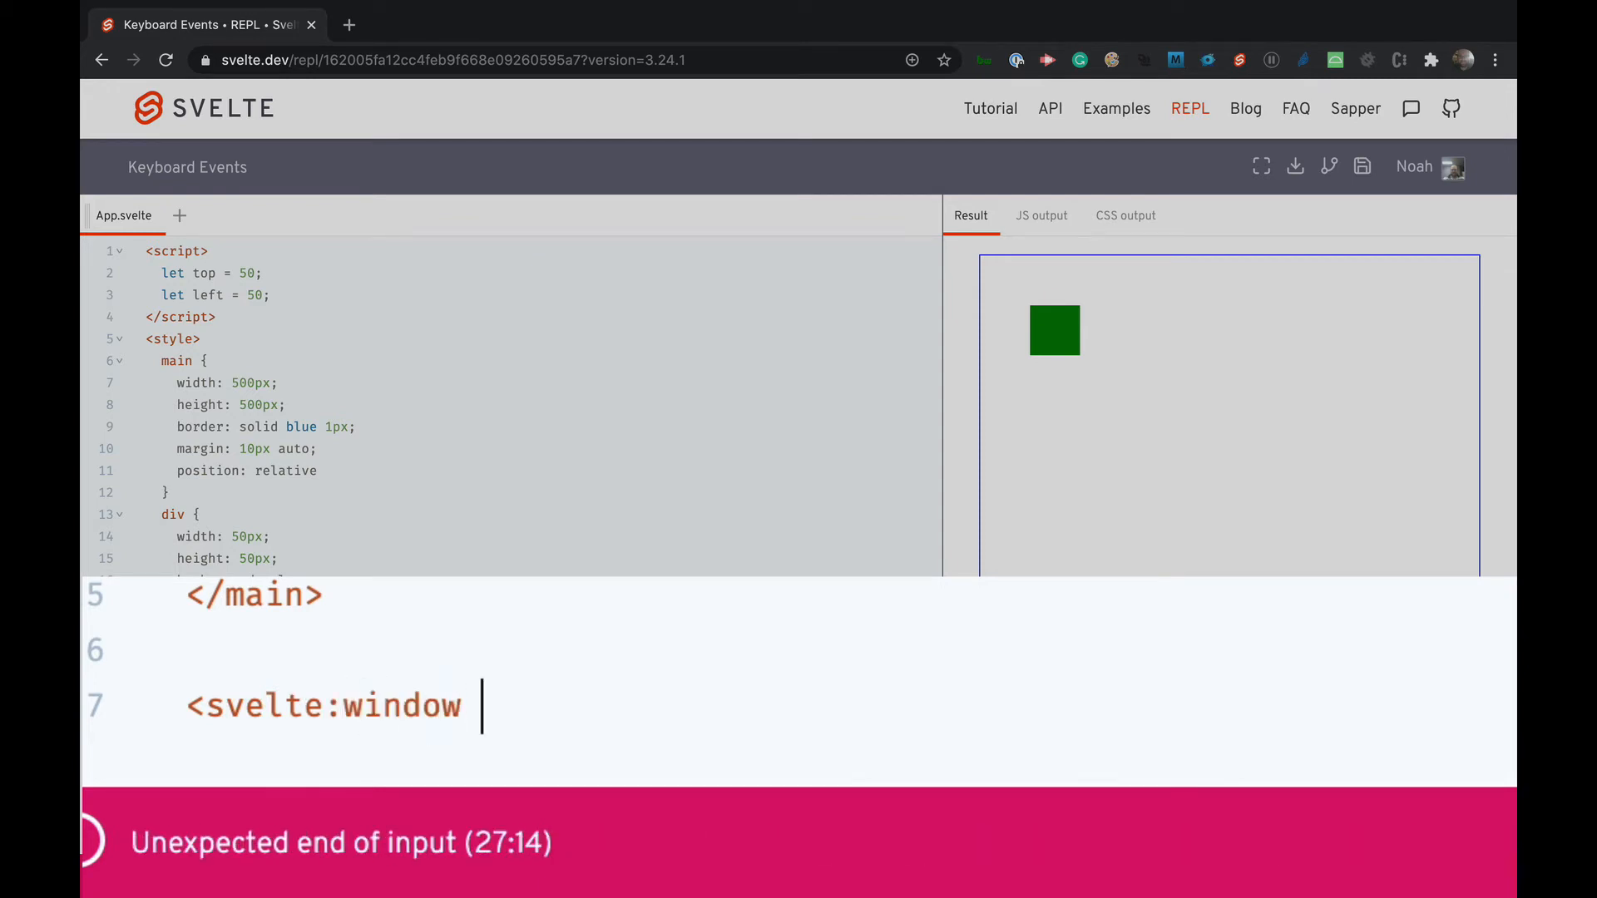
type("/>")
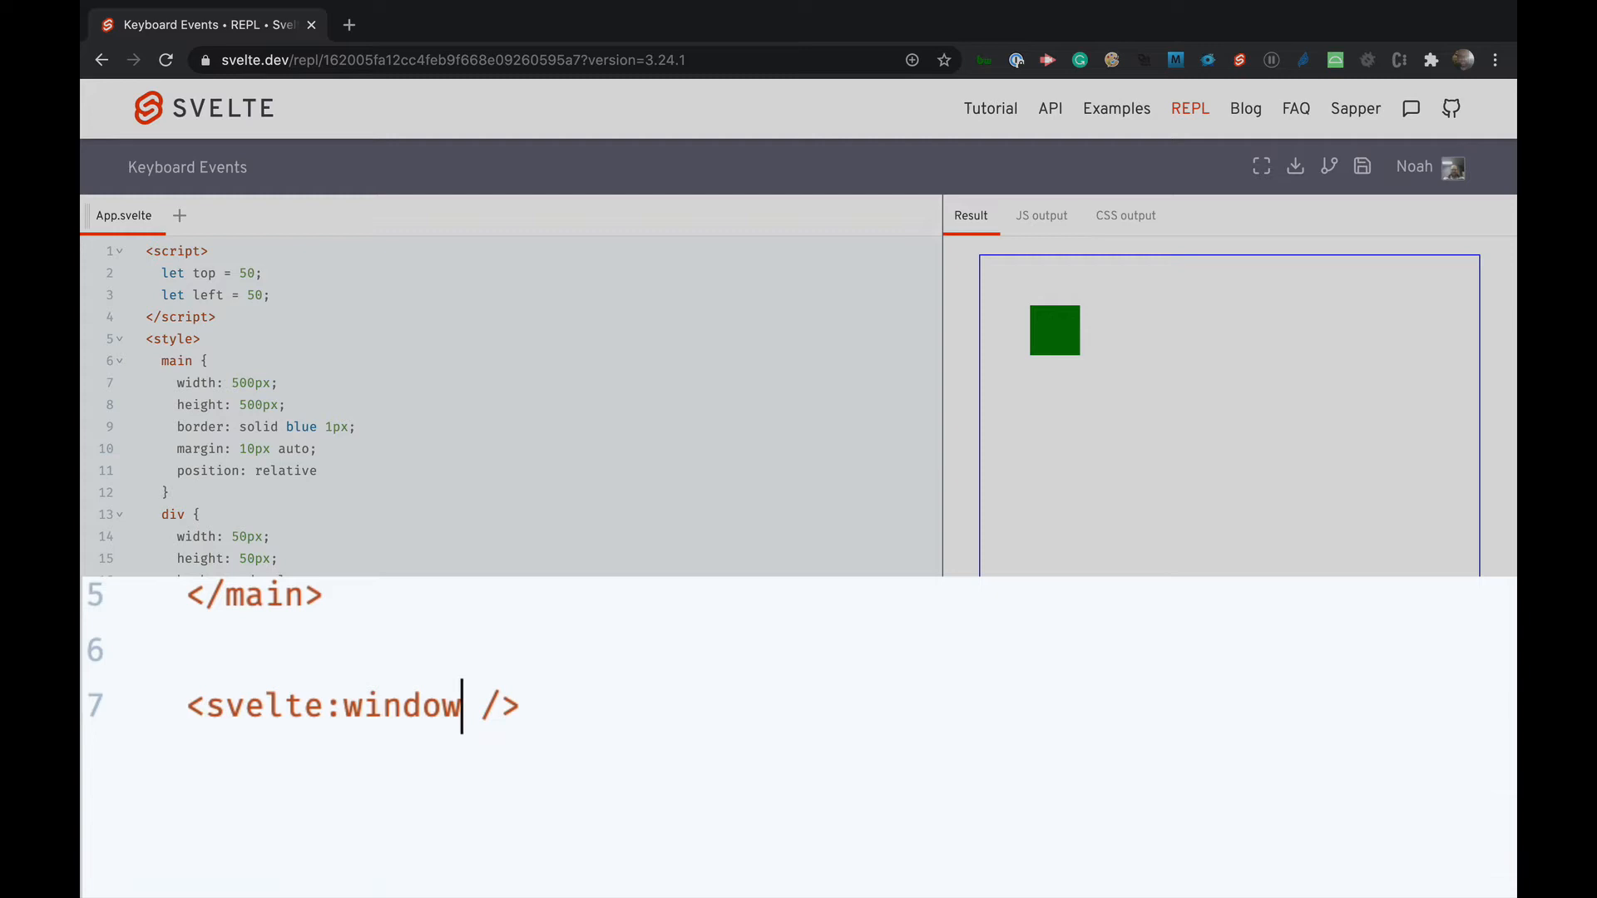
type("on:k")
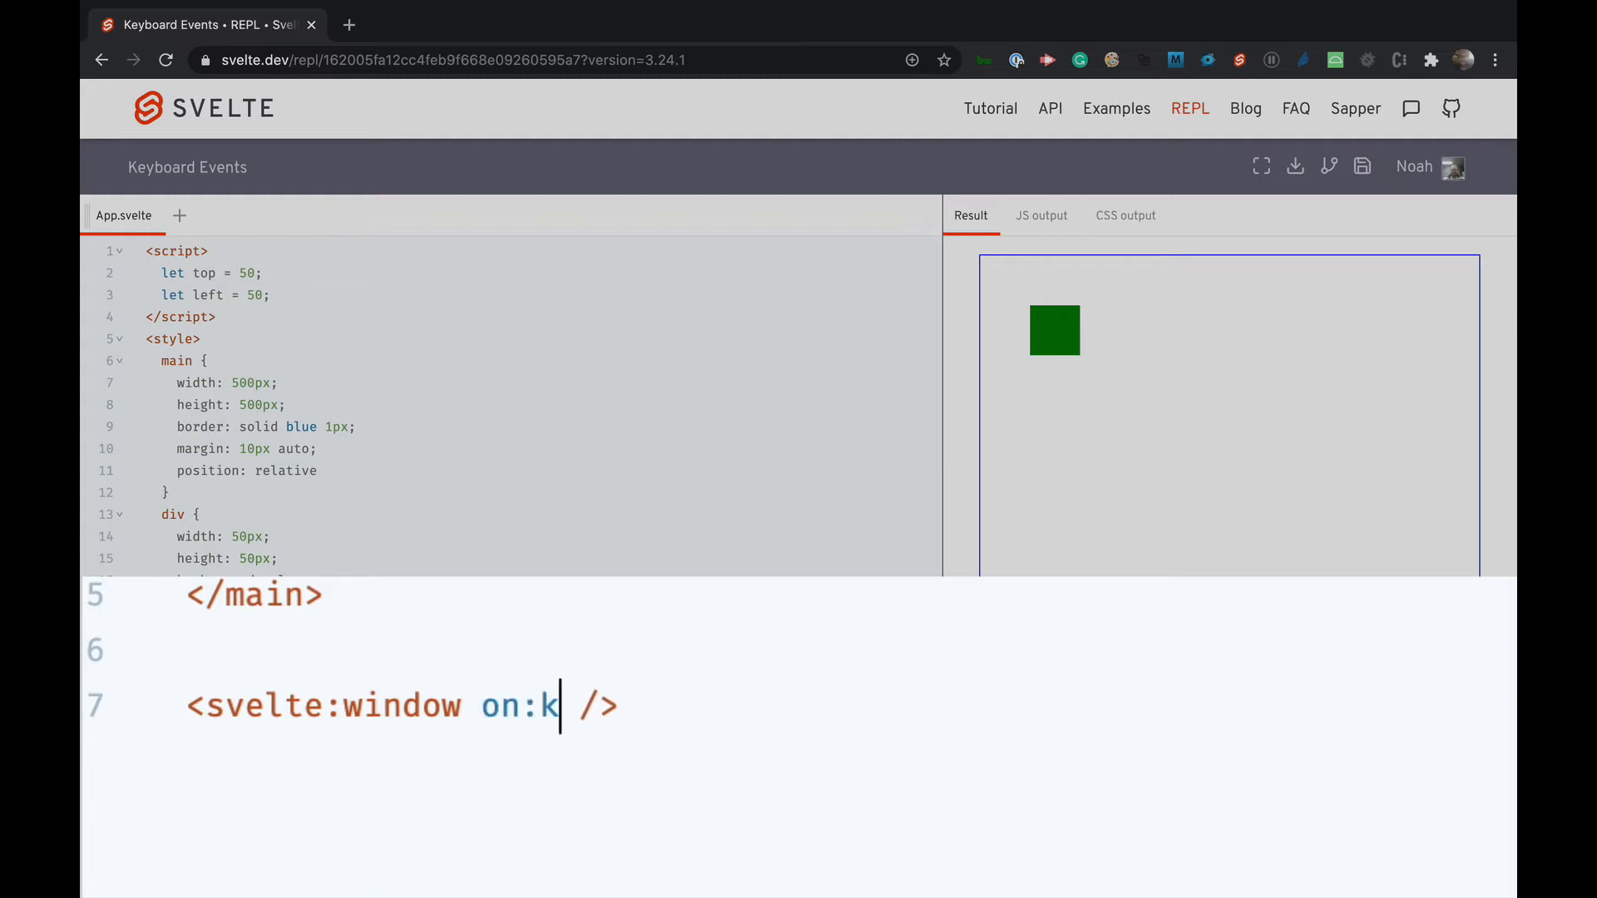
type("eydown")
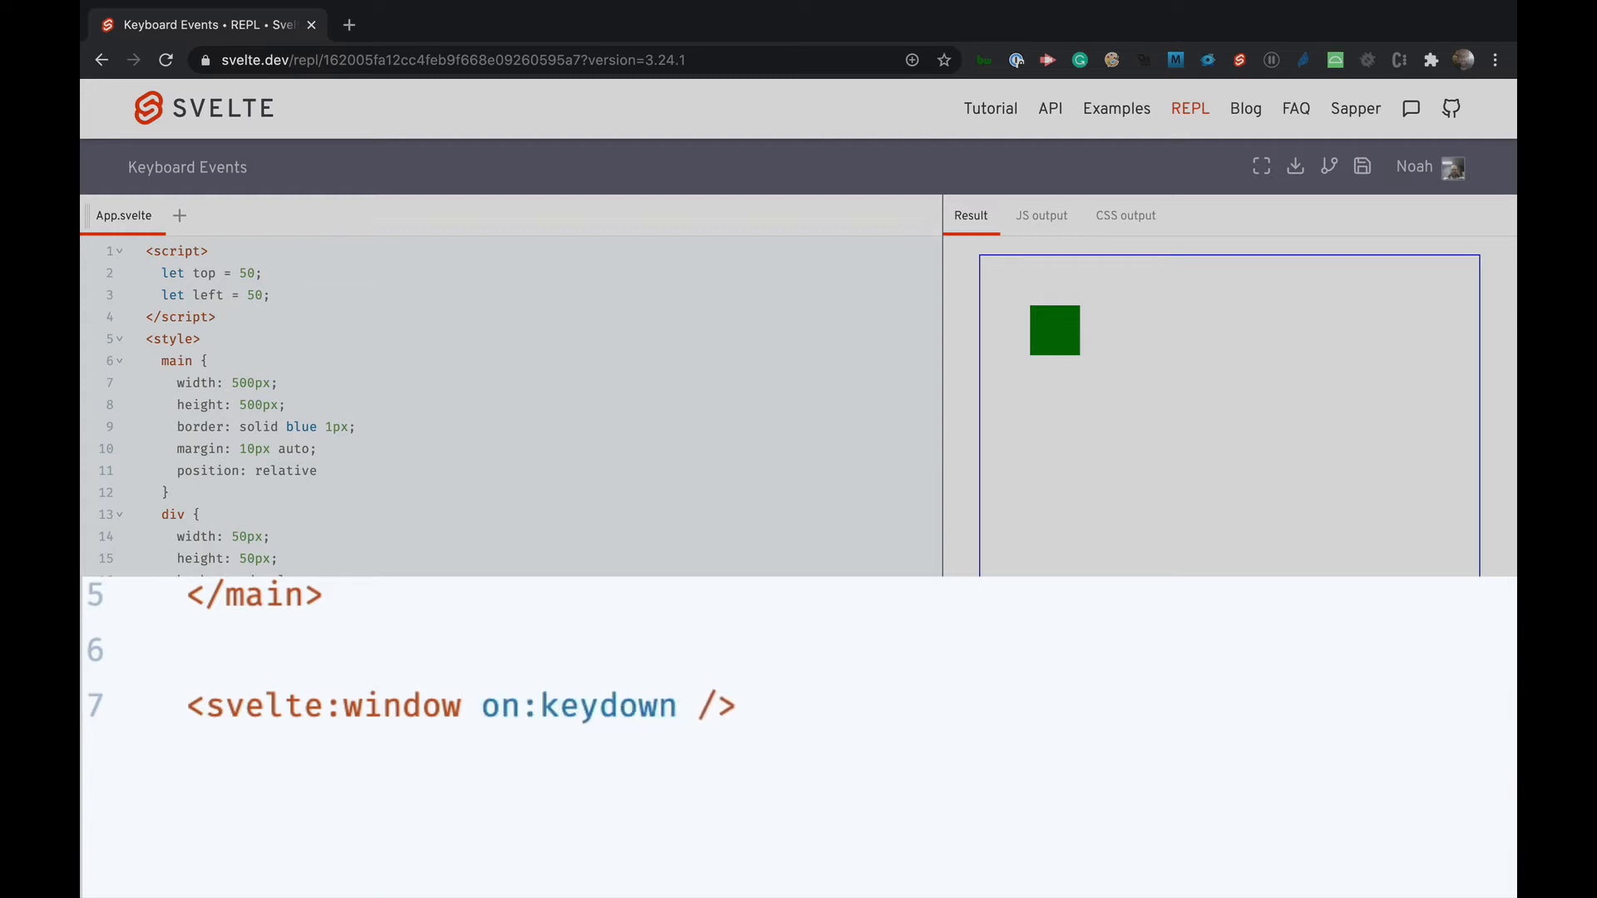
type("={}")
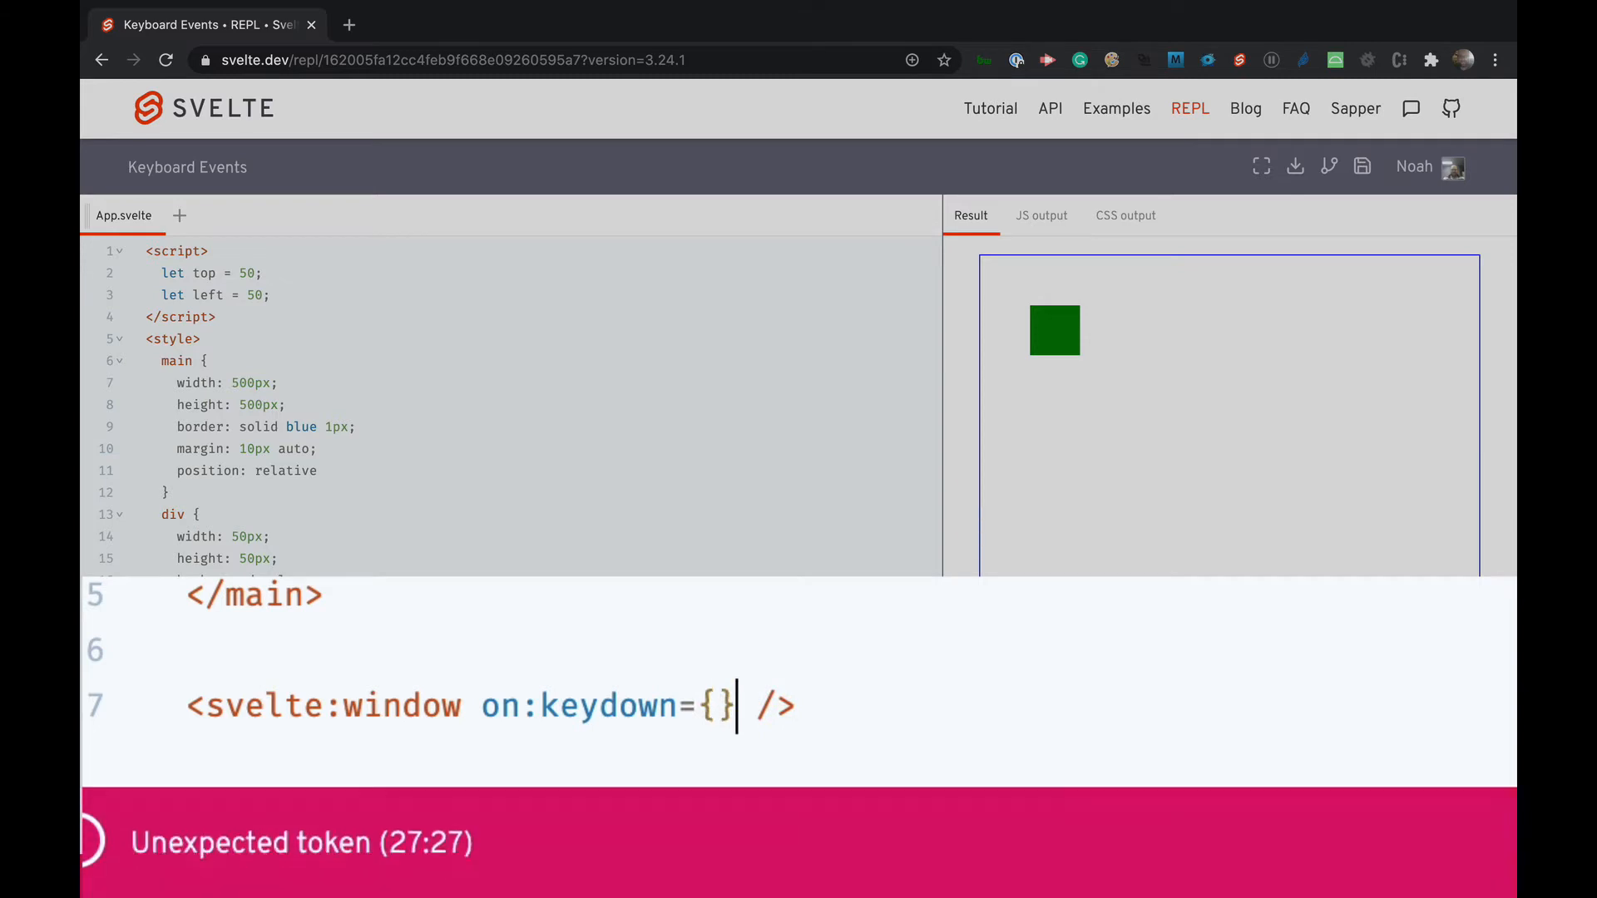
type("on")
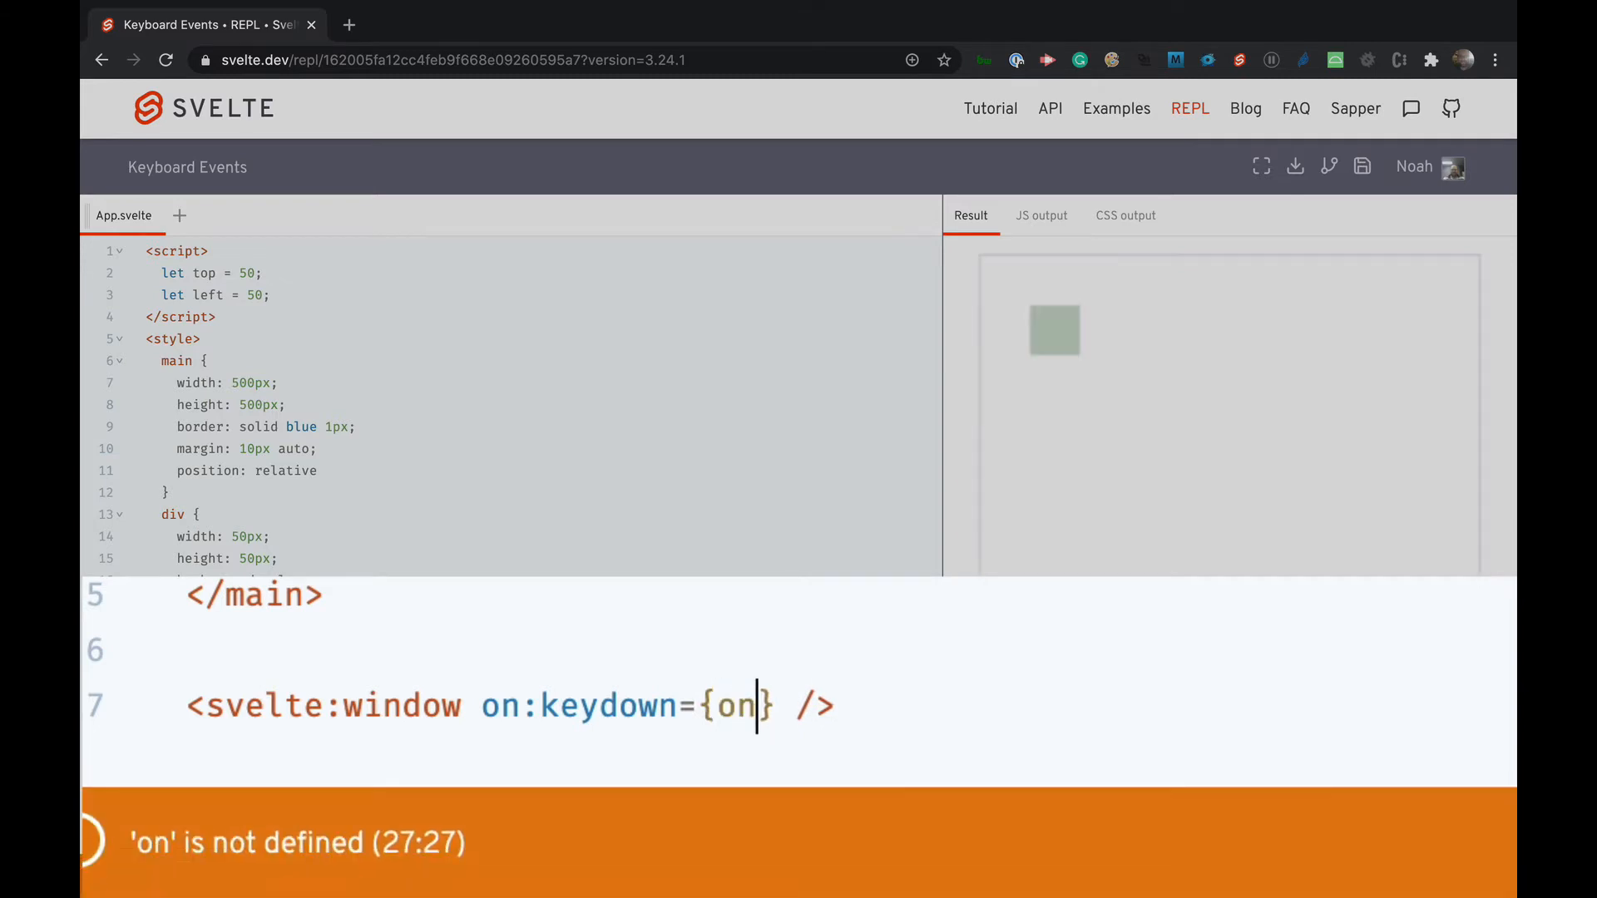
type("KeyDown")
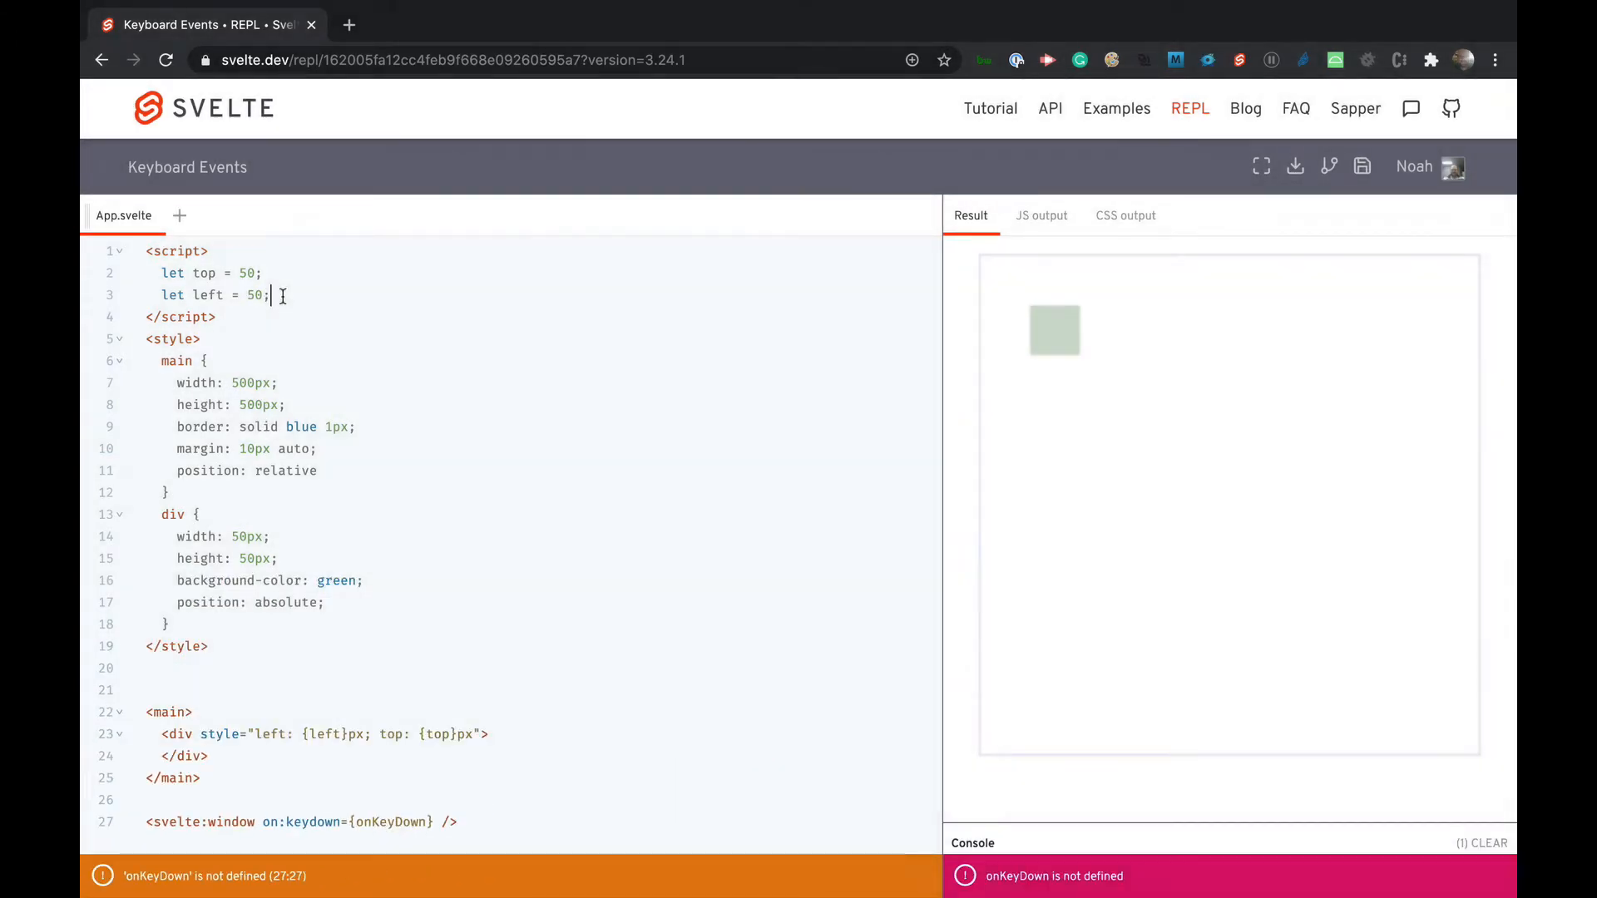
- Define function onKeyDown(e) that logs the event's key code to the console
type("fu")
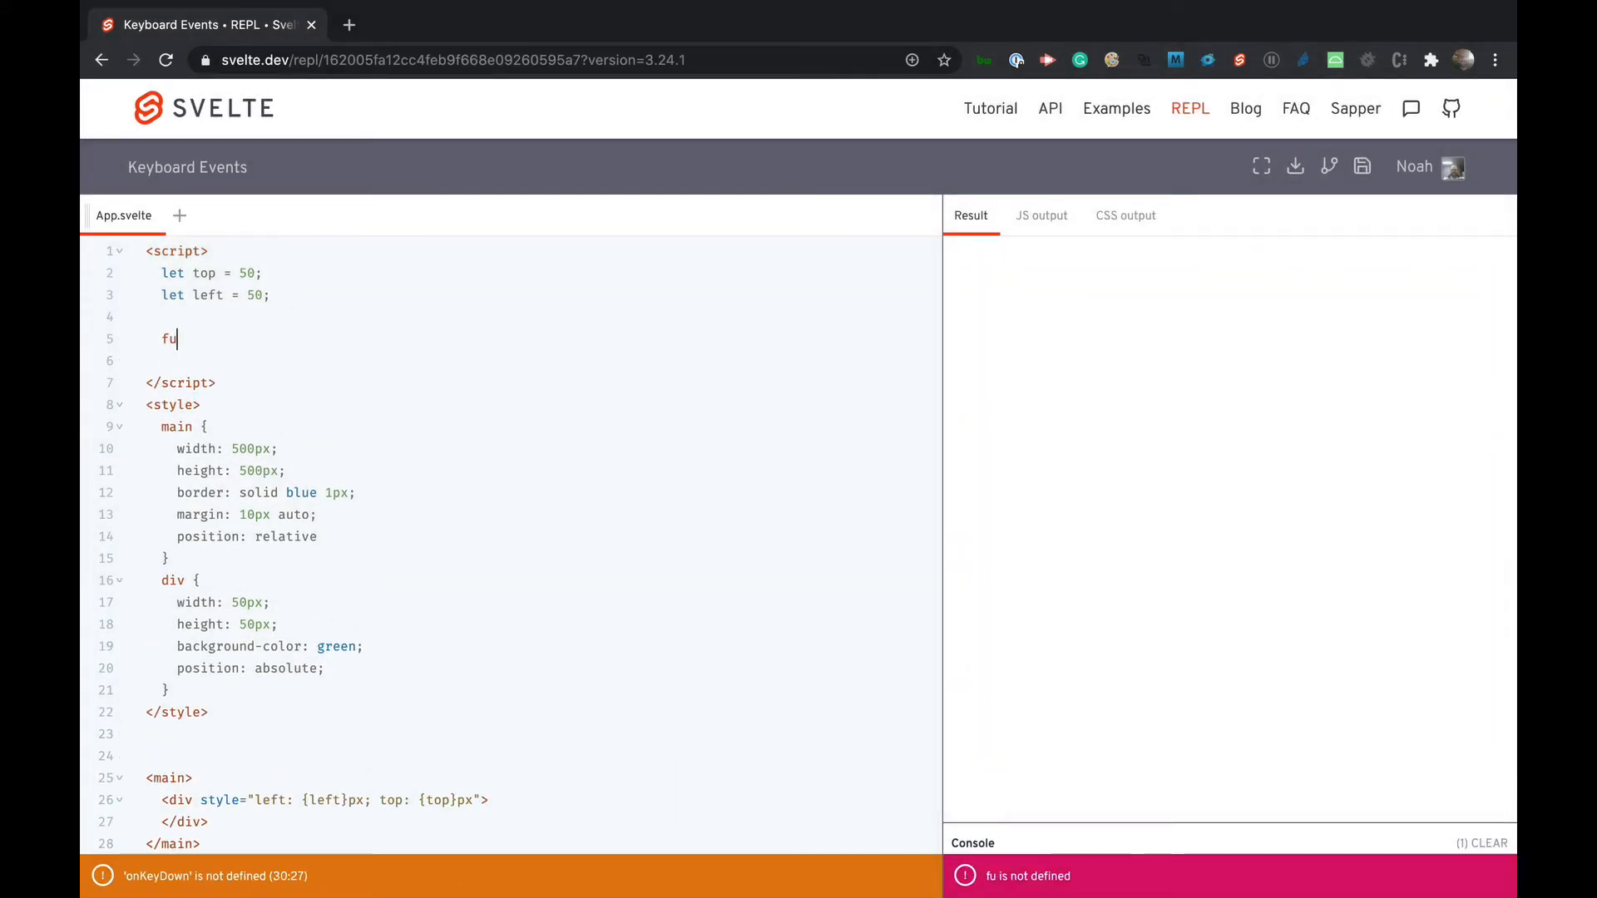
type("nction onK")
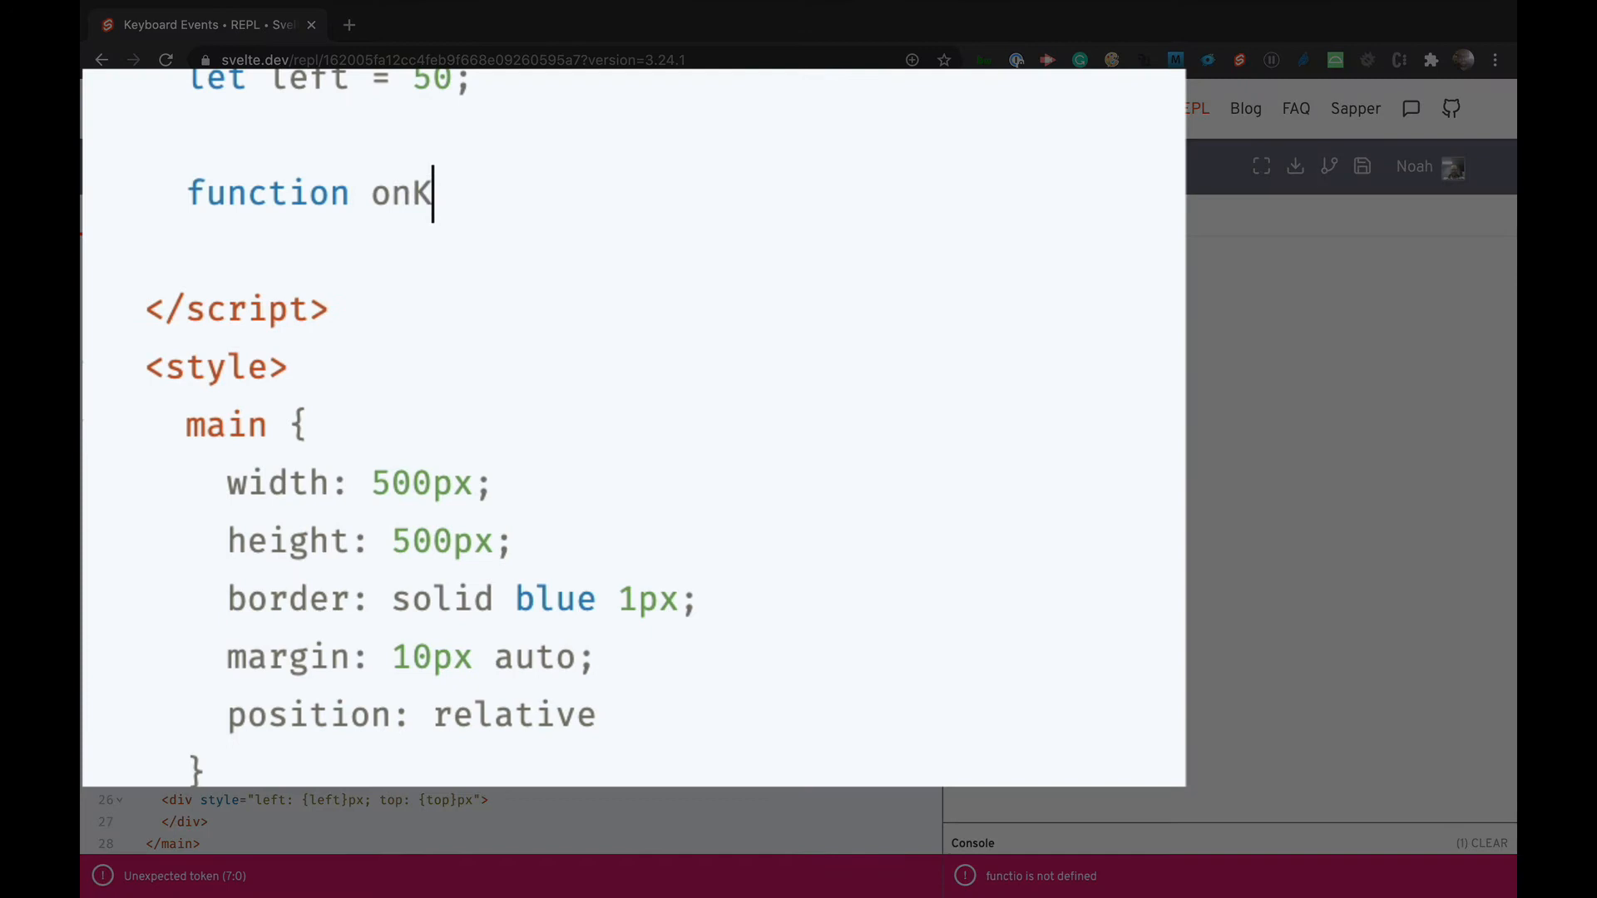
type("eyDown(e) {")
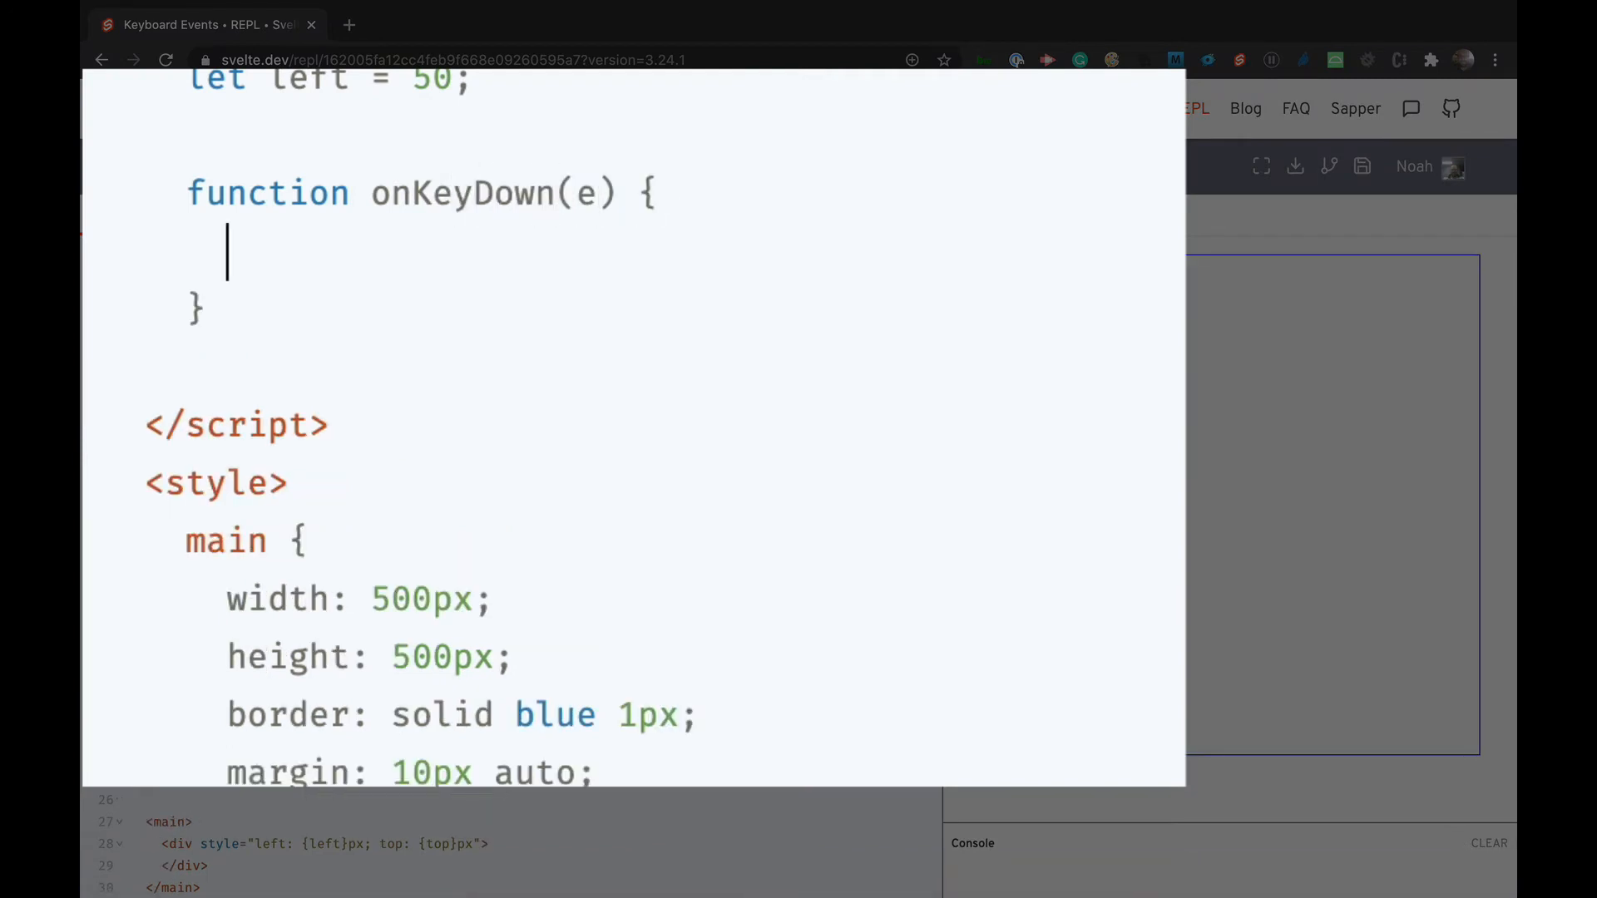
type("console.l")
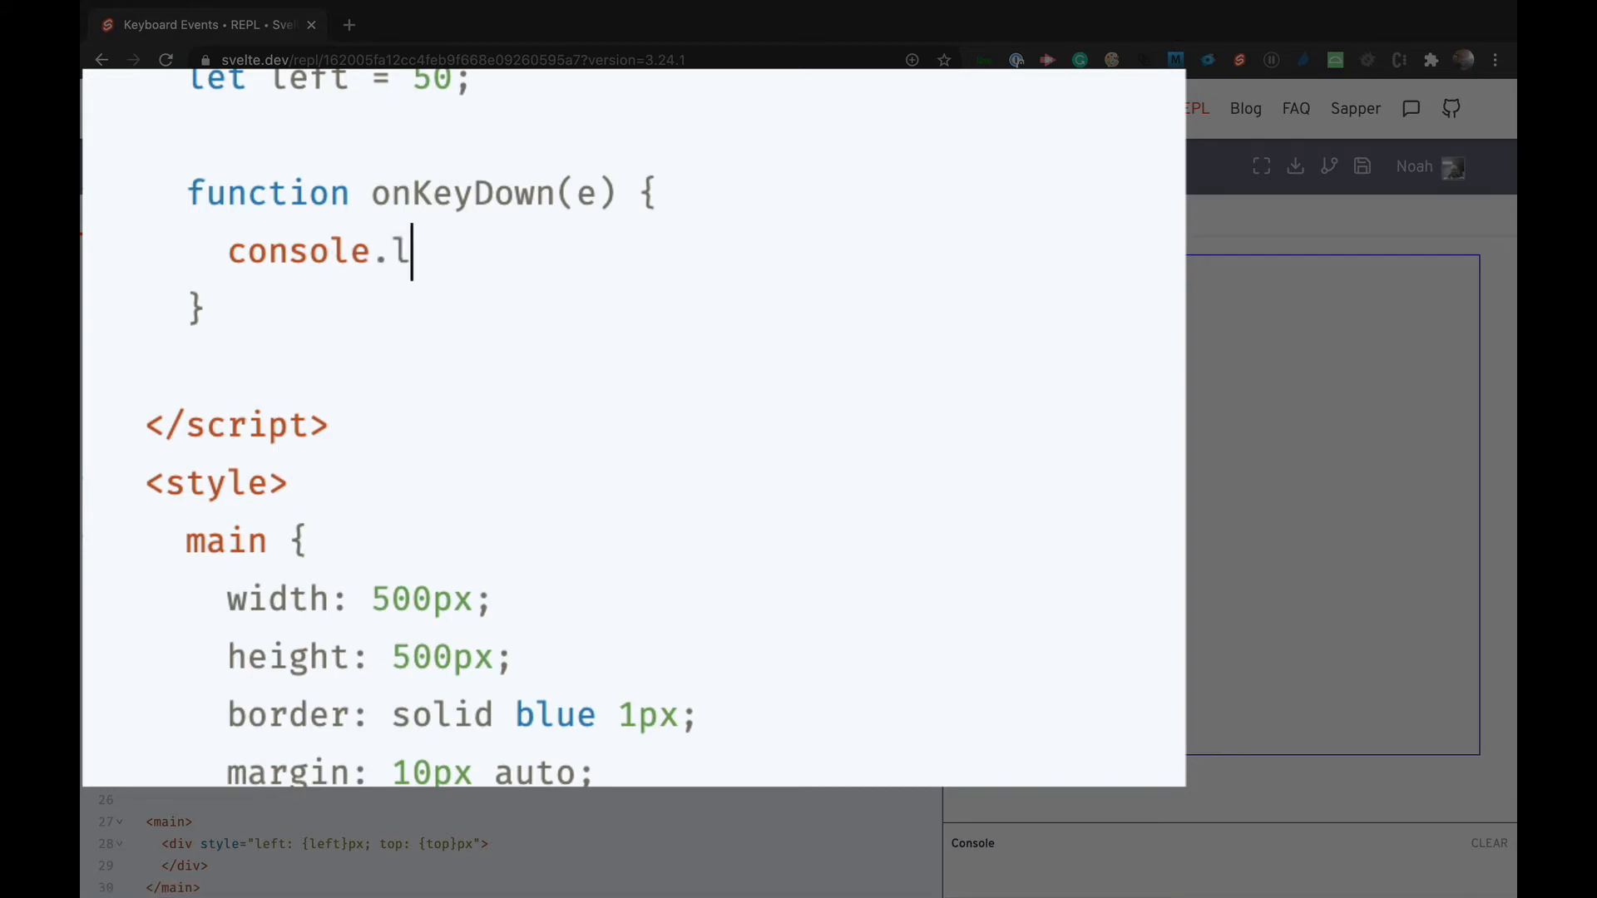
type("og(e.key)")
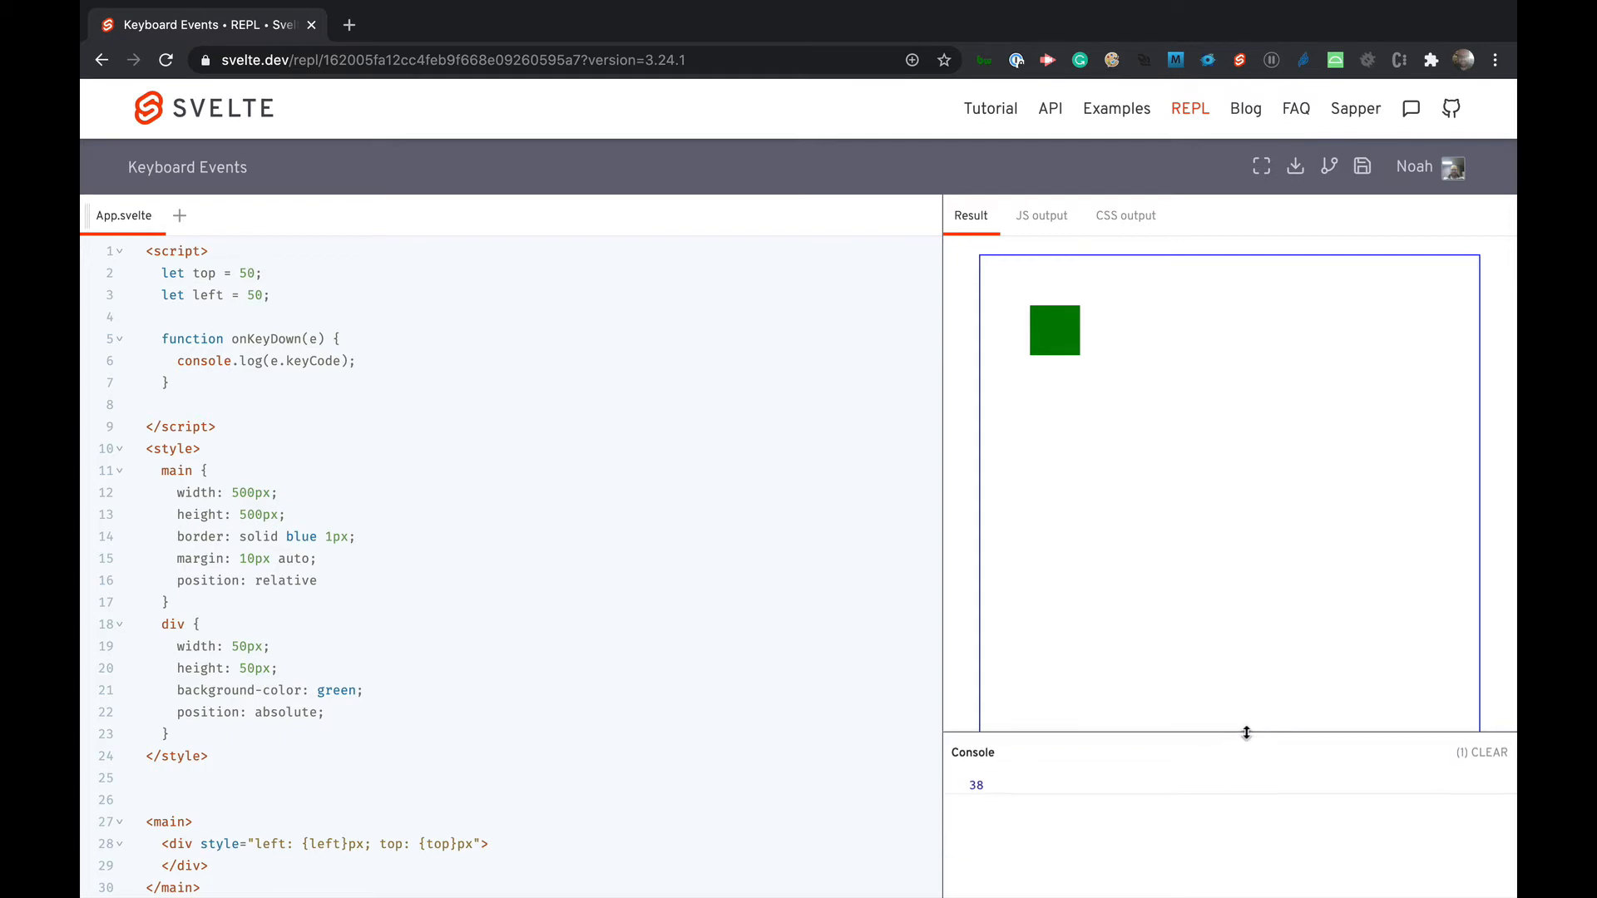
mouse_move(1250, 589)
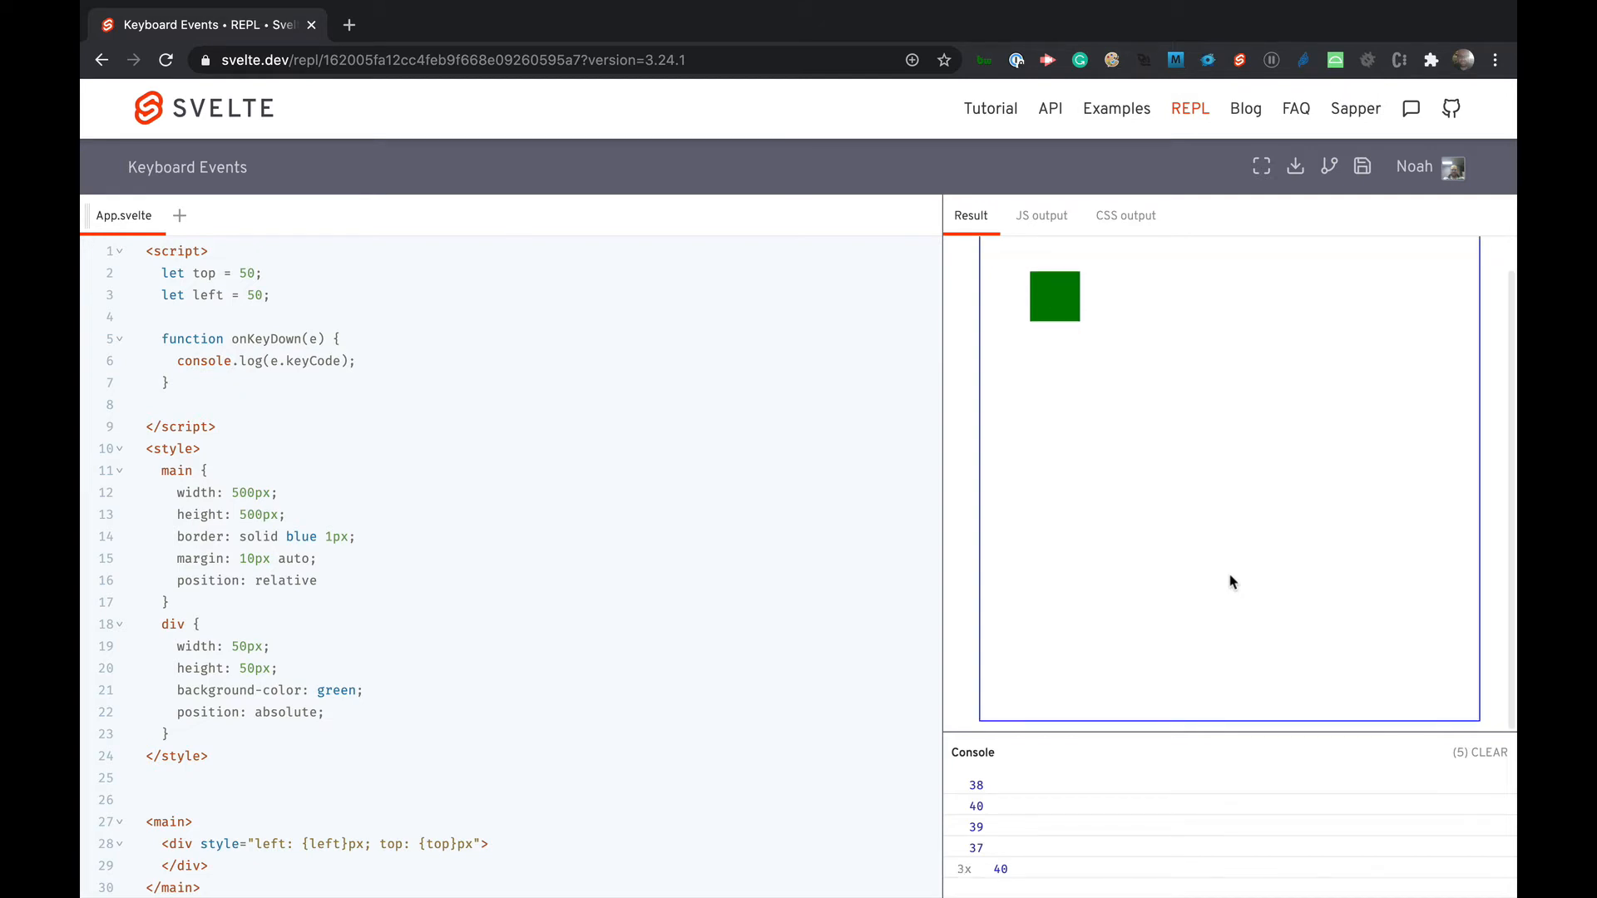
mouse_move(860, 566)
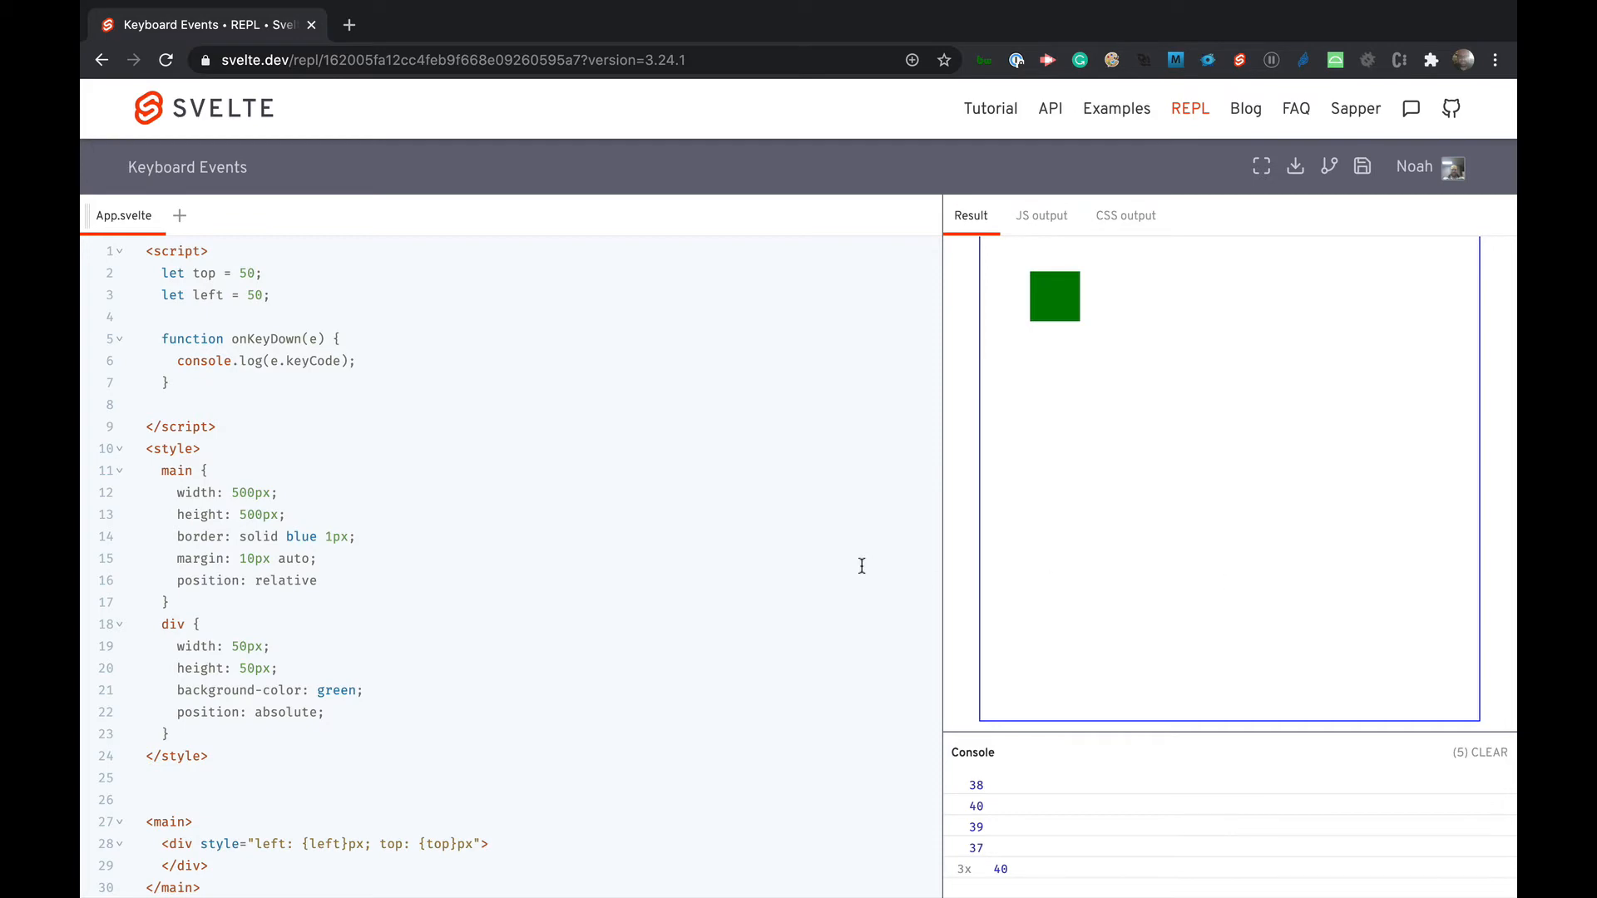
- Call e.preventDefault() inside onKeyDown to stop arrow scrolling, then clear the console
left_click(359, 361)
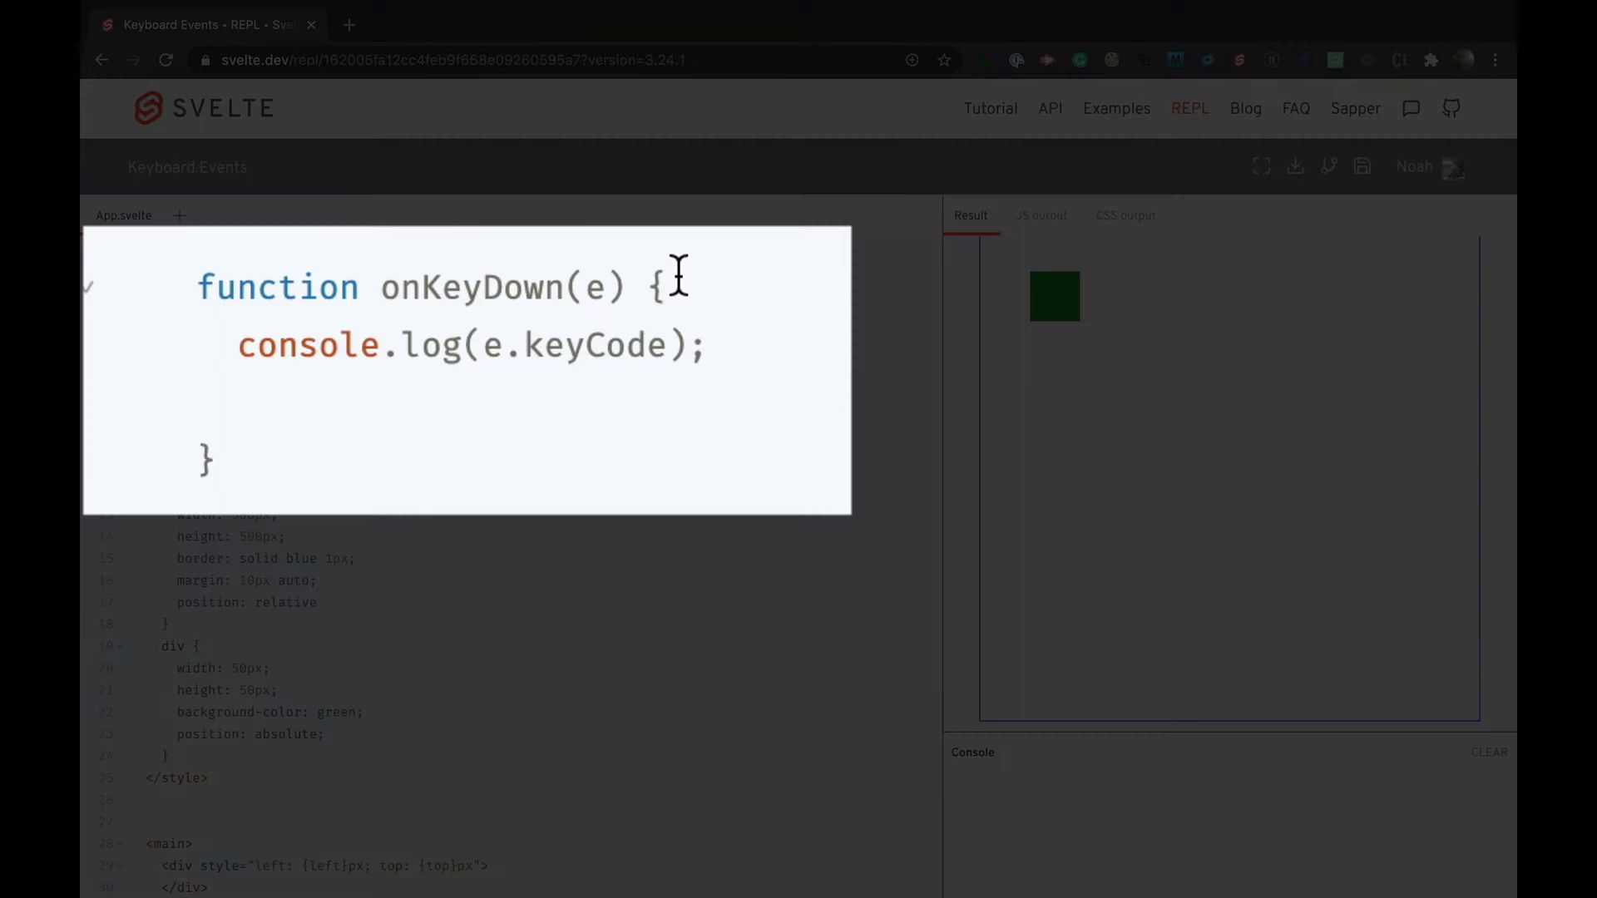
type("e.")
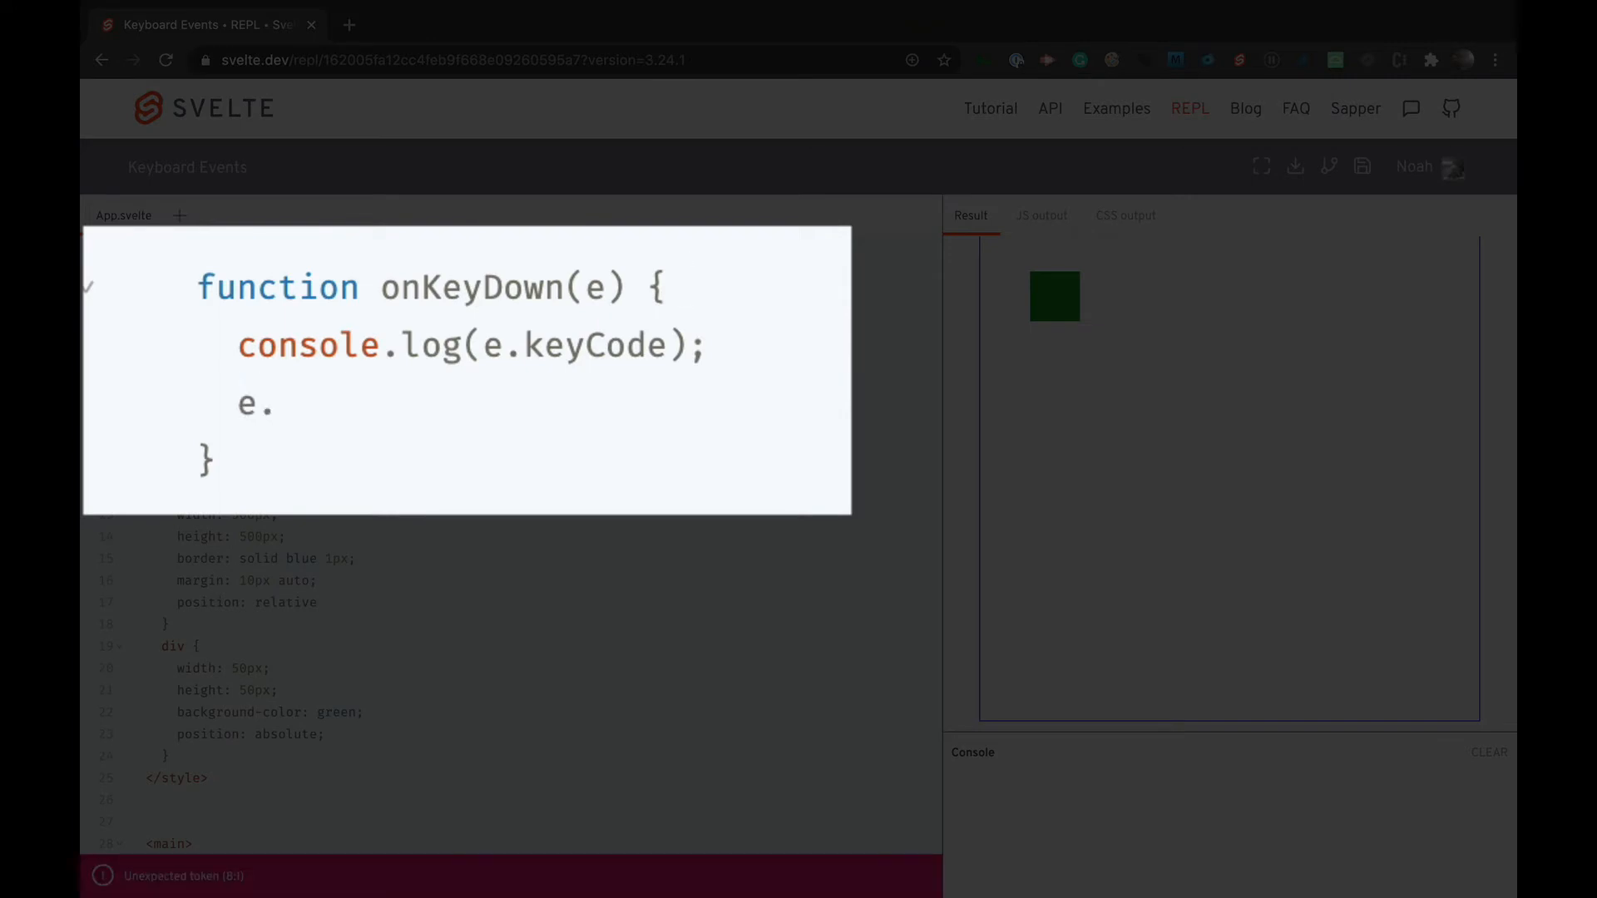
type("preventDefa")
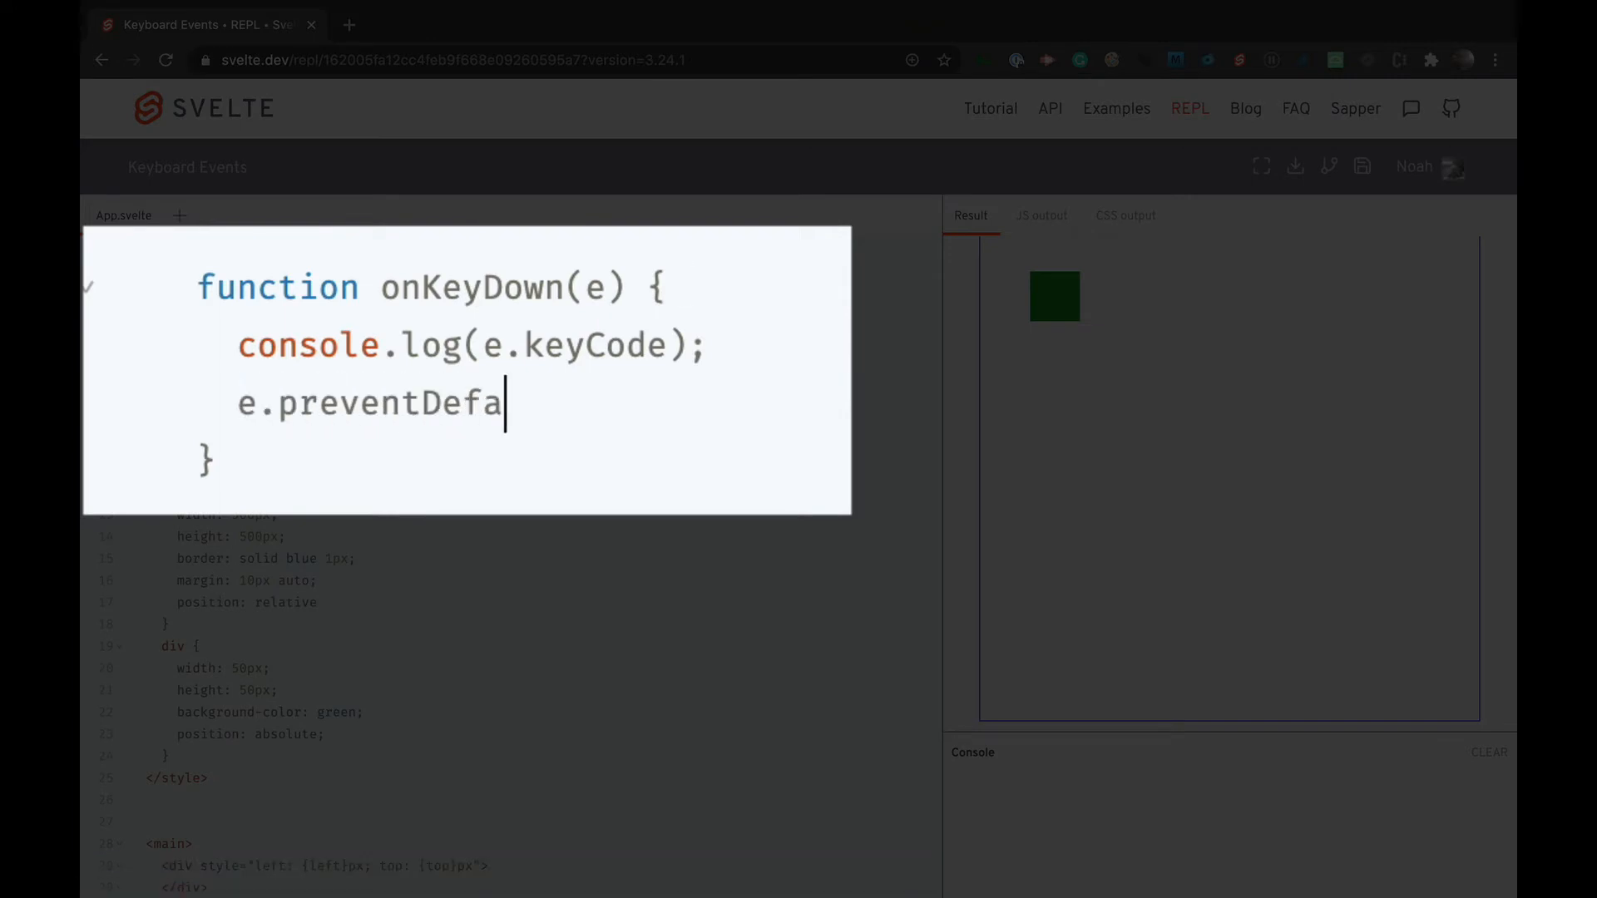
type("ult();")
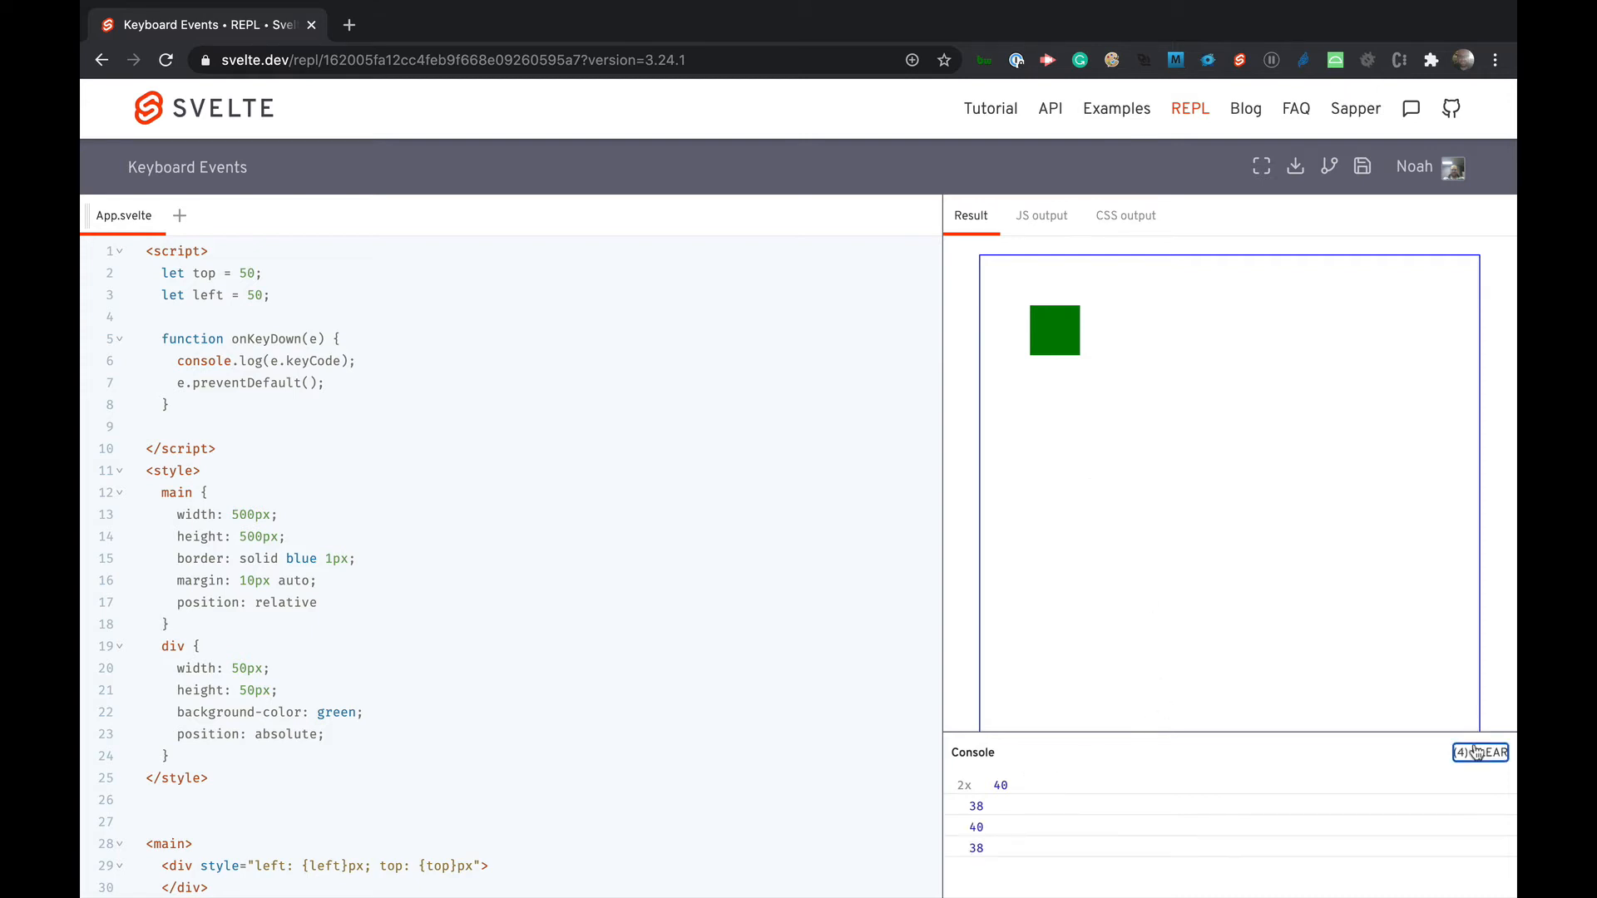
left_click(1487, 752)
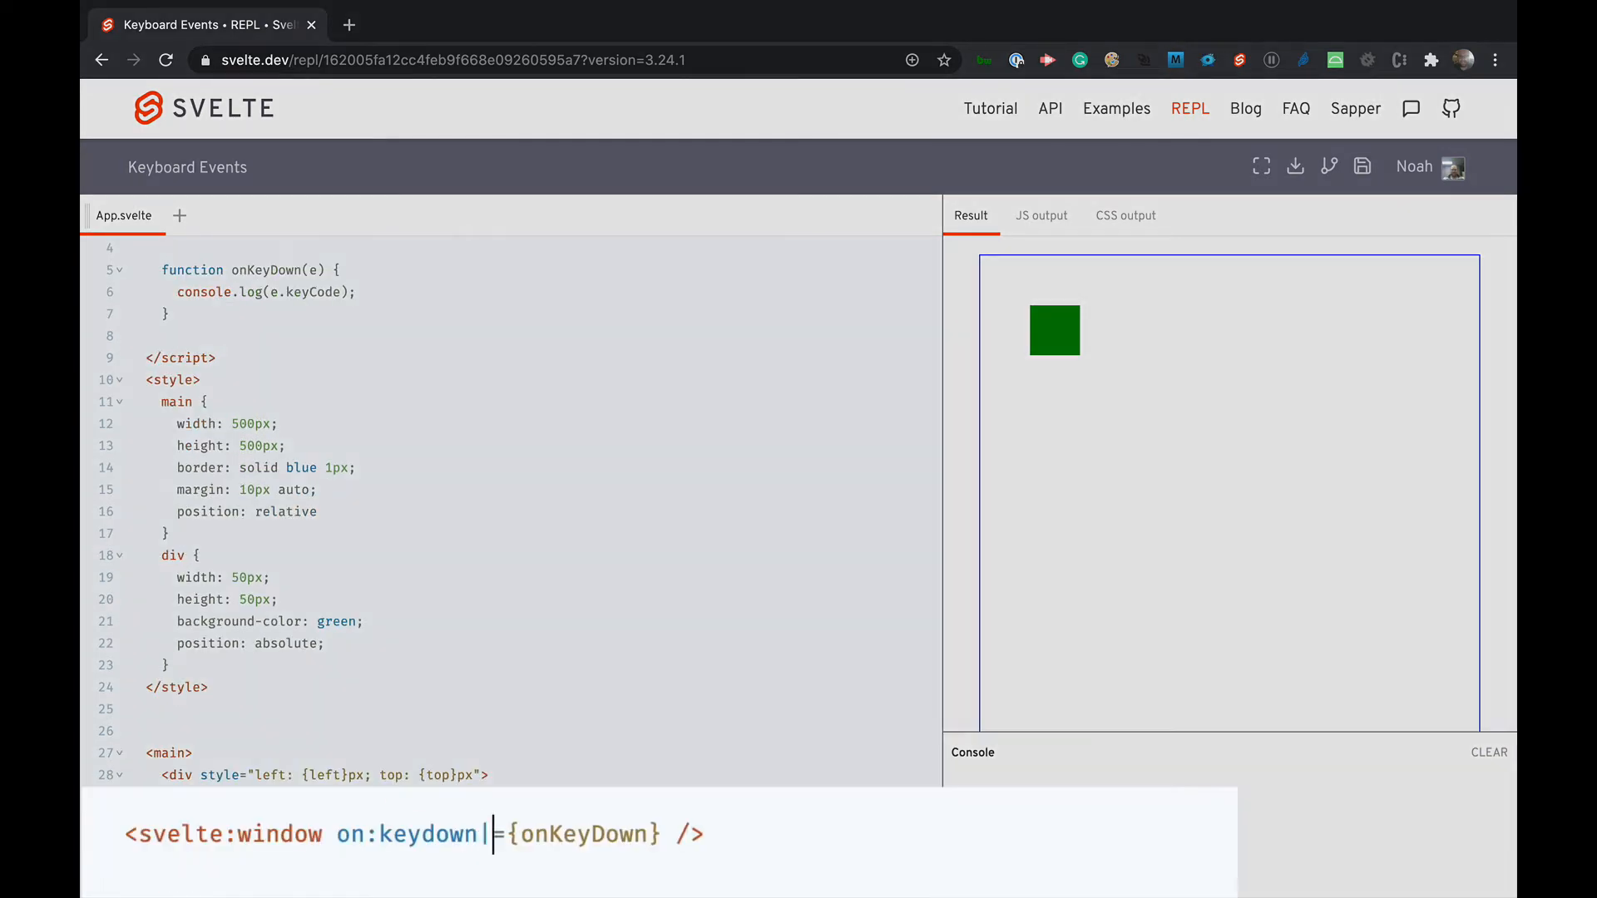
- Use on:keydown|preventDefault on the window listener, briefly trying |once before restoring it
type("|preven")
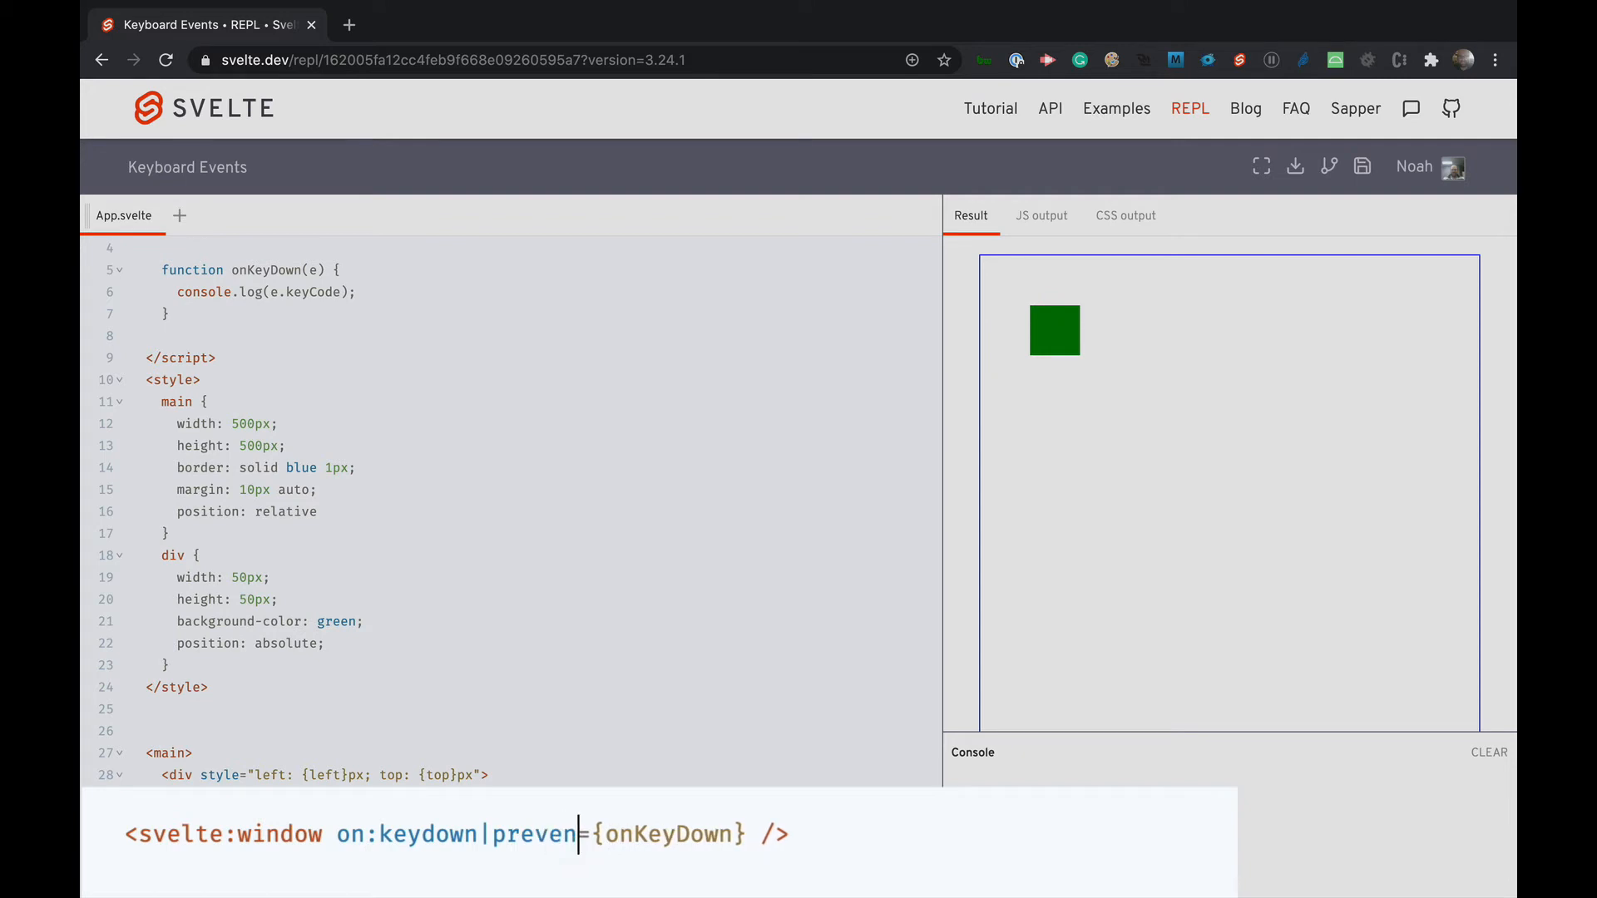
type("tDefault")
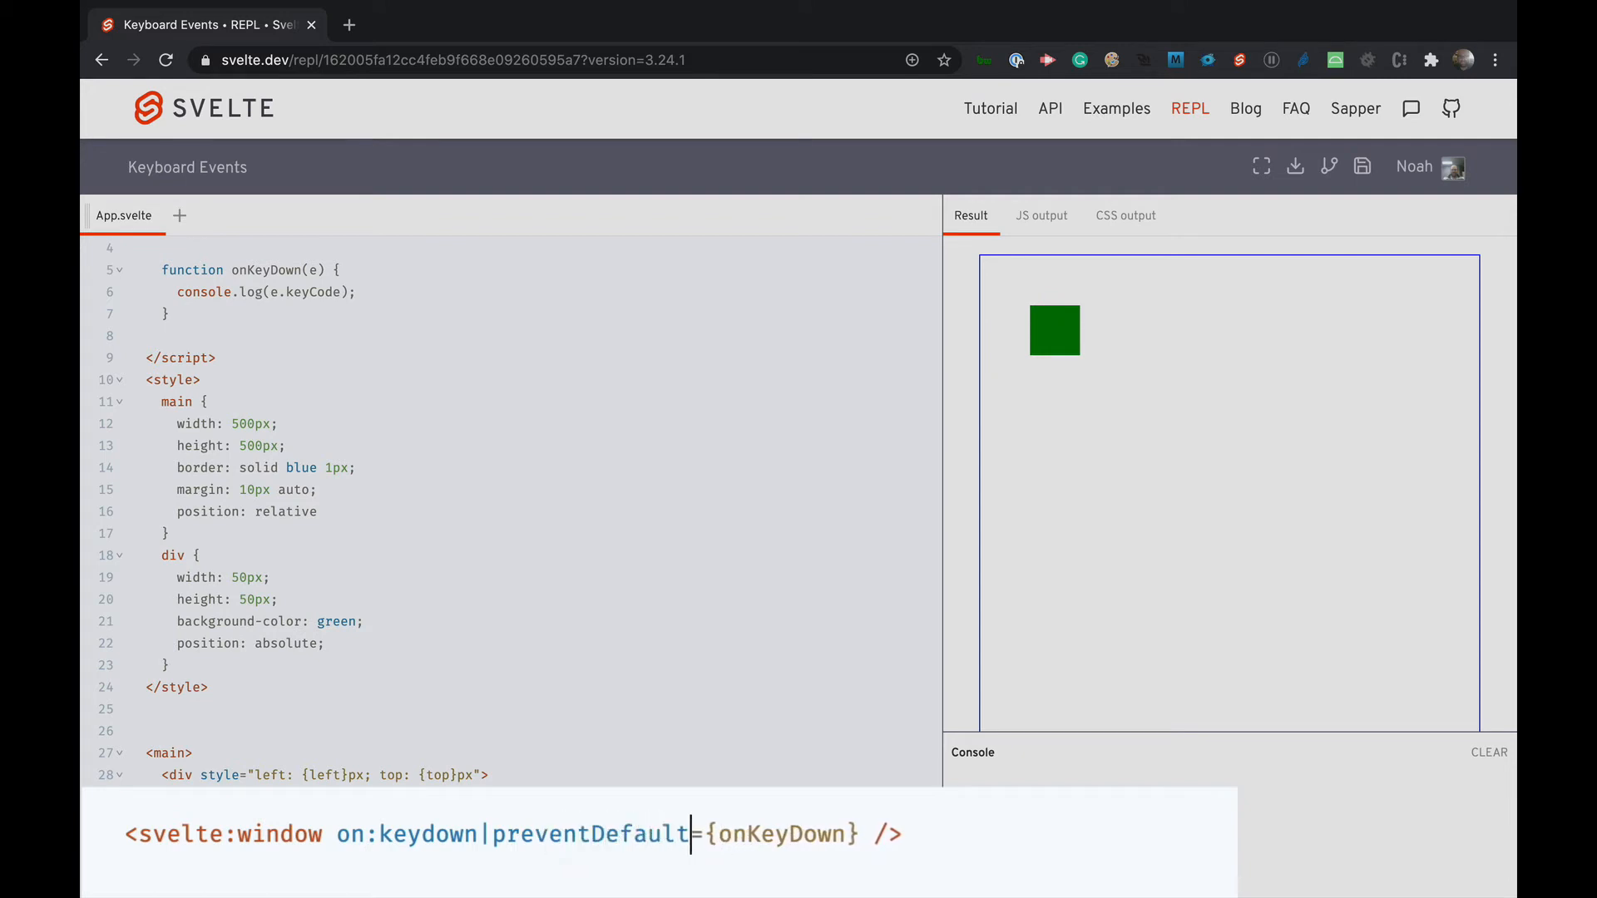
mouse_move(1023, 792)
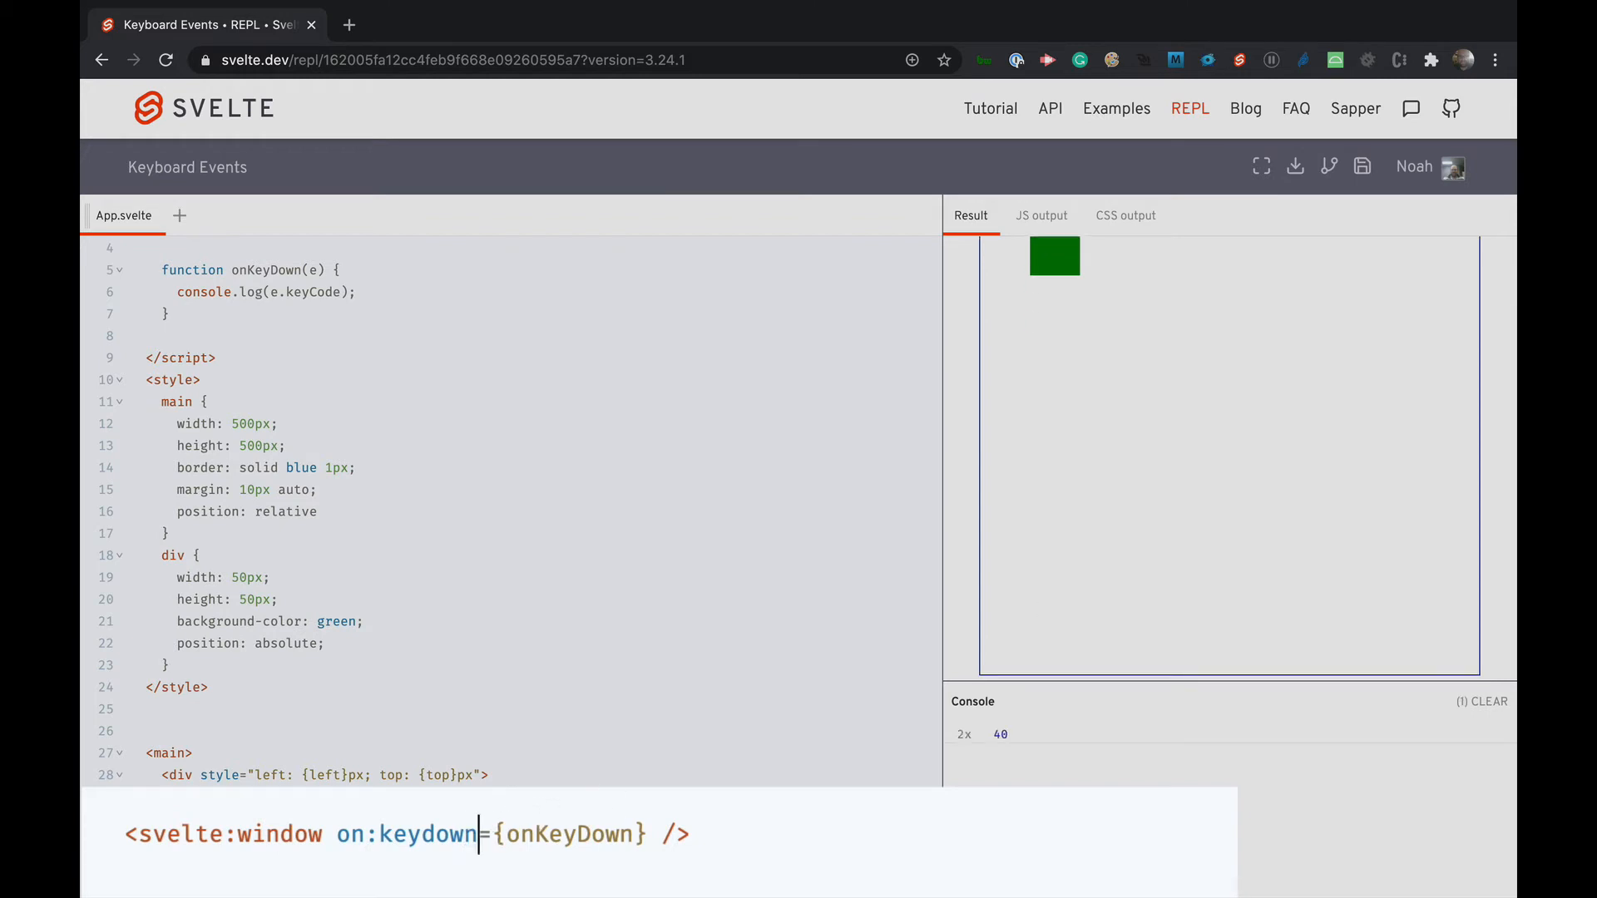
type("|once")
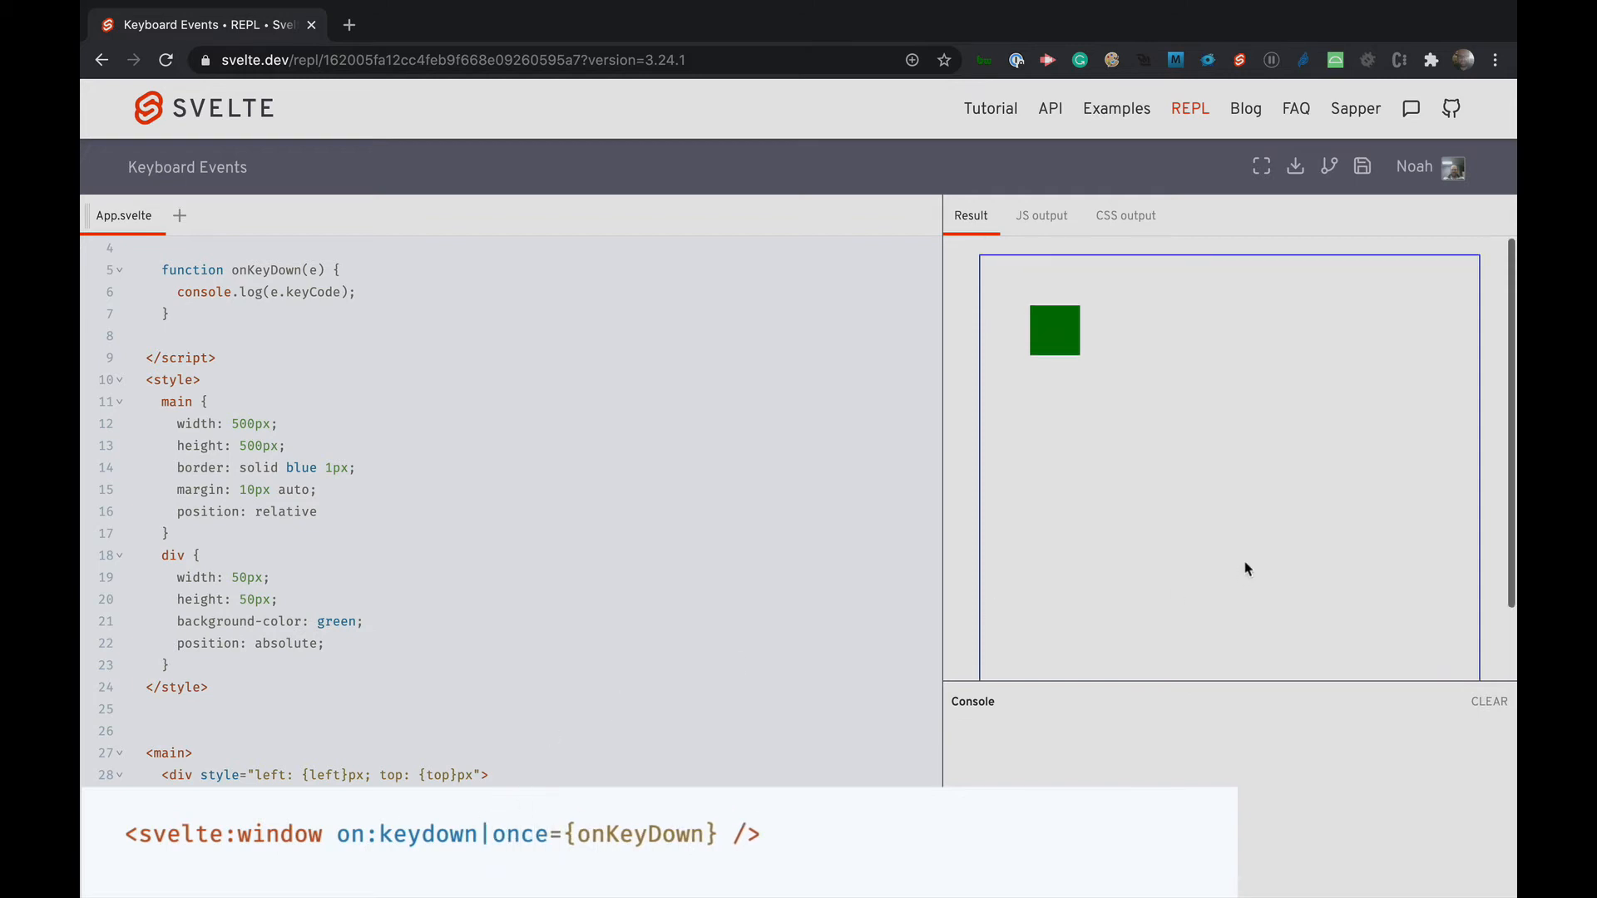
mouse_move(1208, 681)
type("pr")
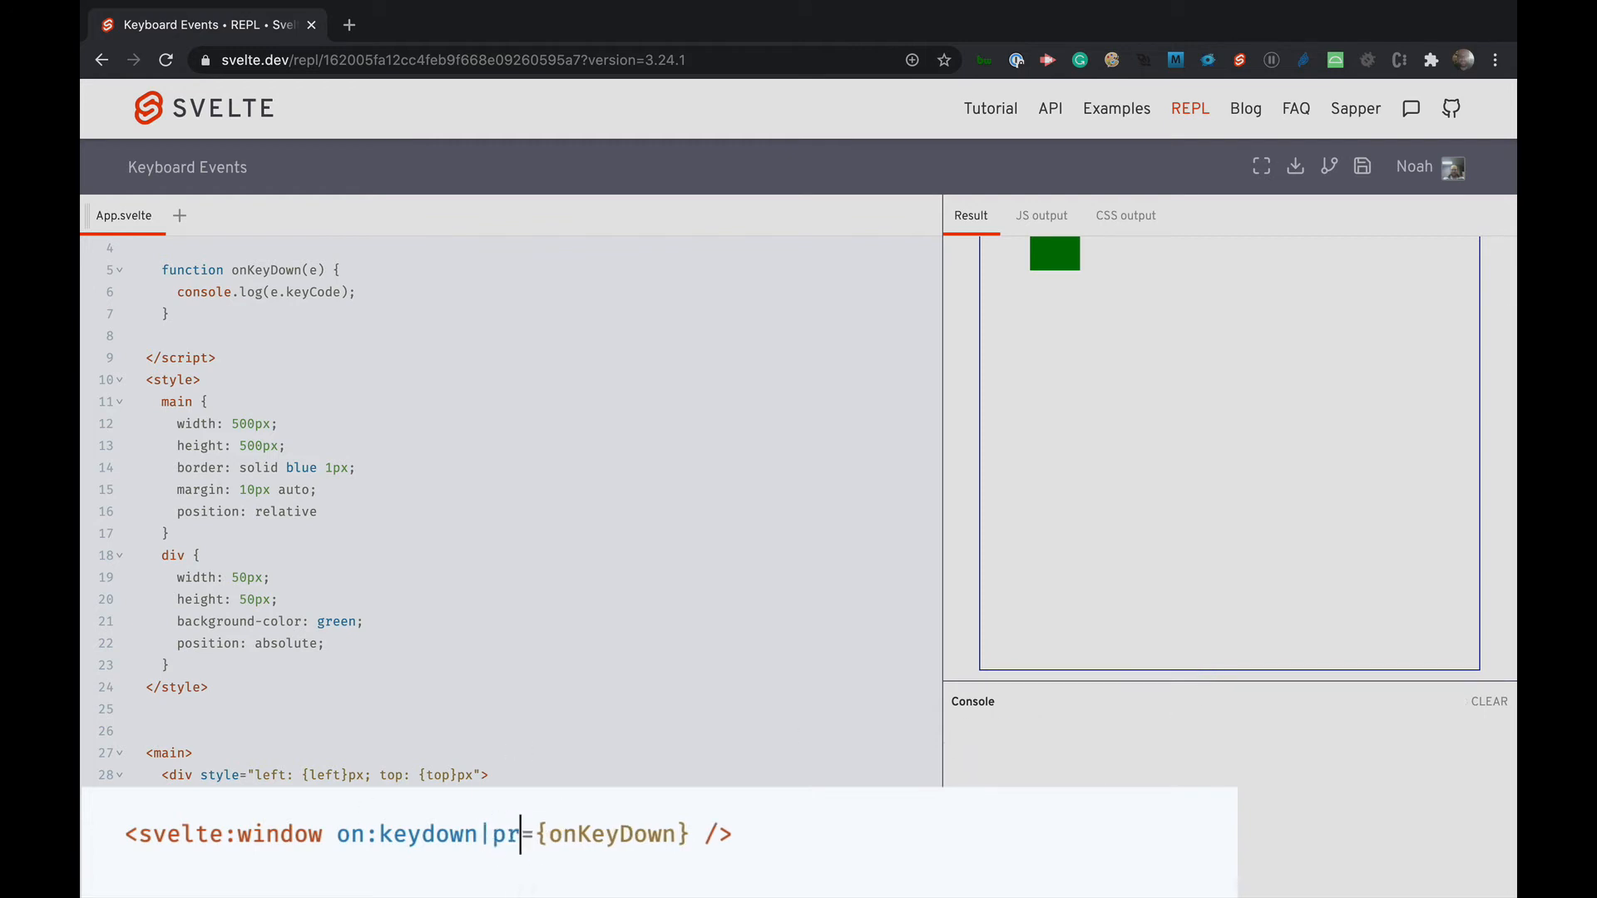
type("eventDefault")
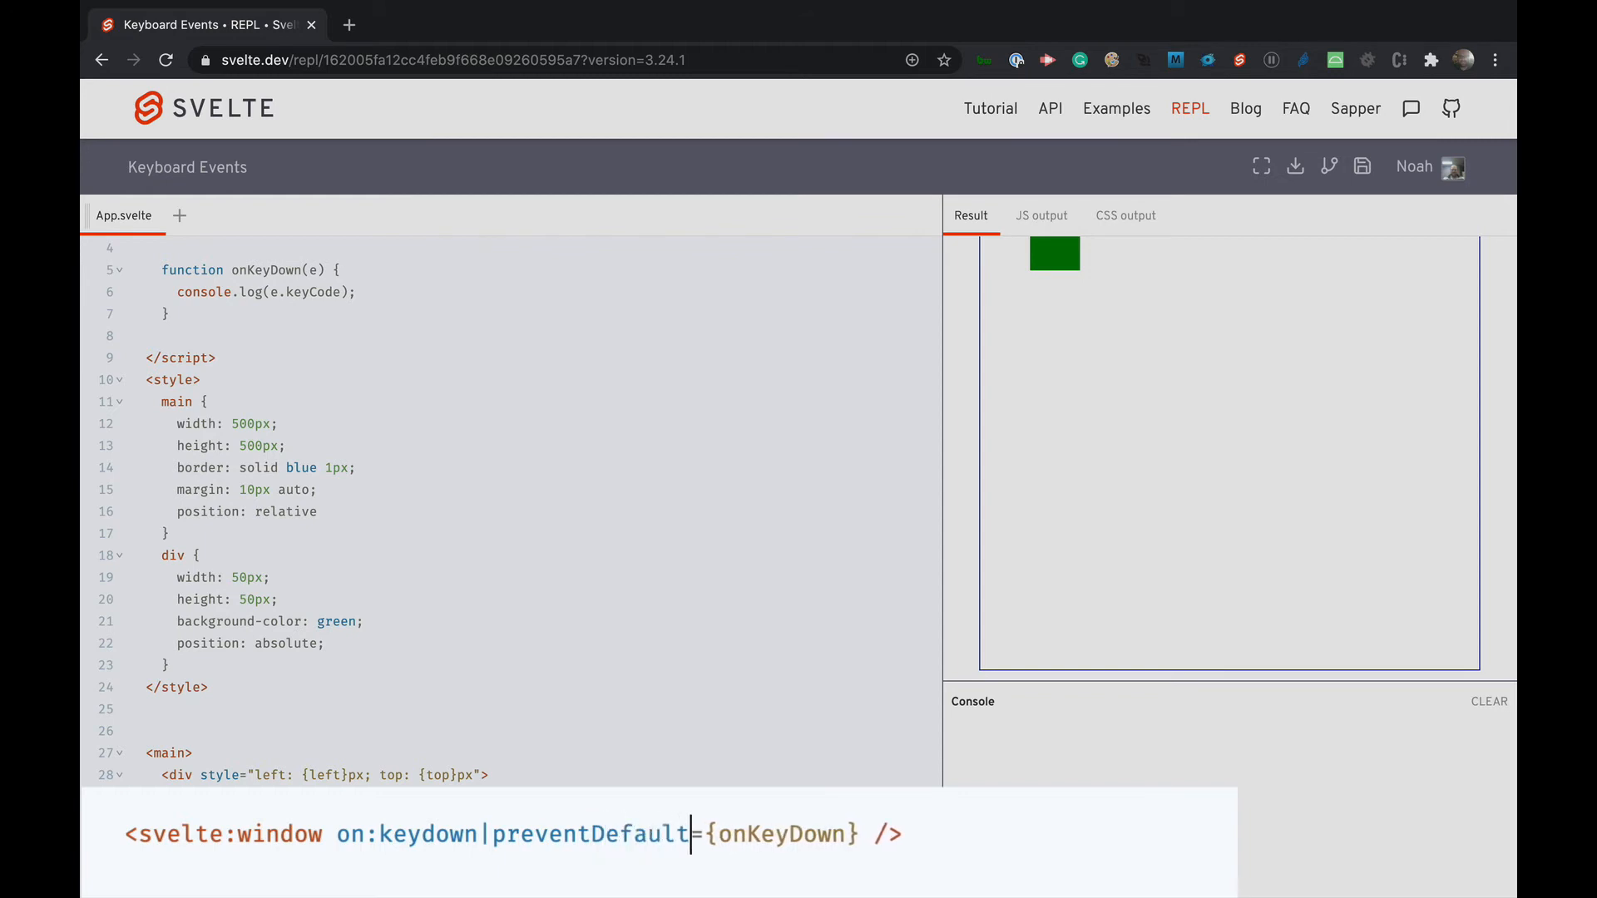
scroll("up", 3)
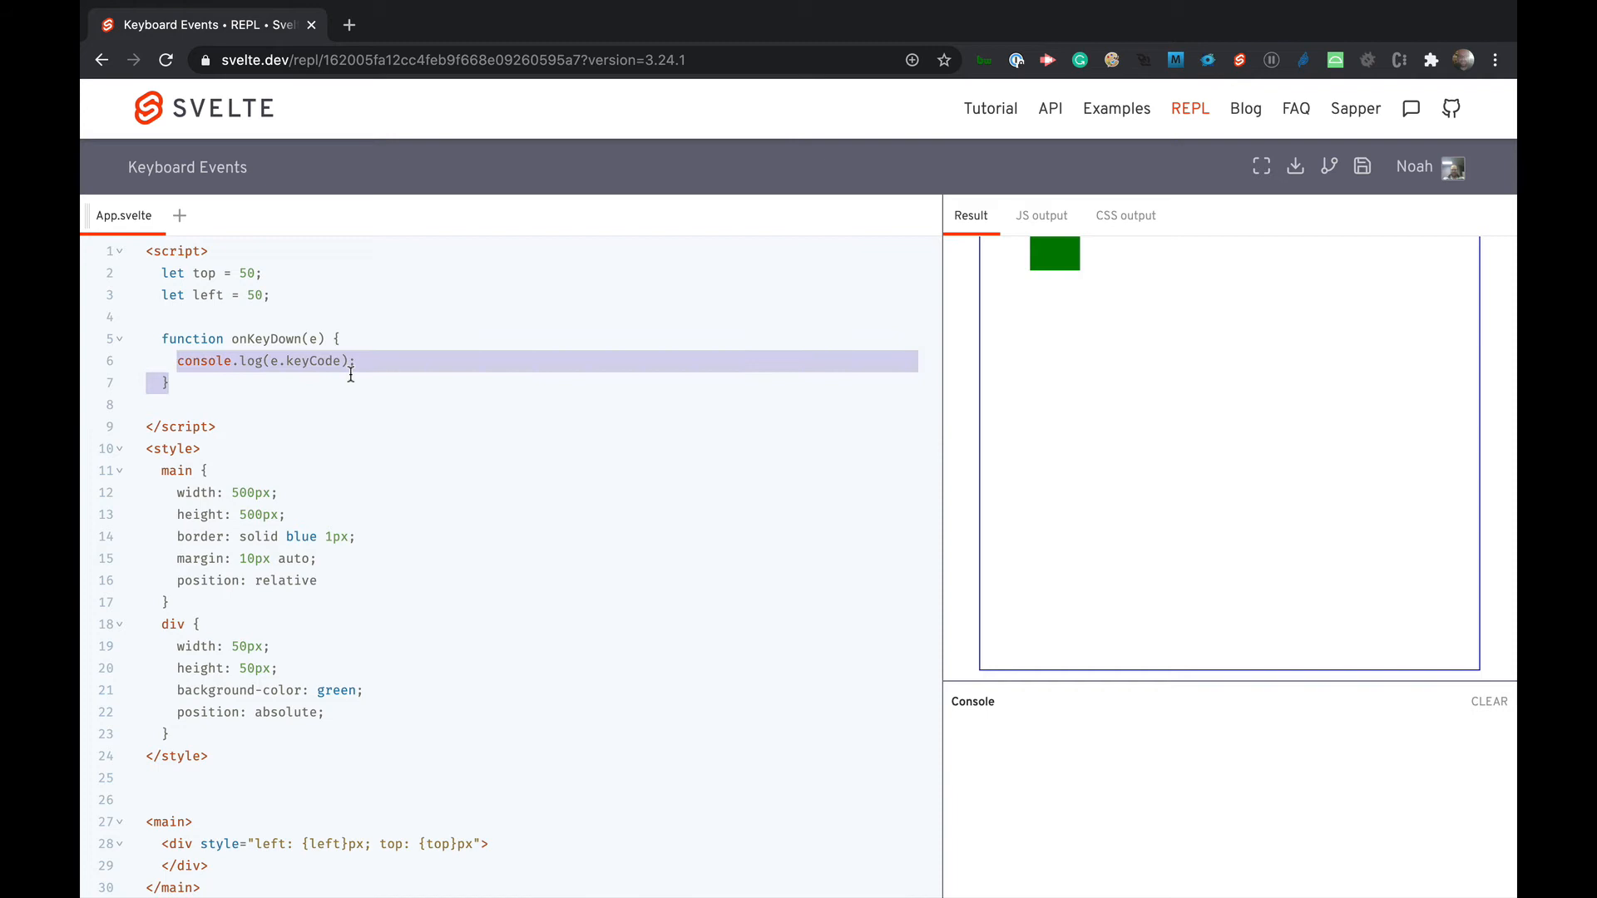
- Make onKeyDown log e.keyCode instead of the key
key("Delete")
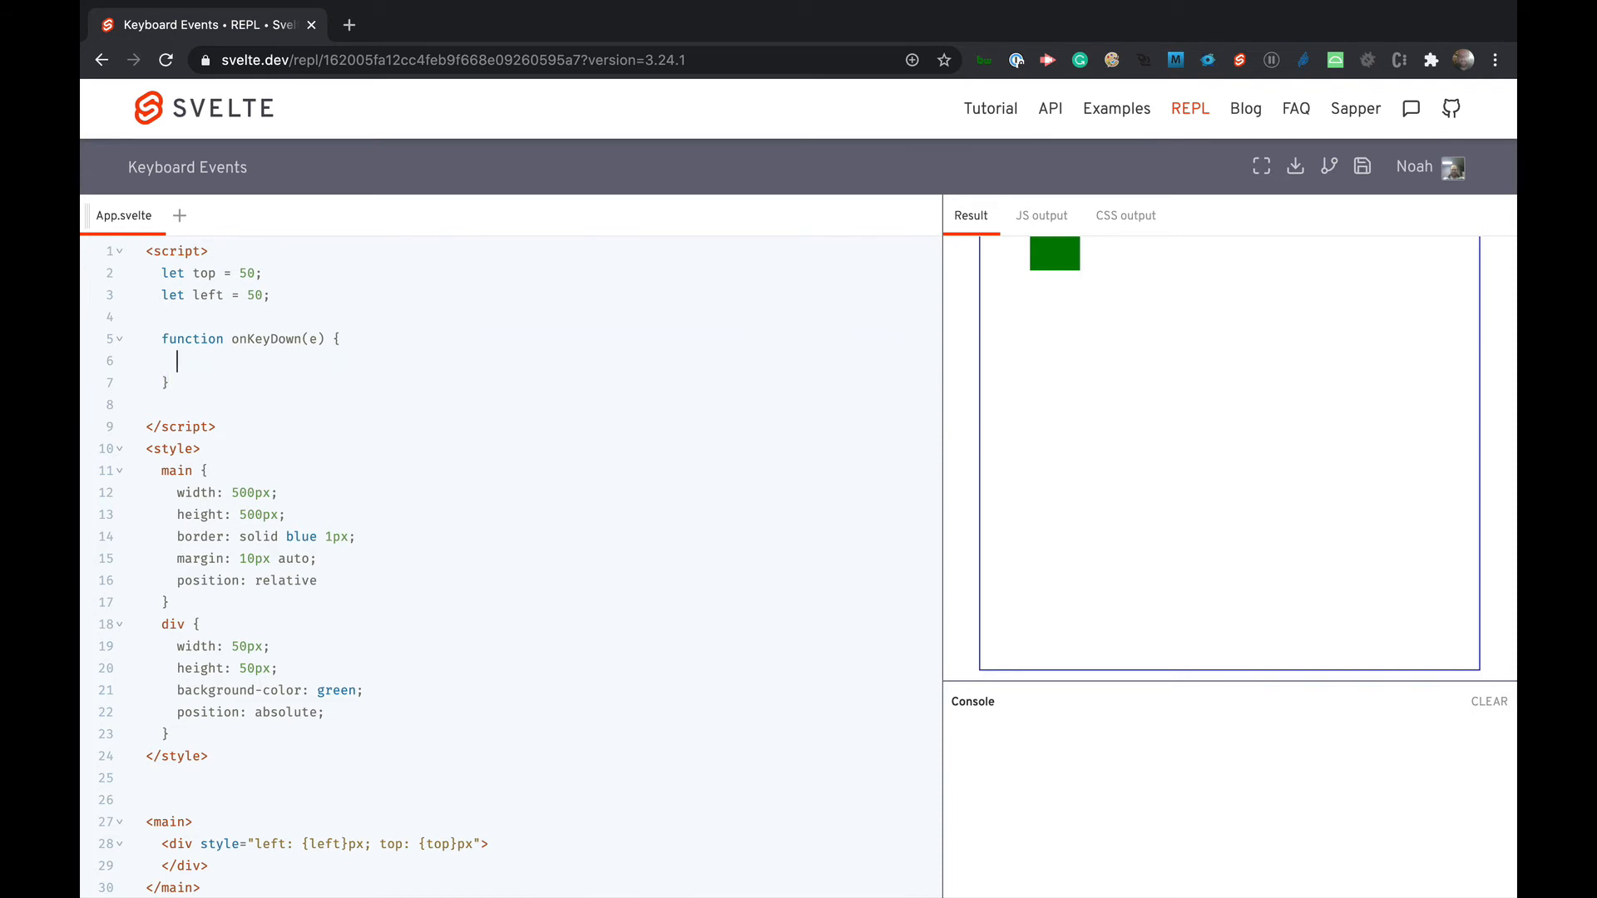
type("console.lo")
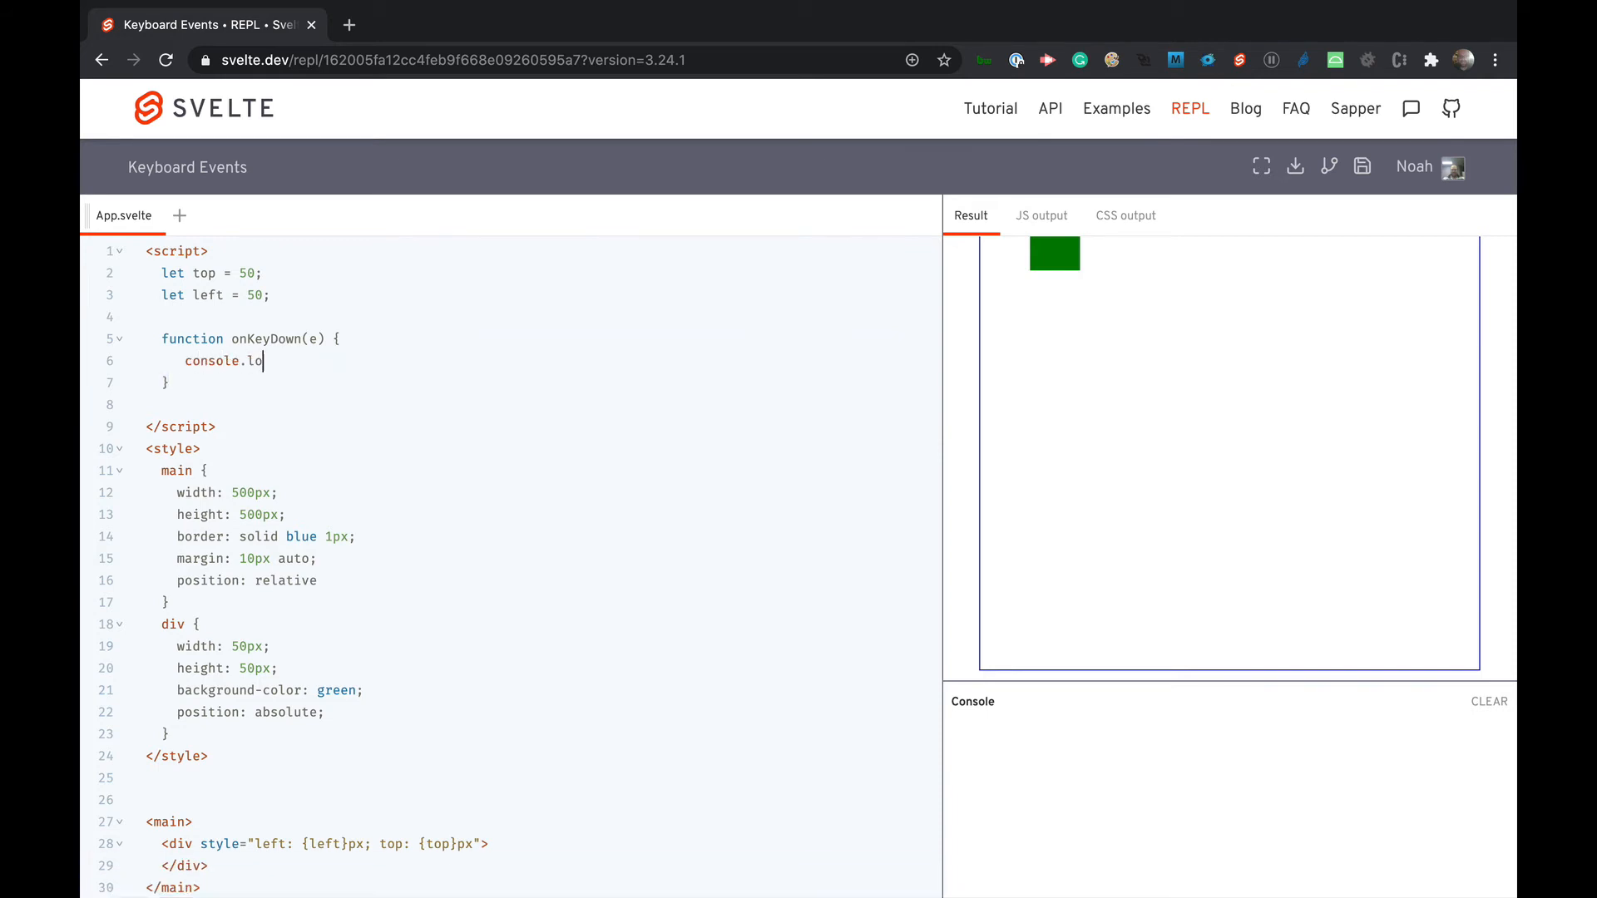
type("g(e.ke")
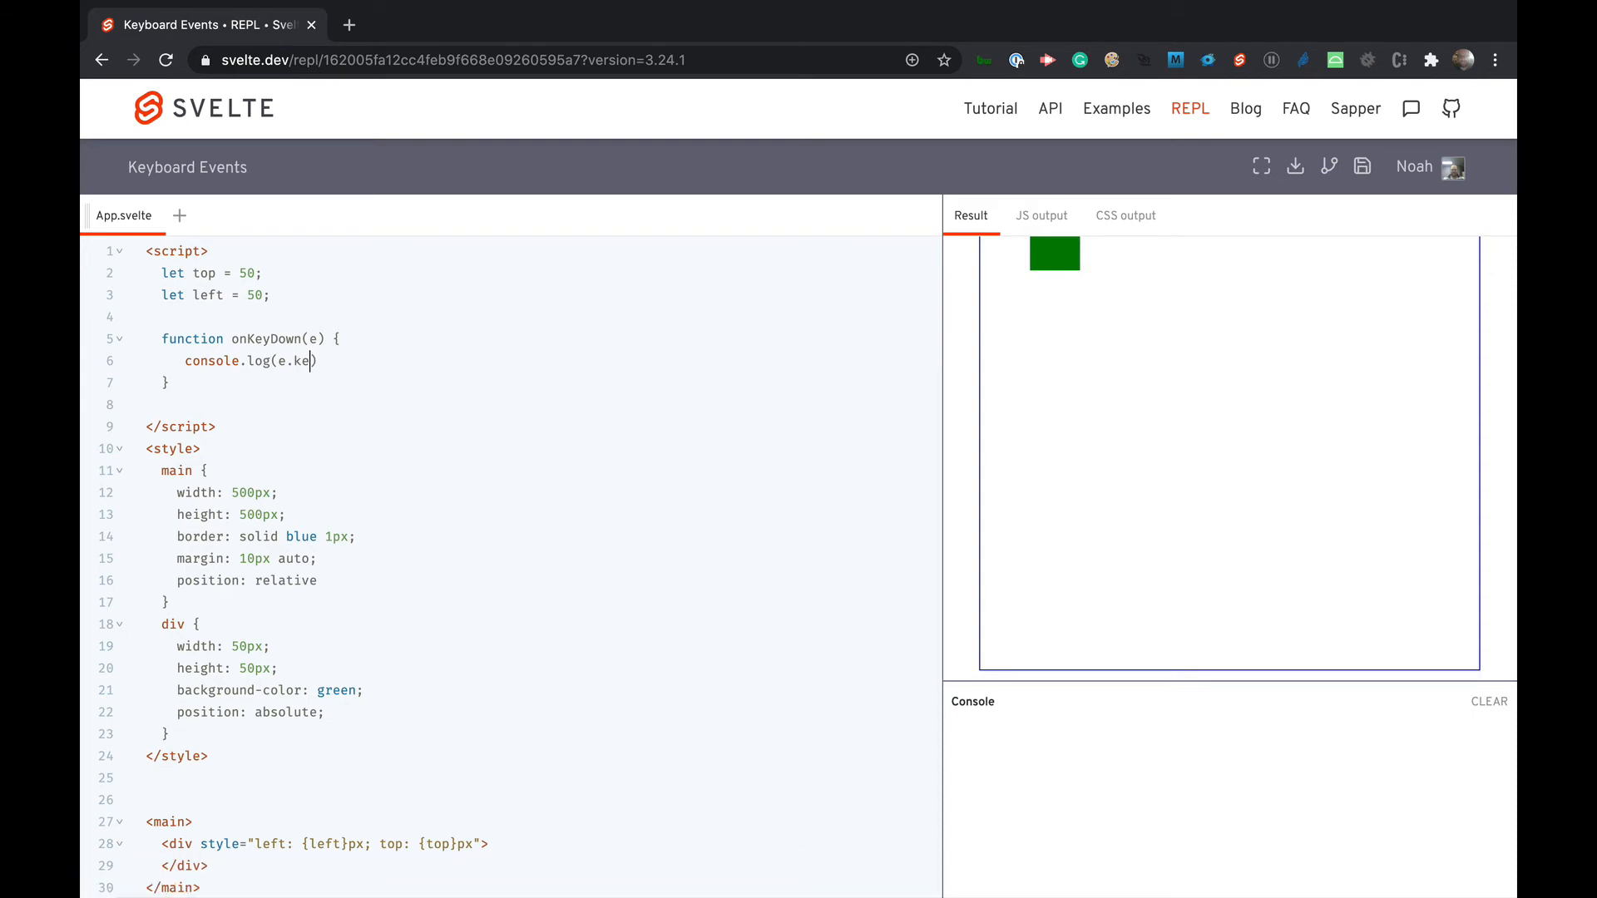
type("yCode);")
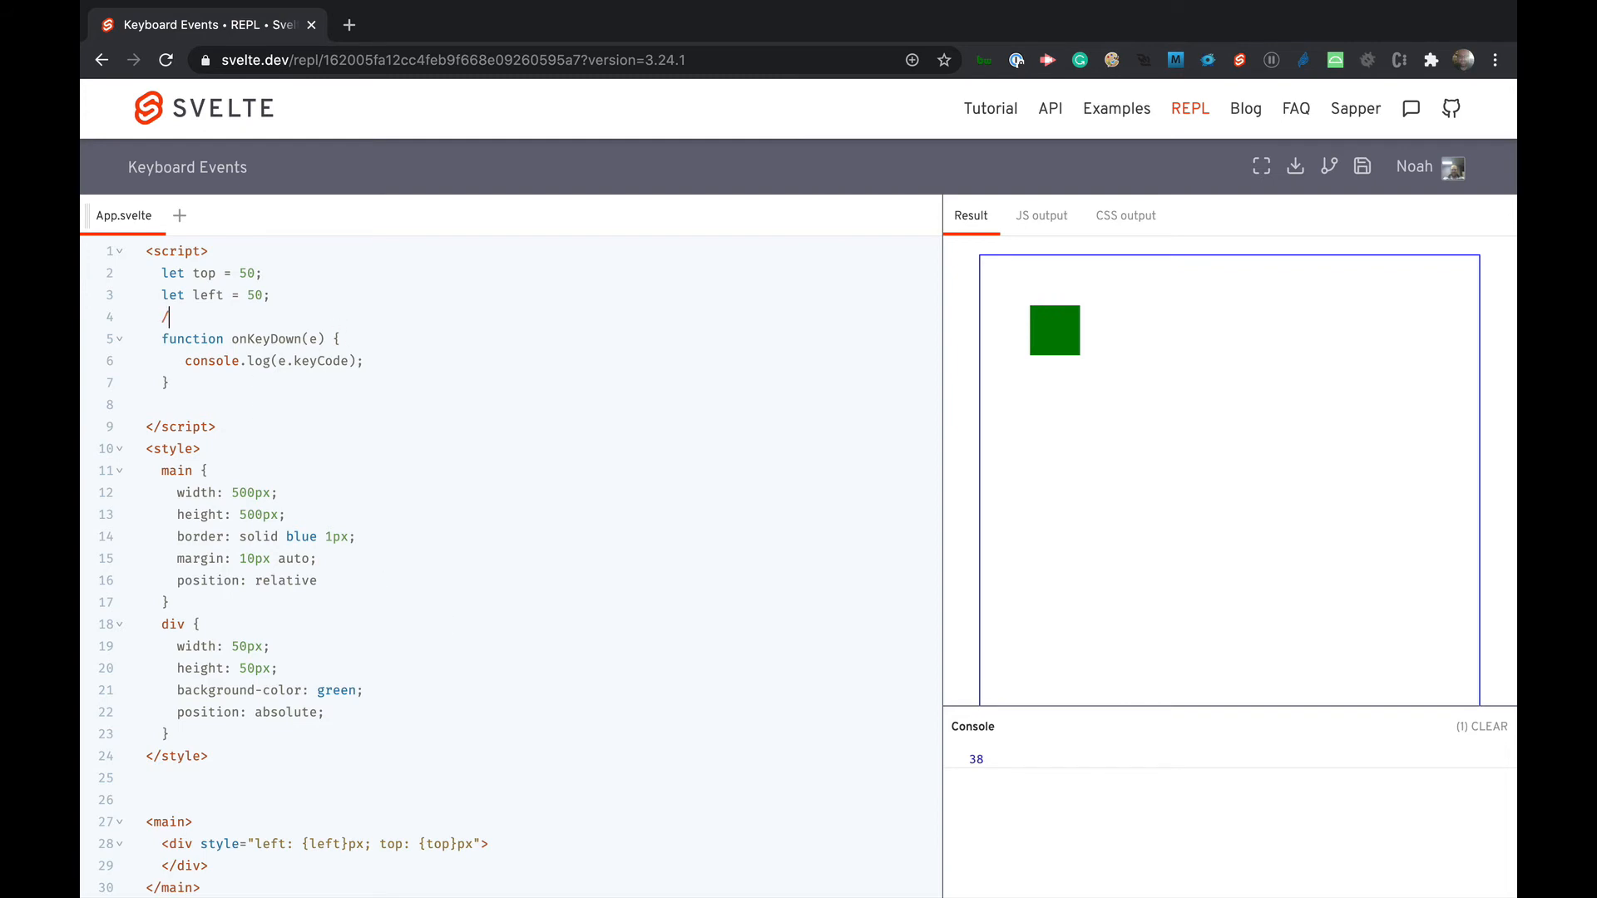
- Add comments listing arrow key codes: up = 38, down = 40, right = 39, left = 37
type("// up =")
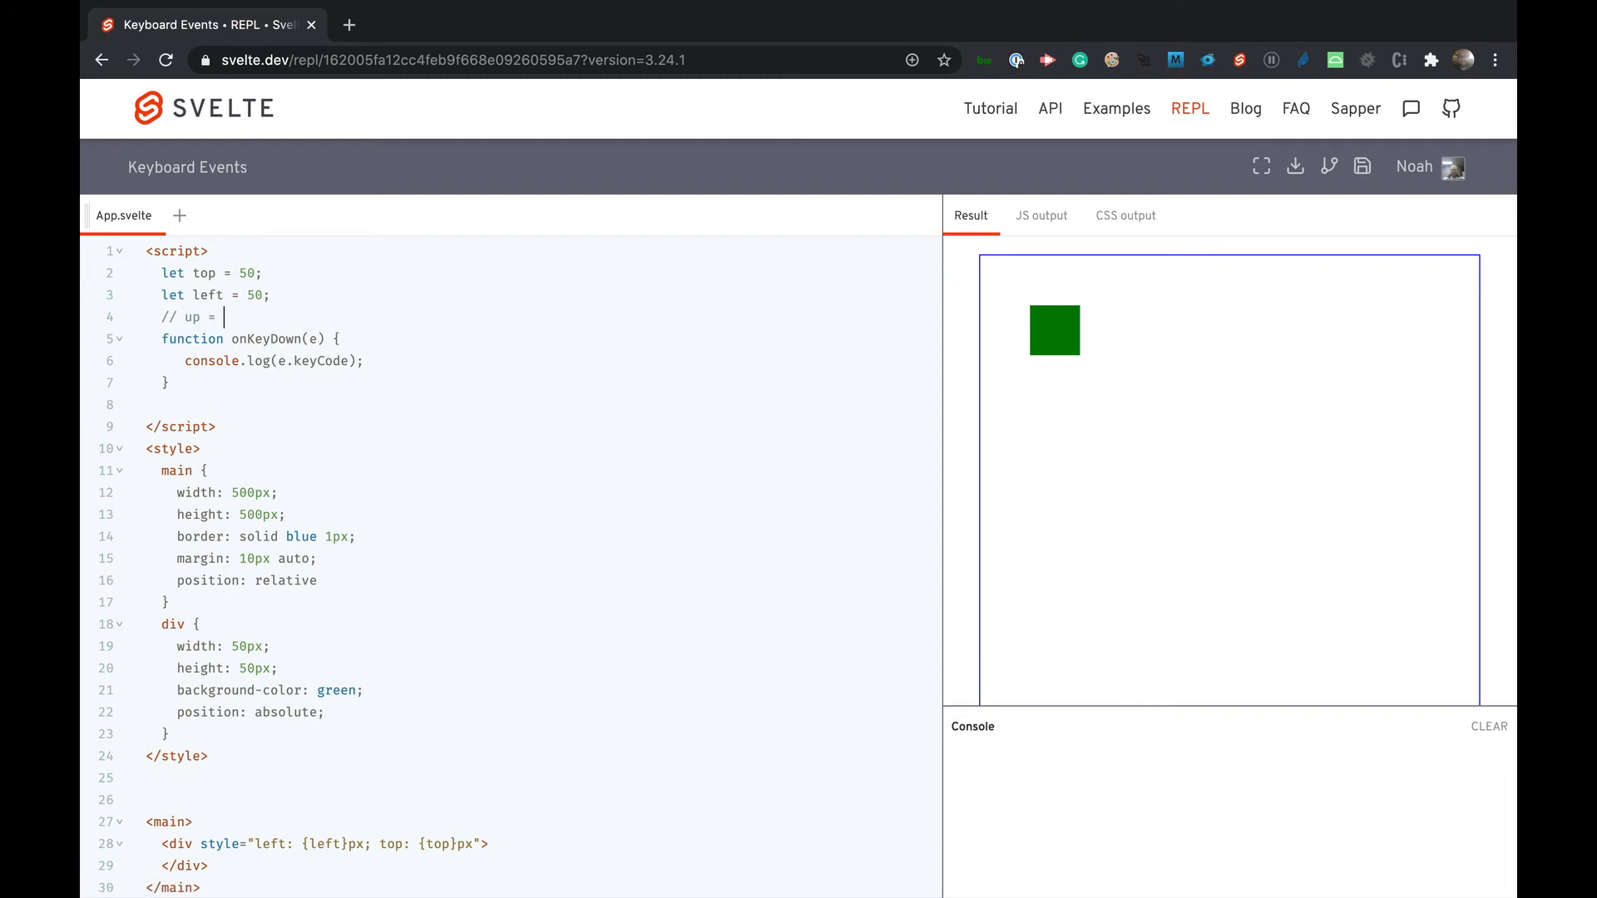
type("38")
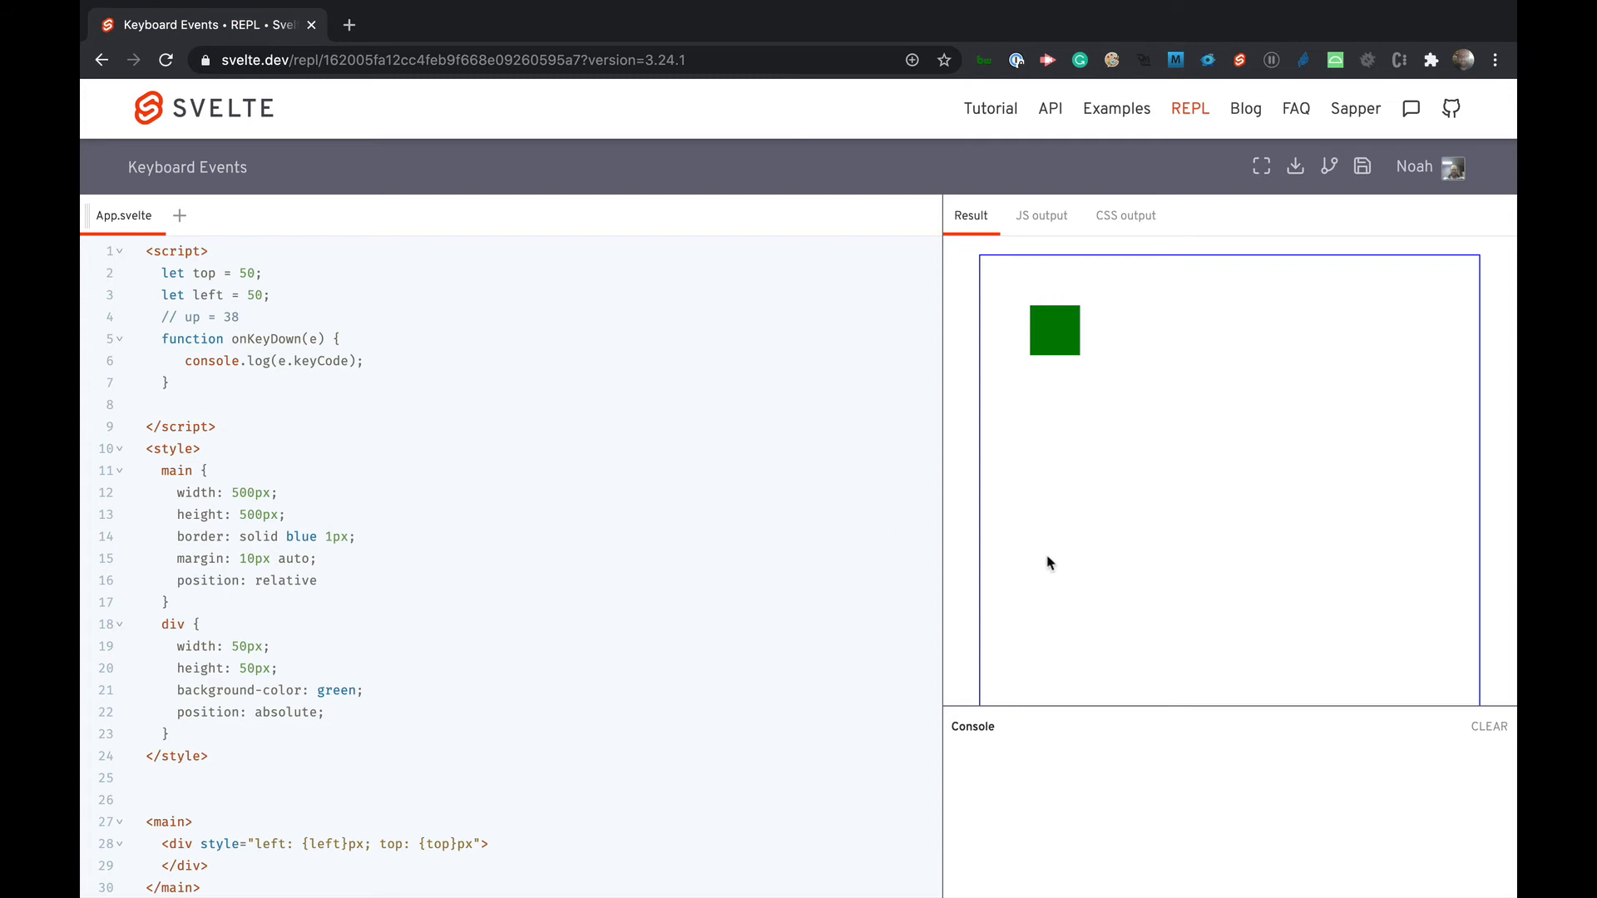
mouse_move(1055, 632)
type("// down =")
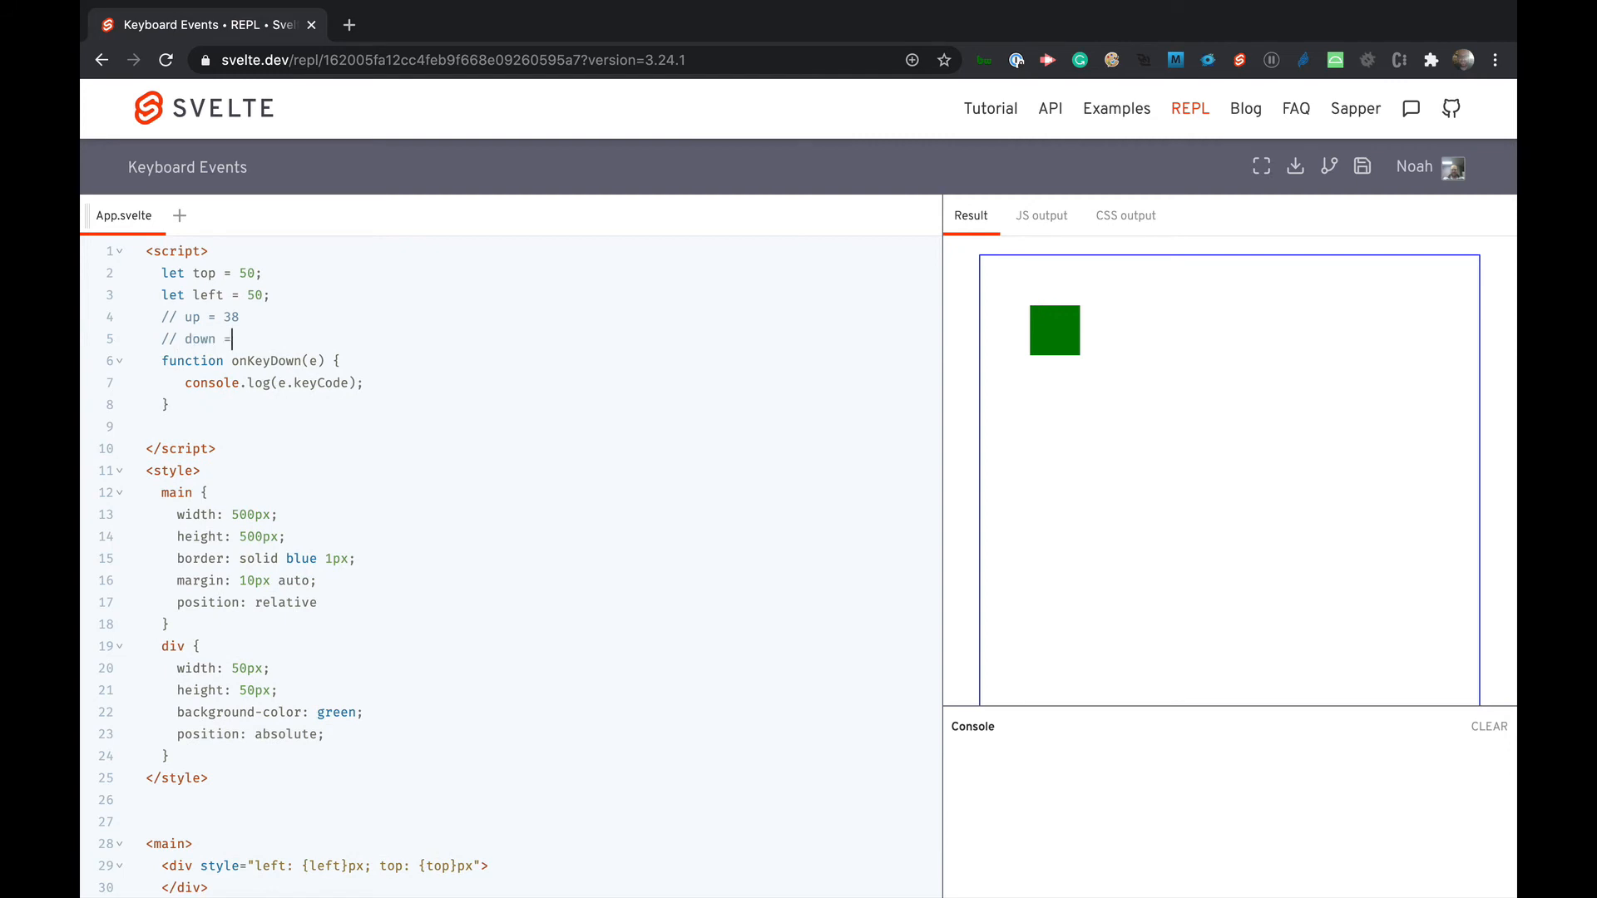
type("40")
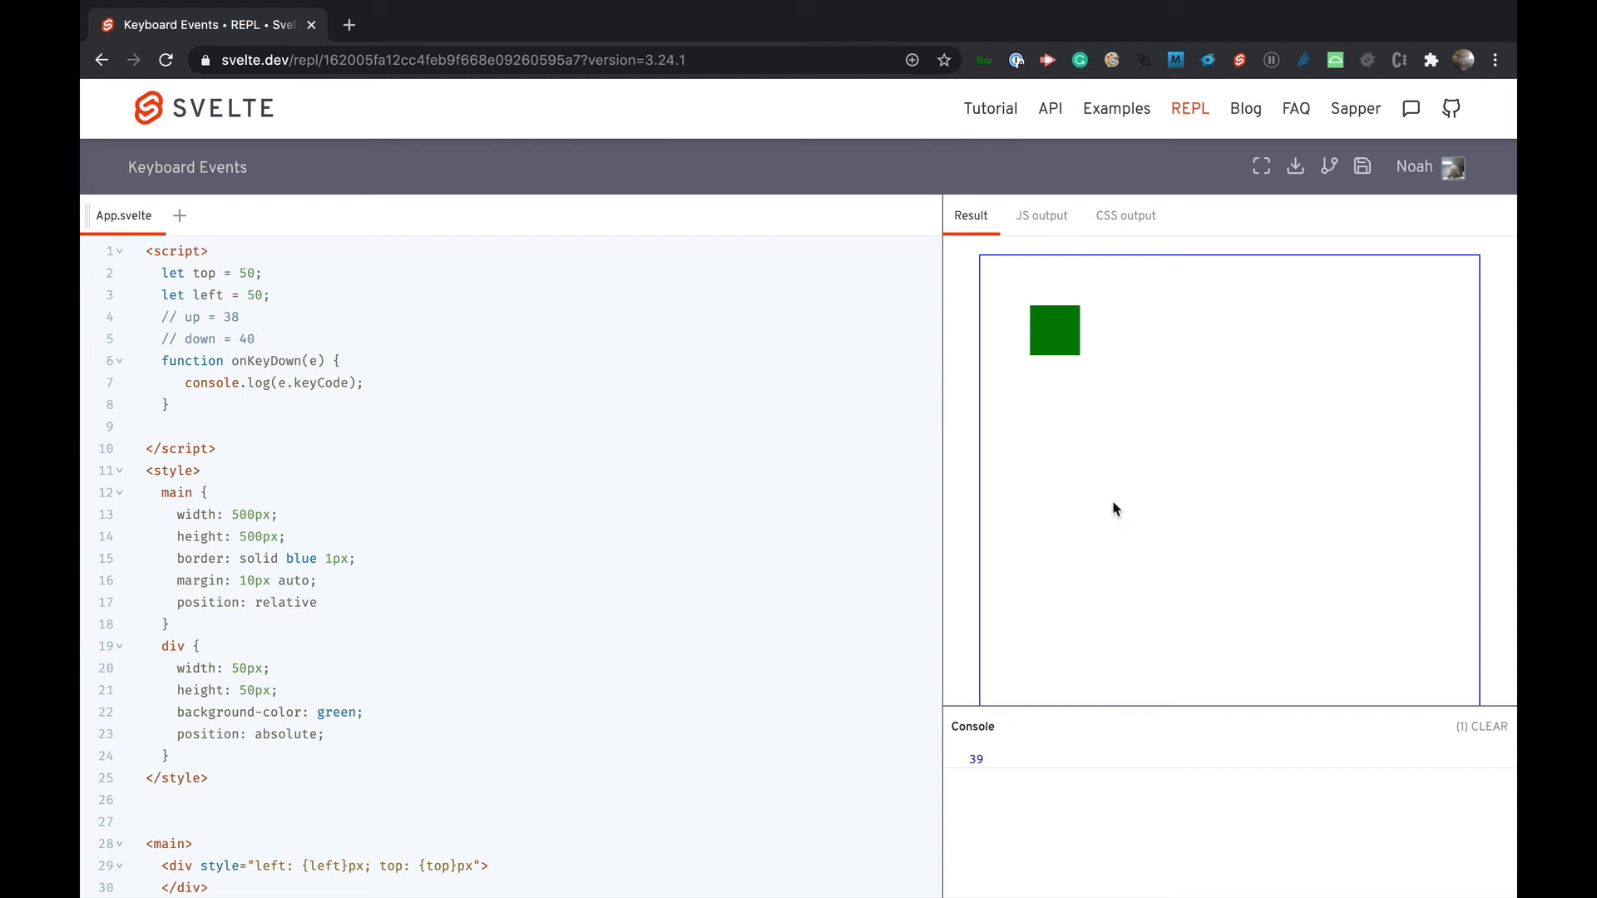
type("//")
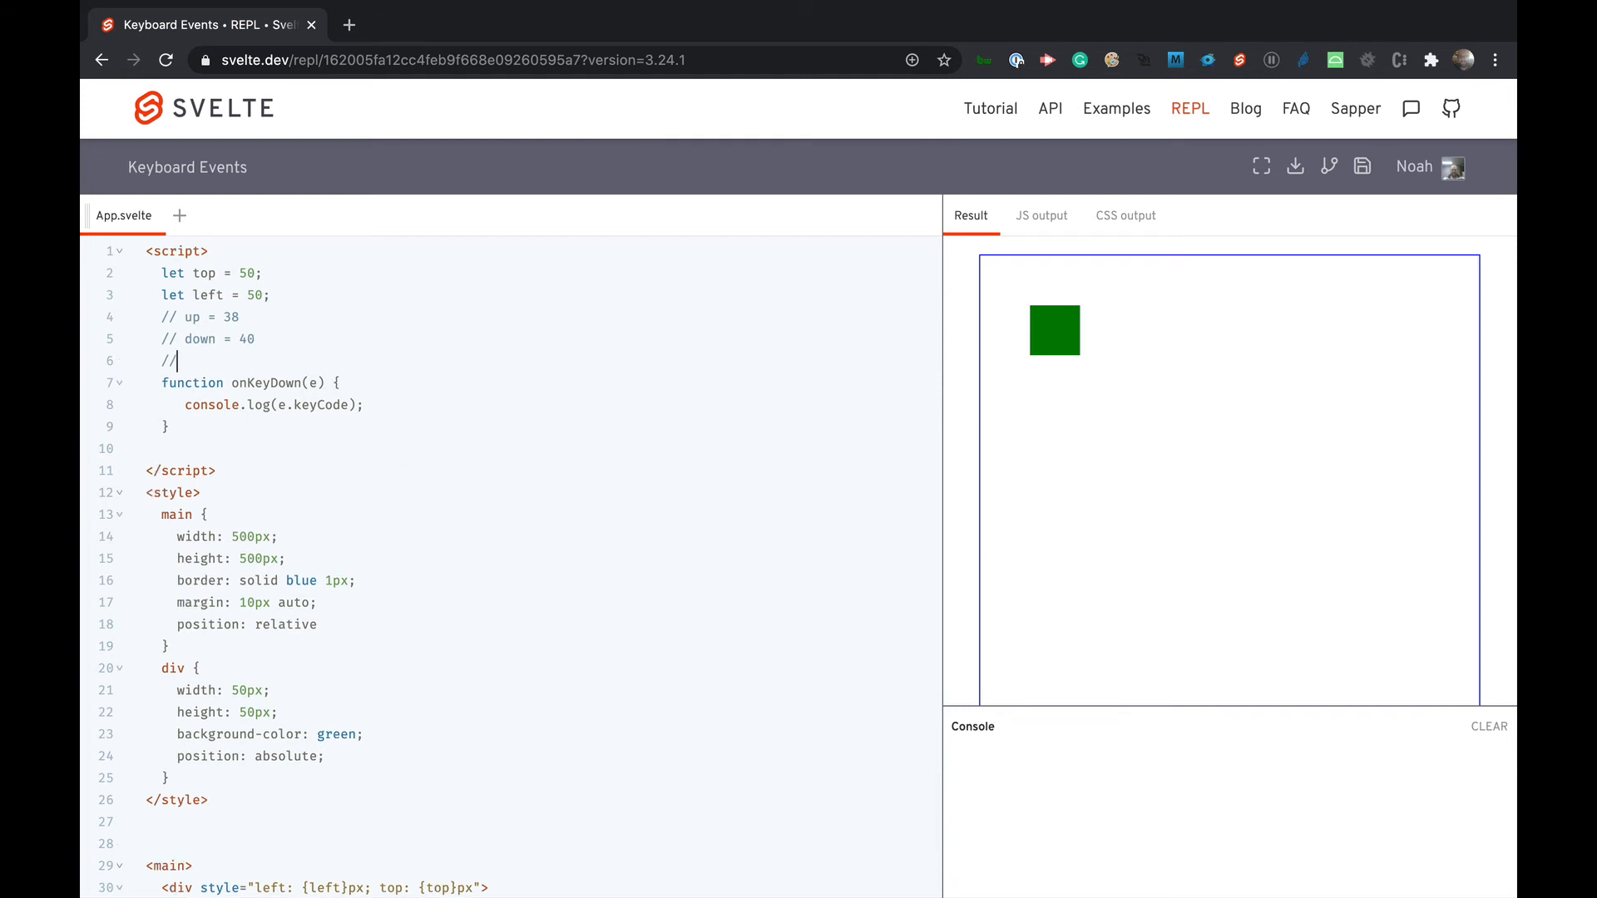
type("right = 3")
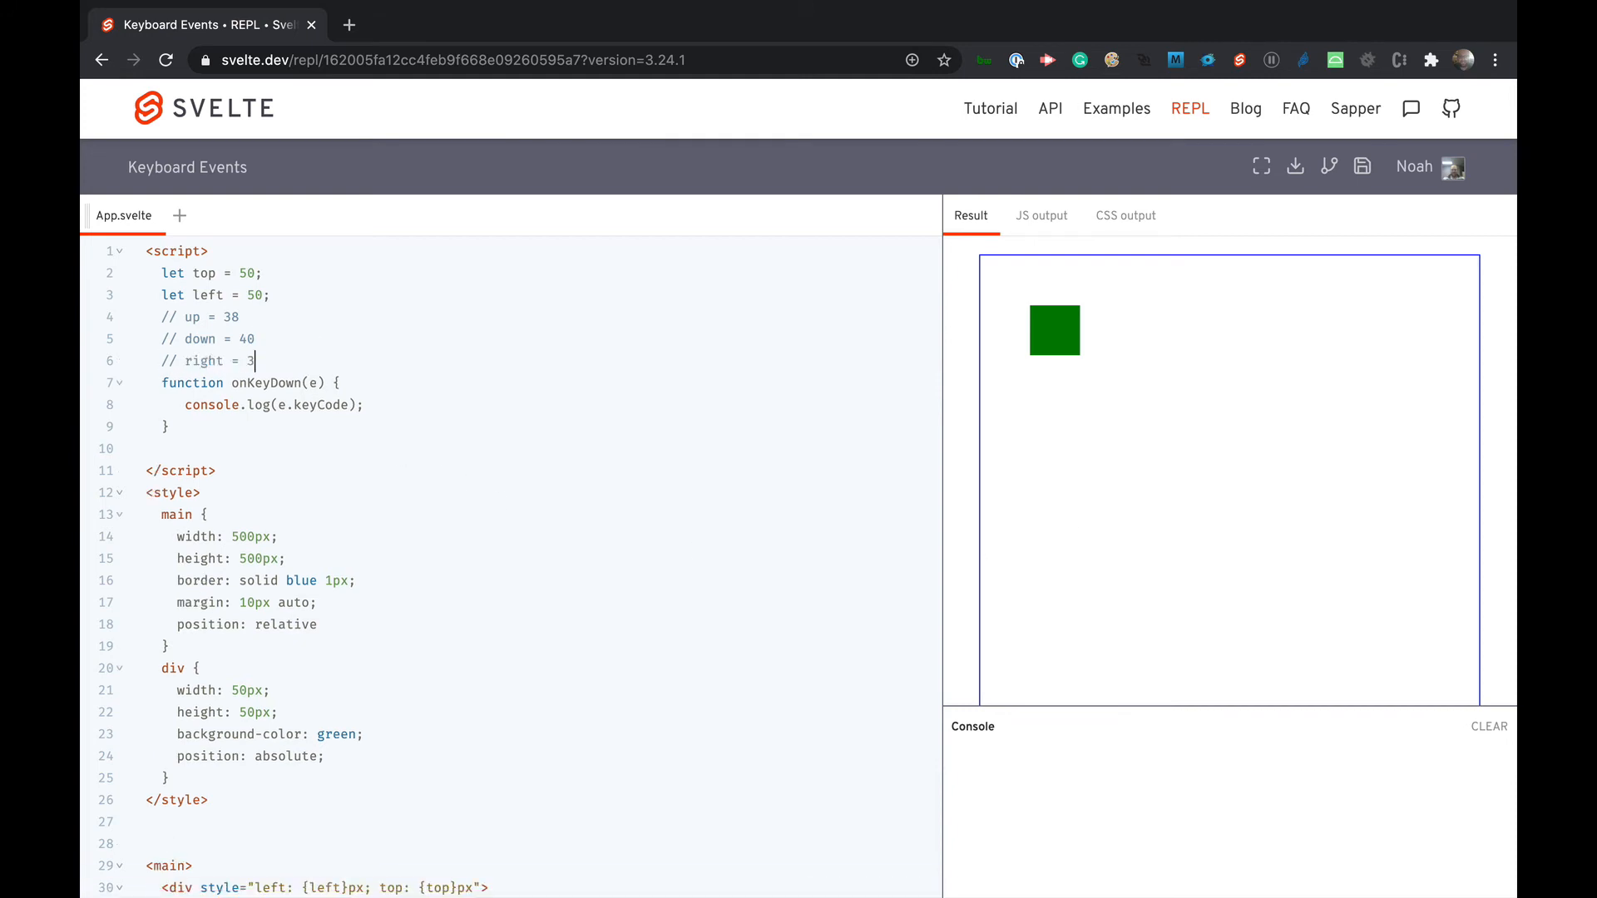
type("9")
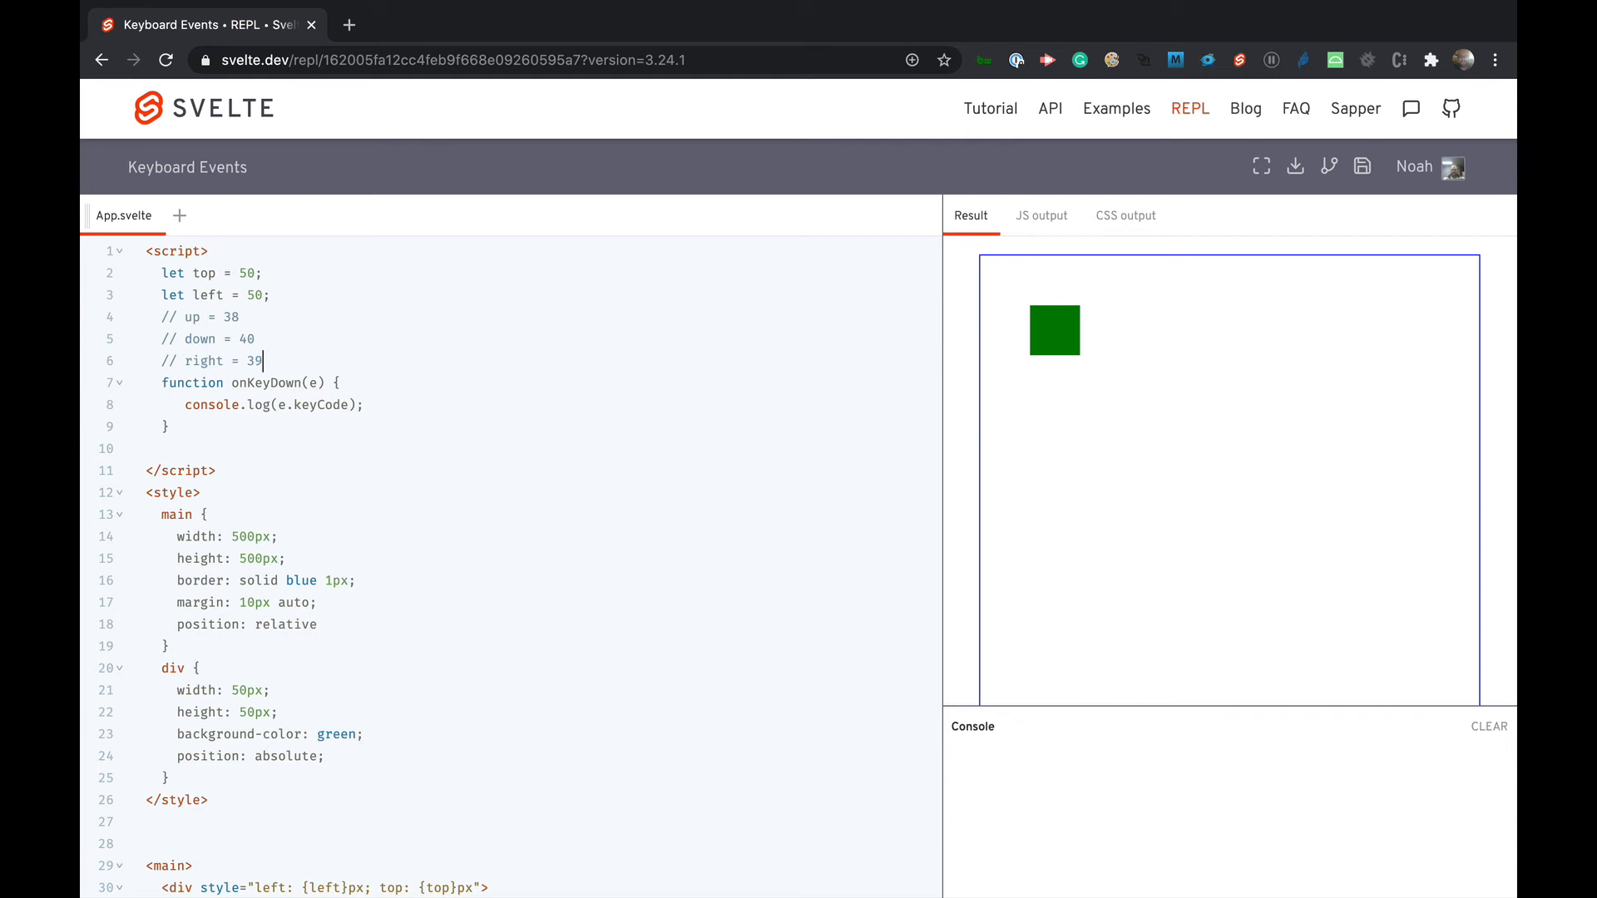
type("// left =")
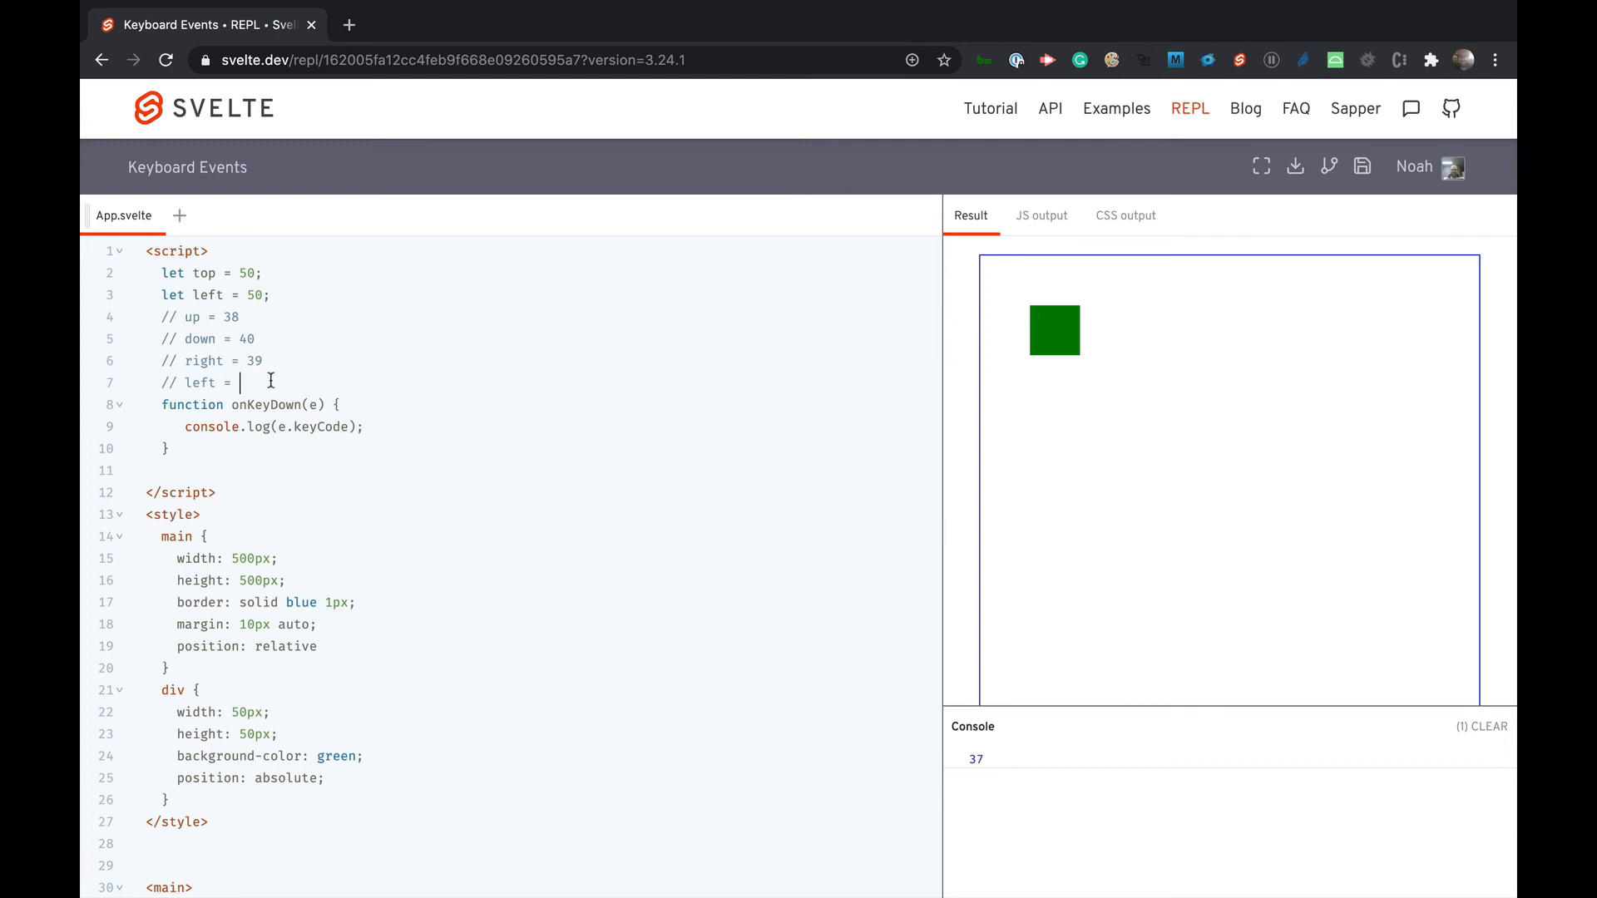
type("37")
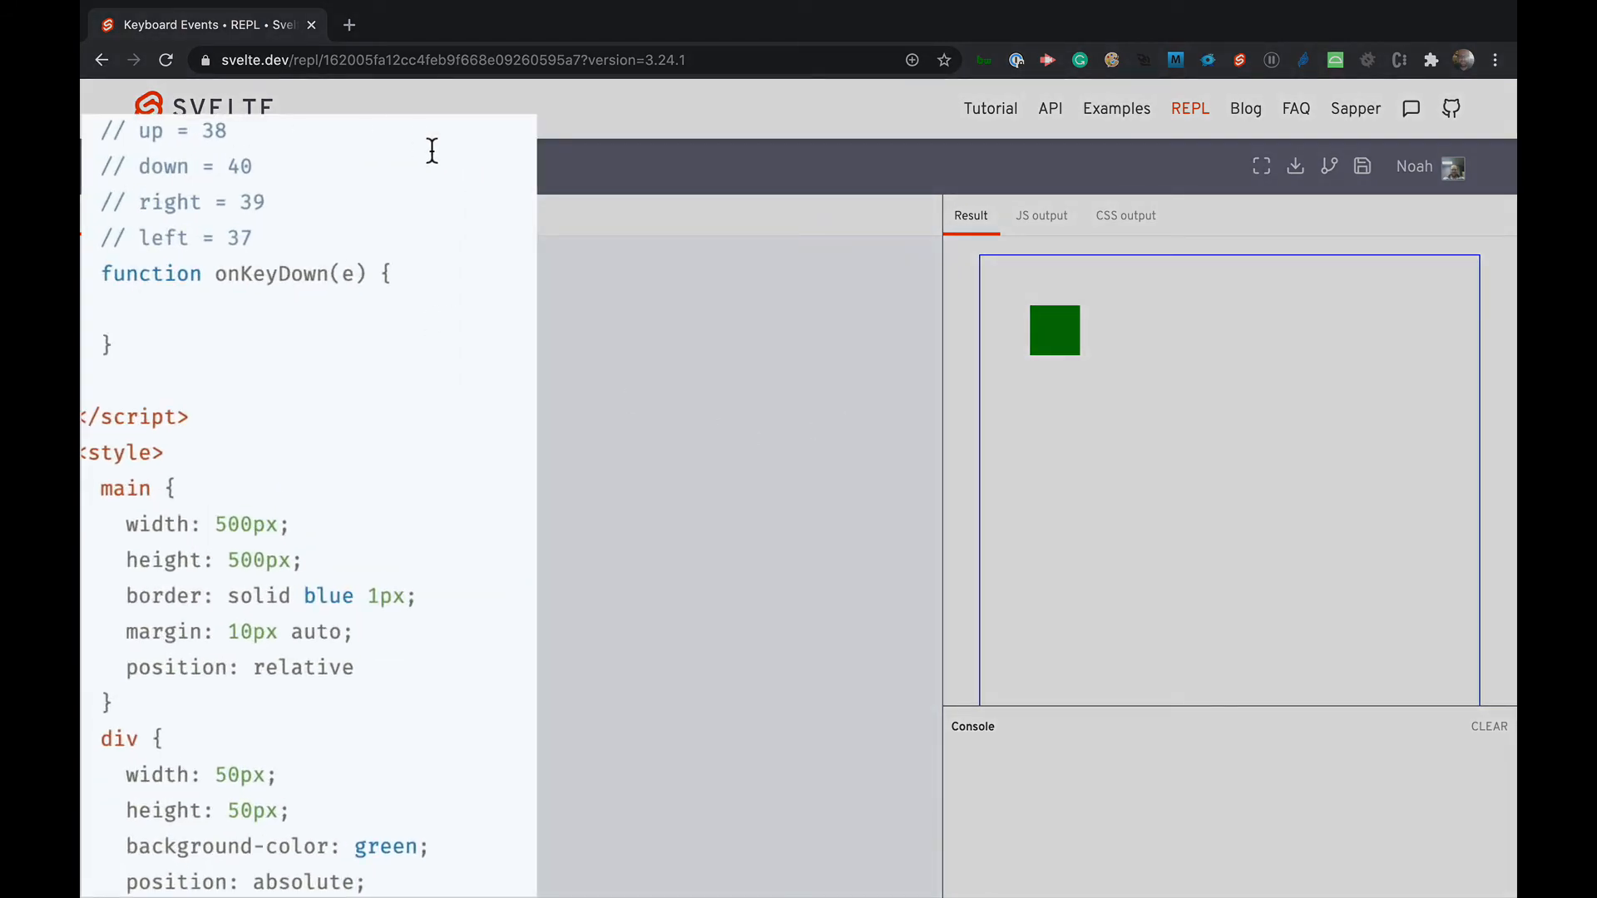
- Write switch(e.keyCode) with case 38: top -= 50; break; in onKeyDown
type("switch(")
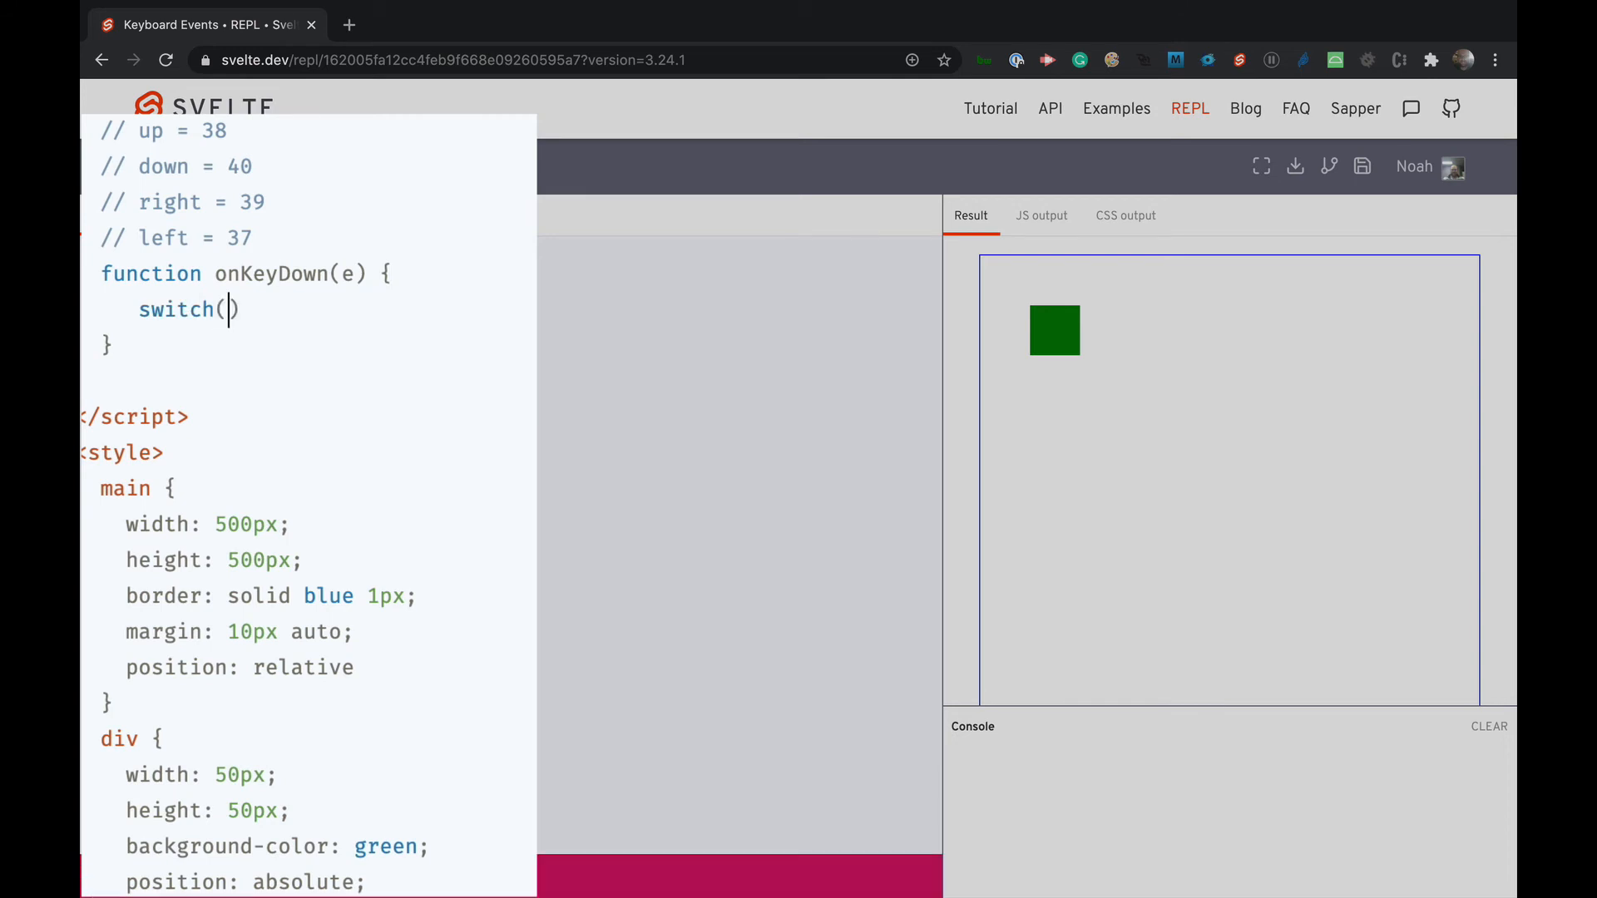
type("e.")
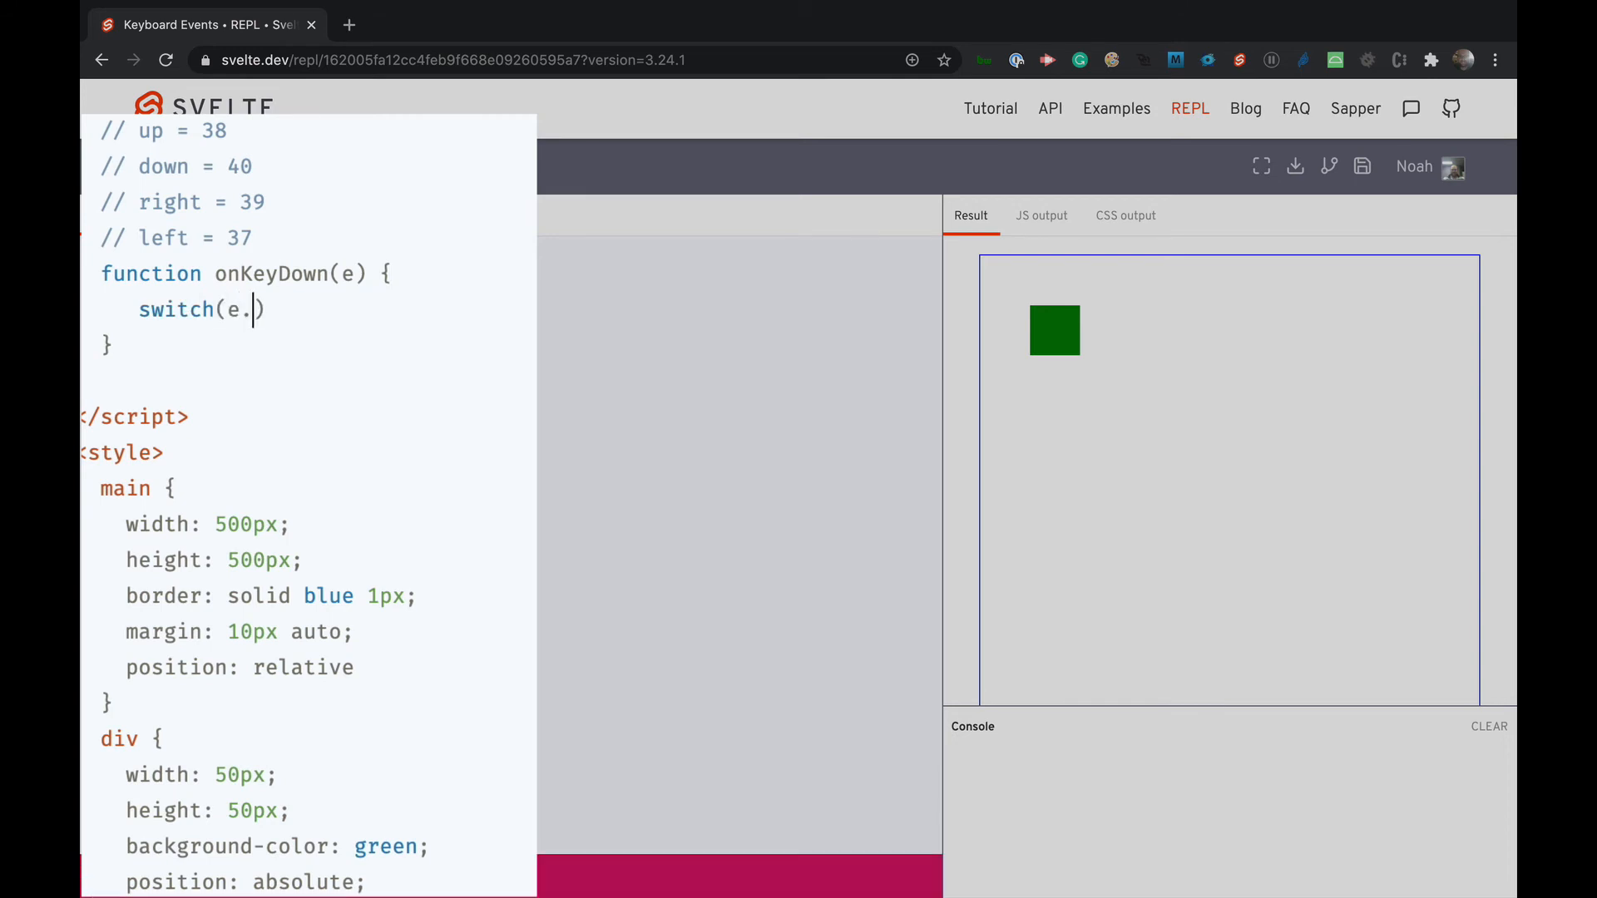
type("keyCode")
type("ca")
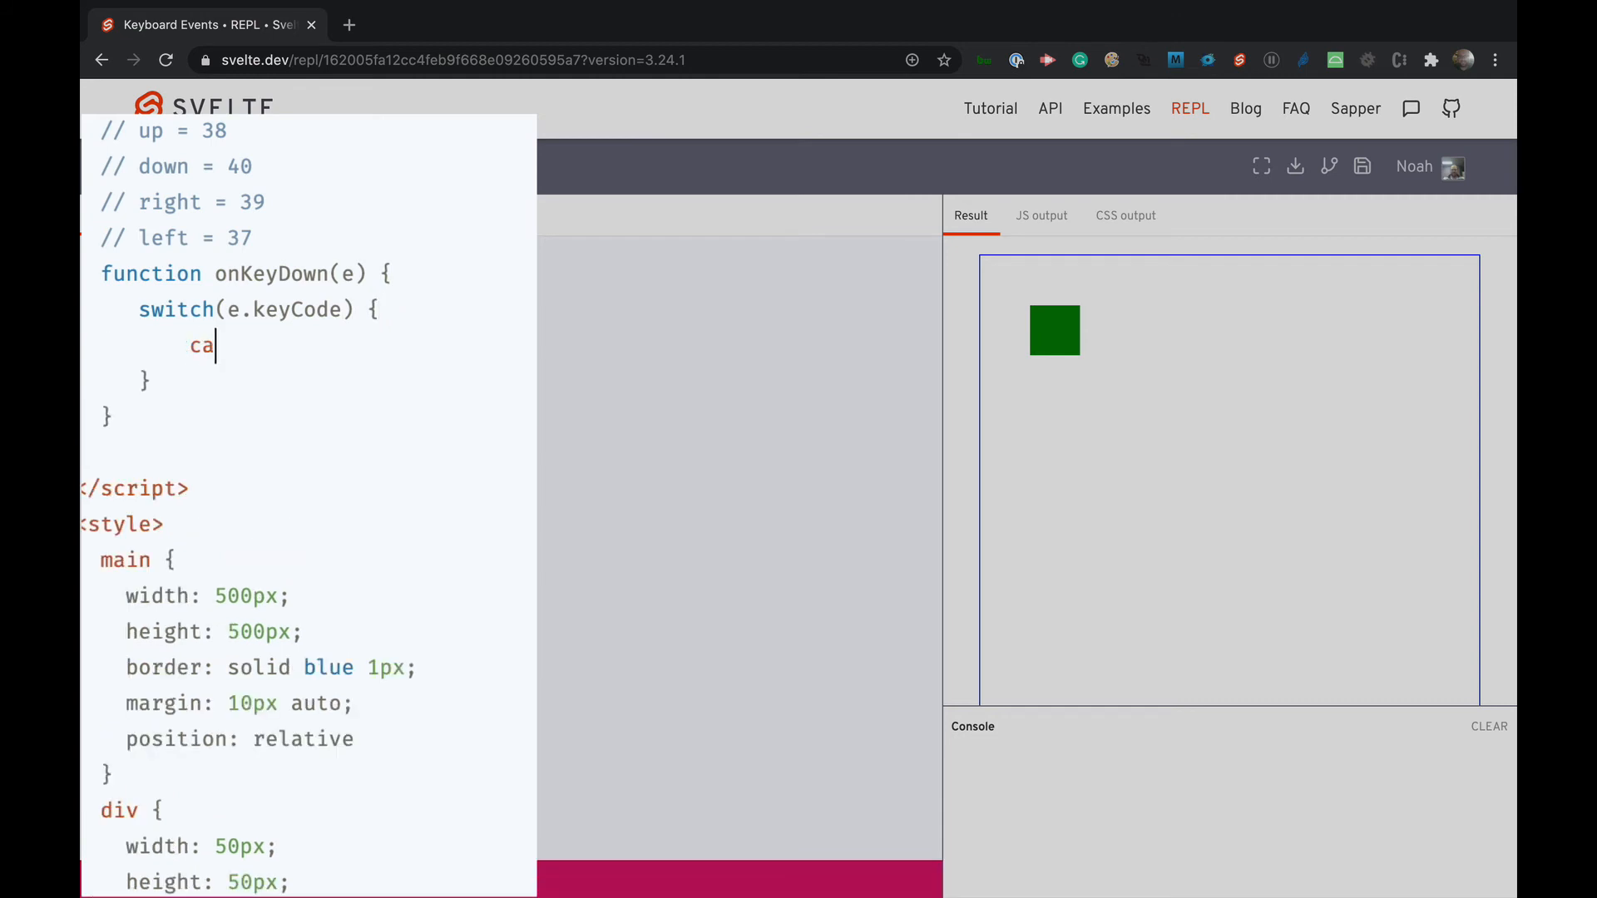
type("se 3")
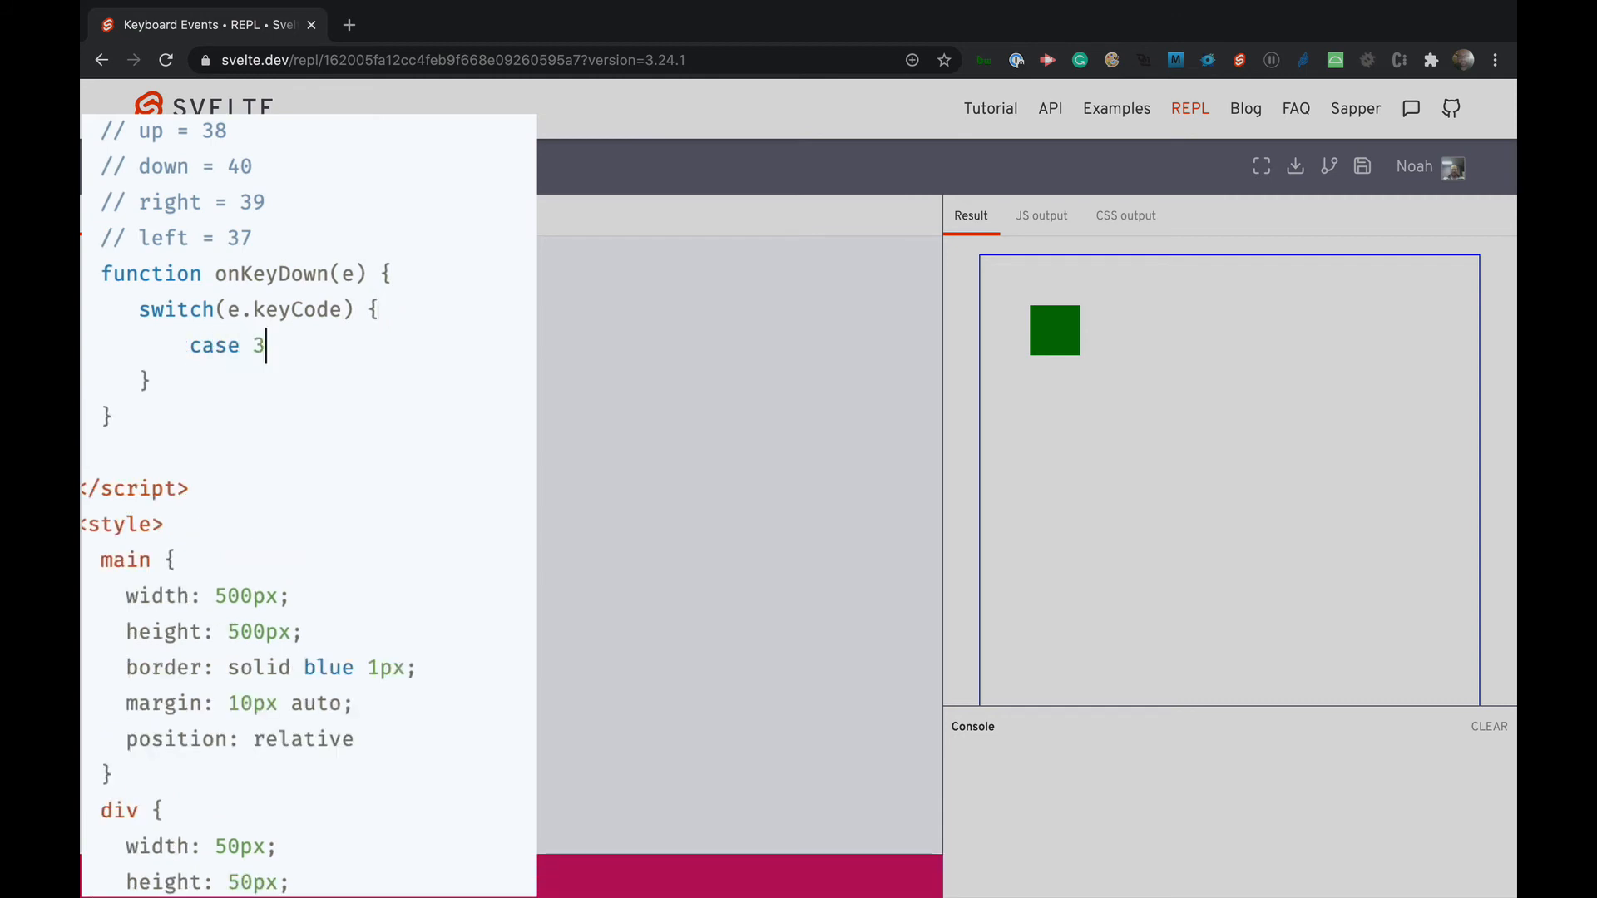
type("8:")
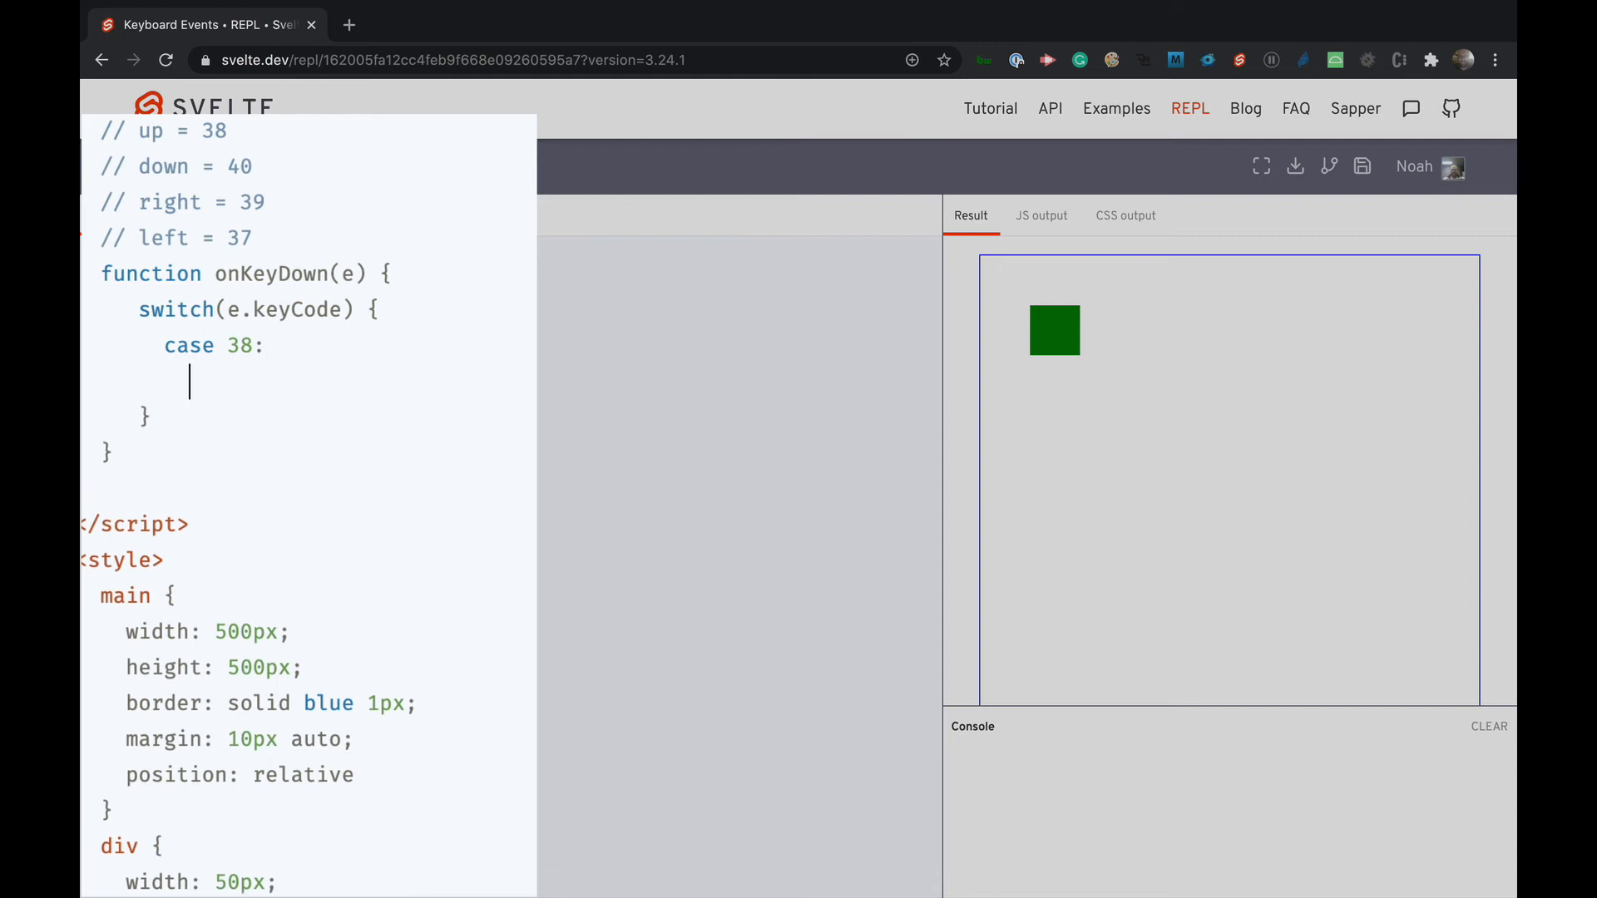
type("top -= 50")
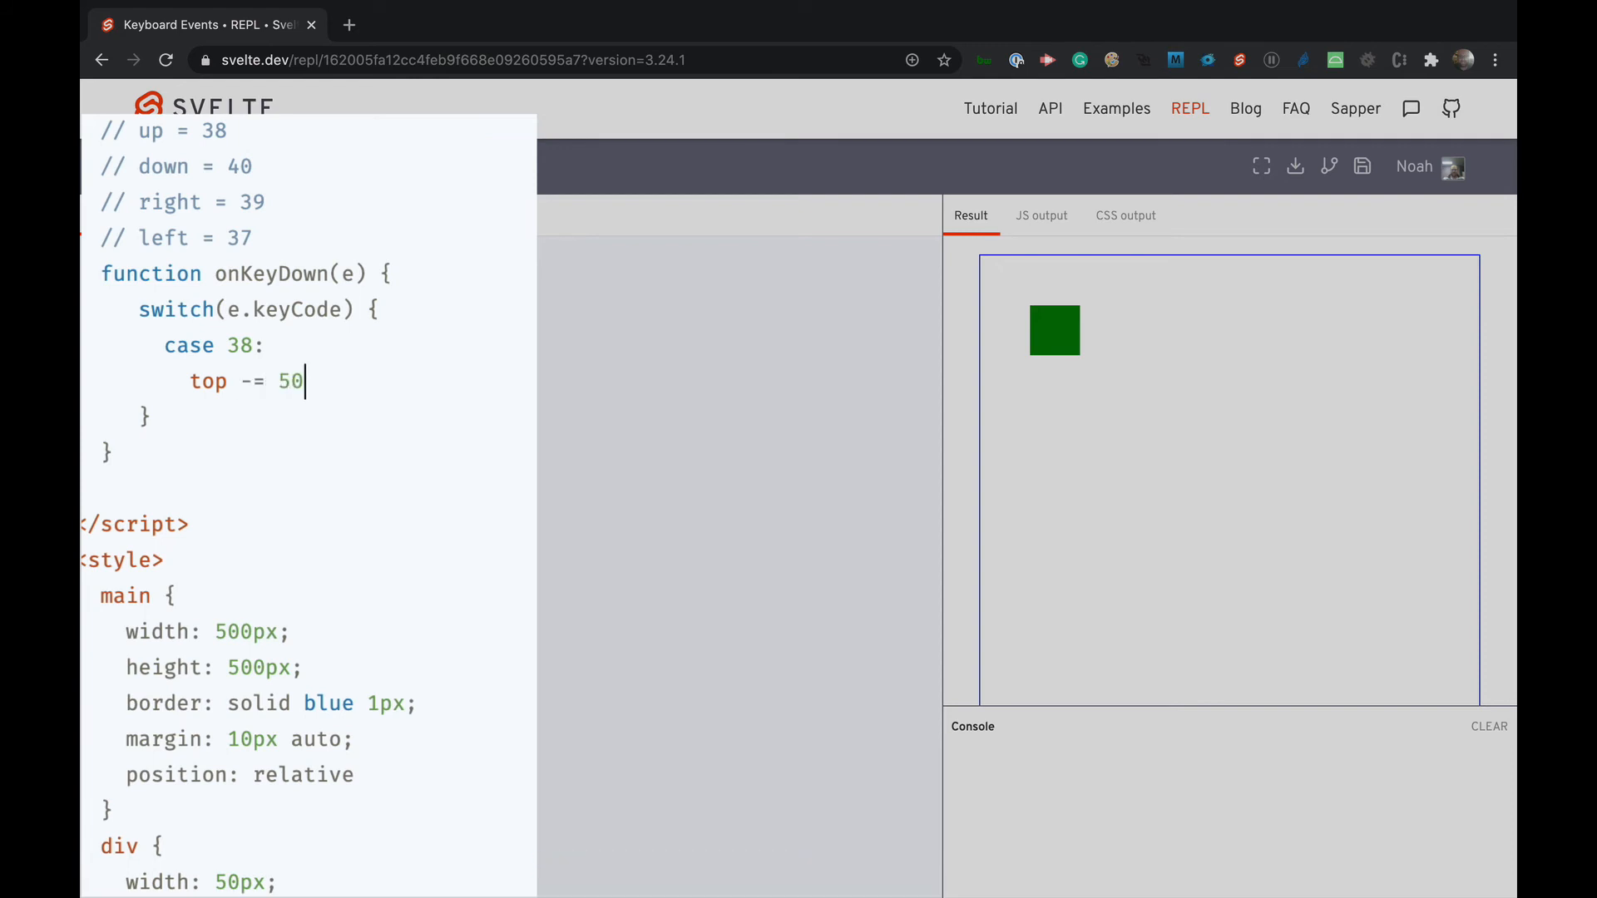
type(";")
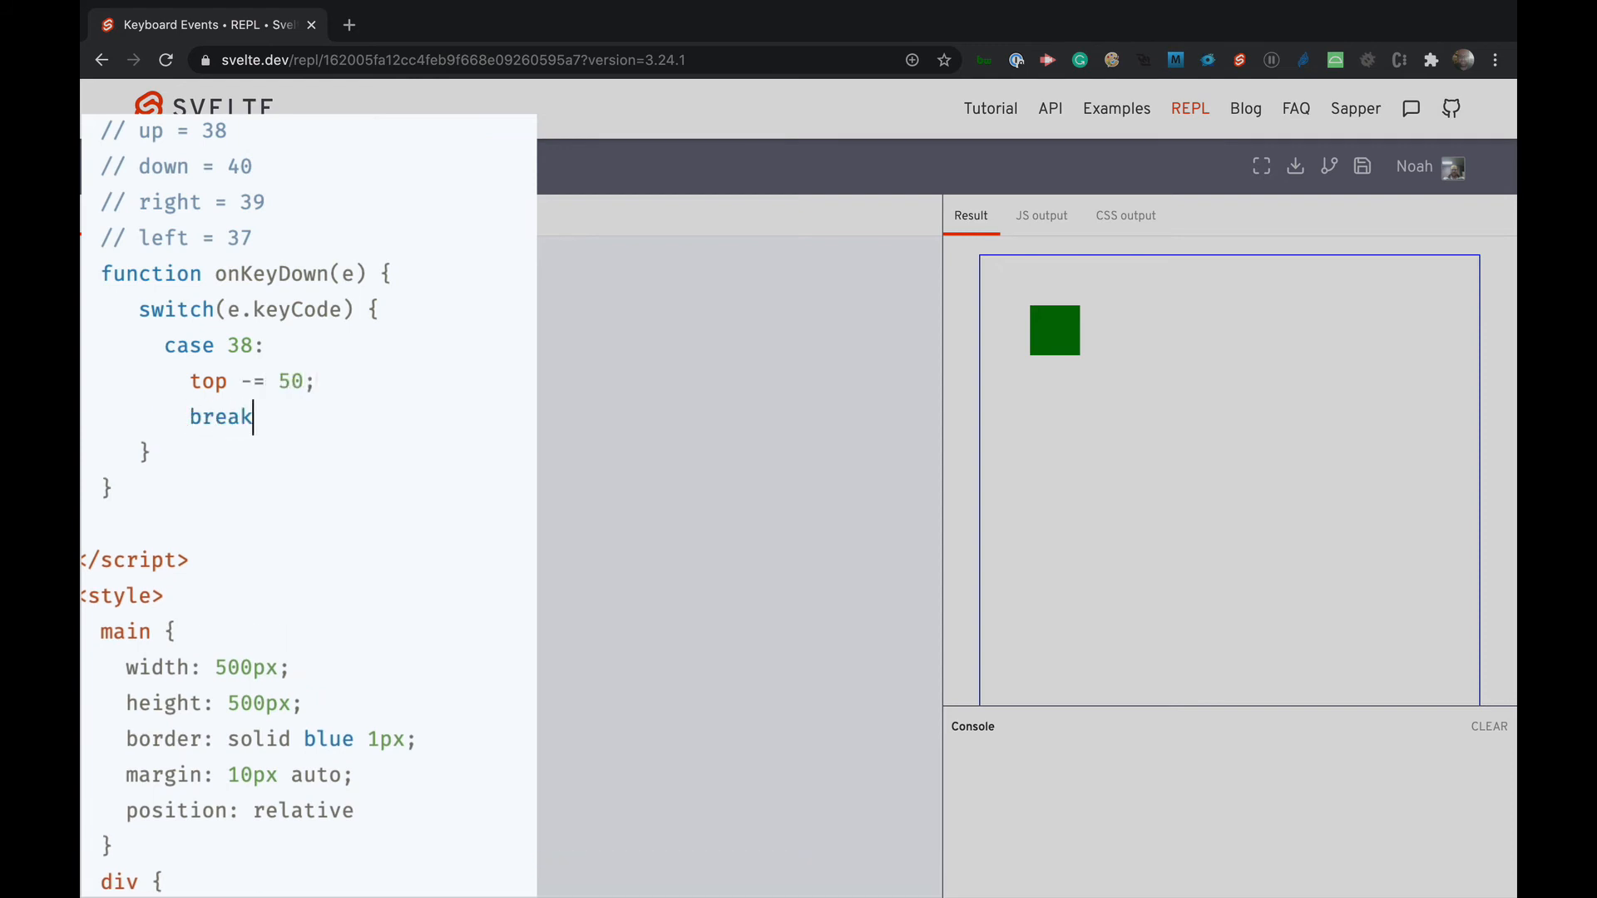
type(";")
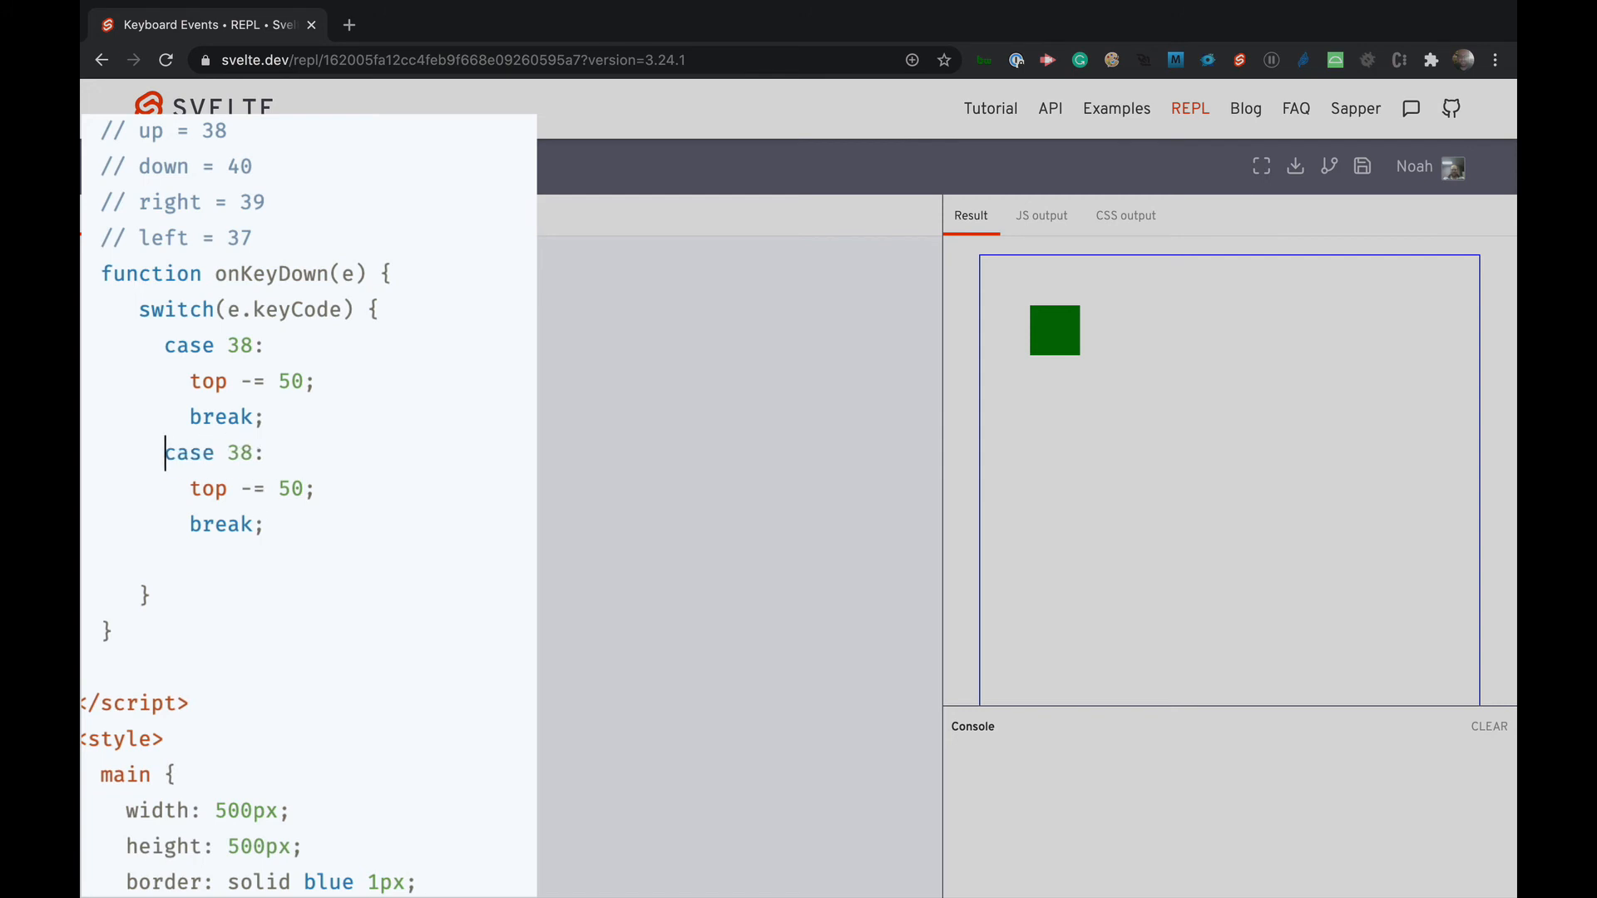
- Add case 40: top += 50; break; and move the square down to test
type("40")
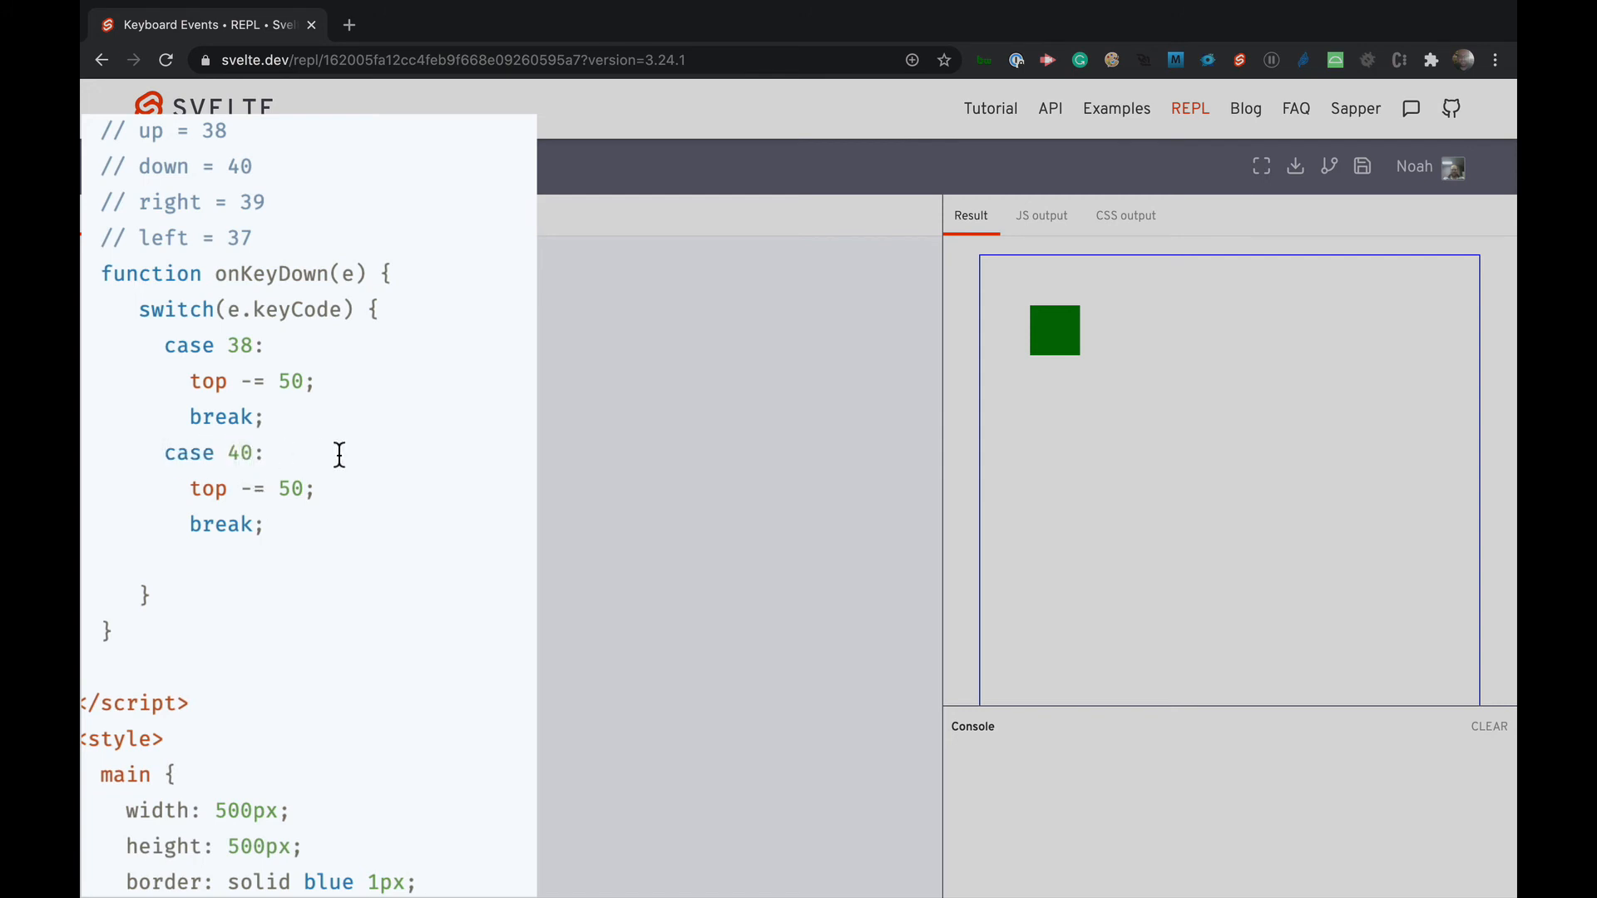
type("+")
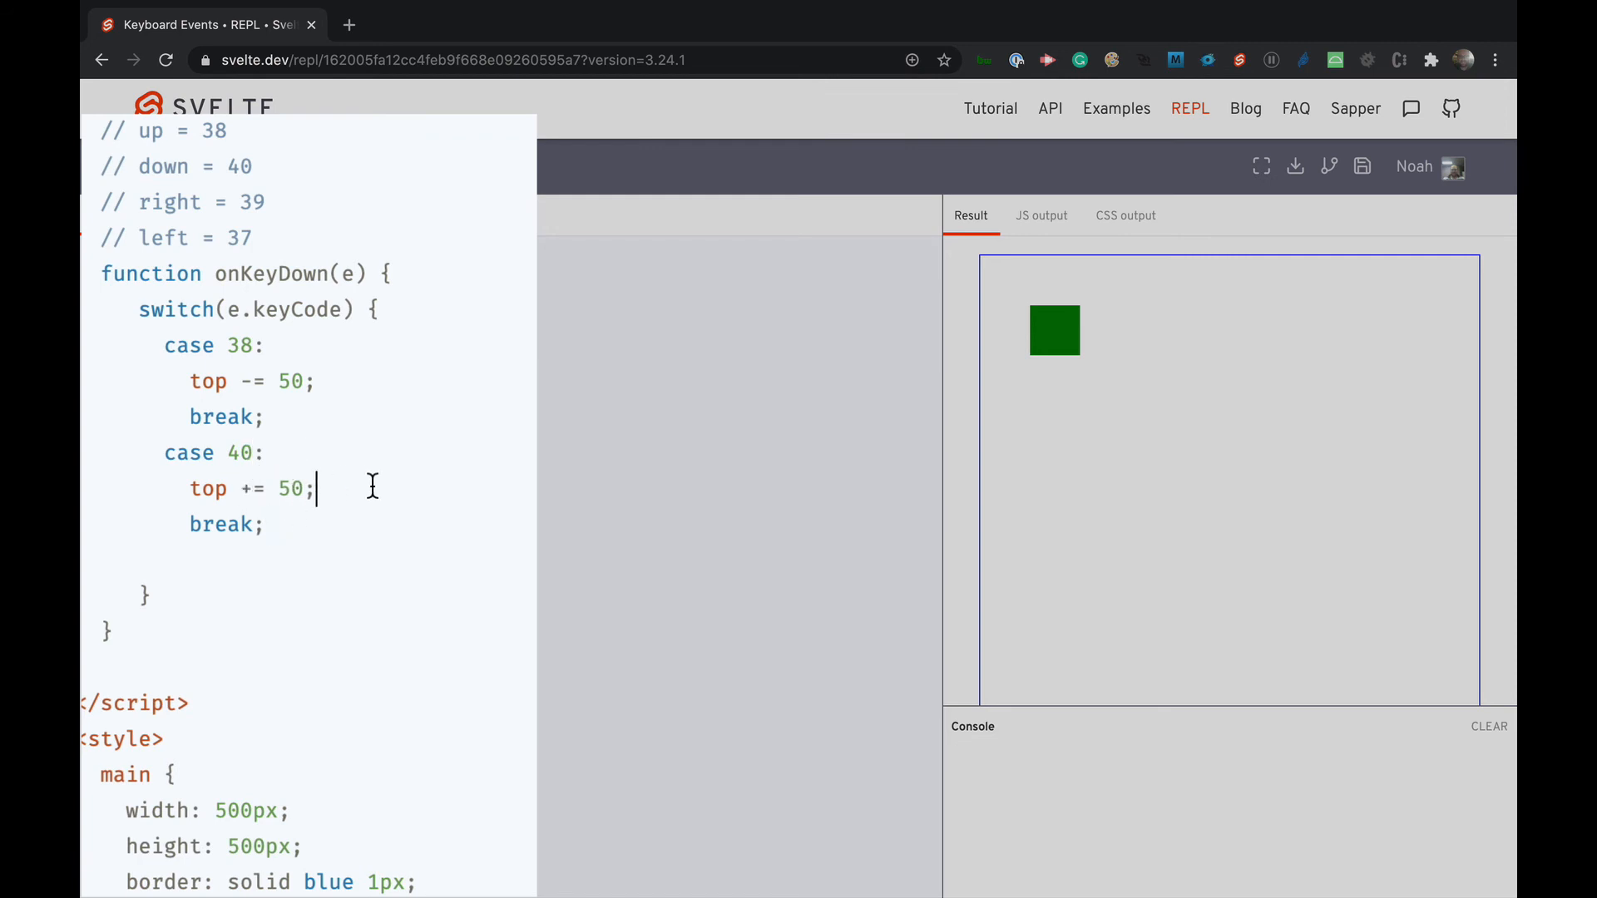
mouse_move(1202, 501)
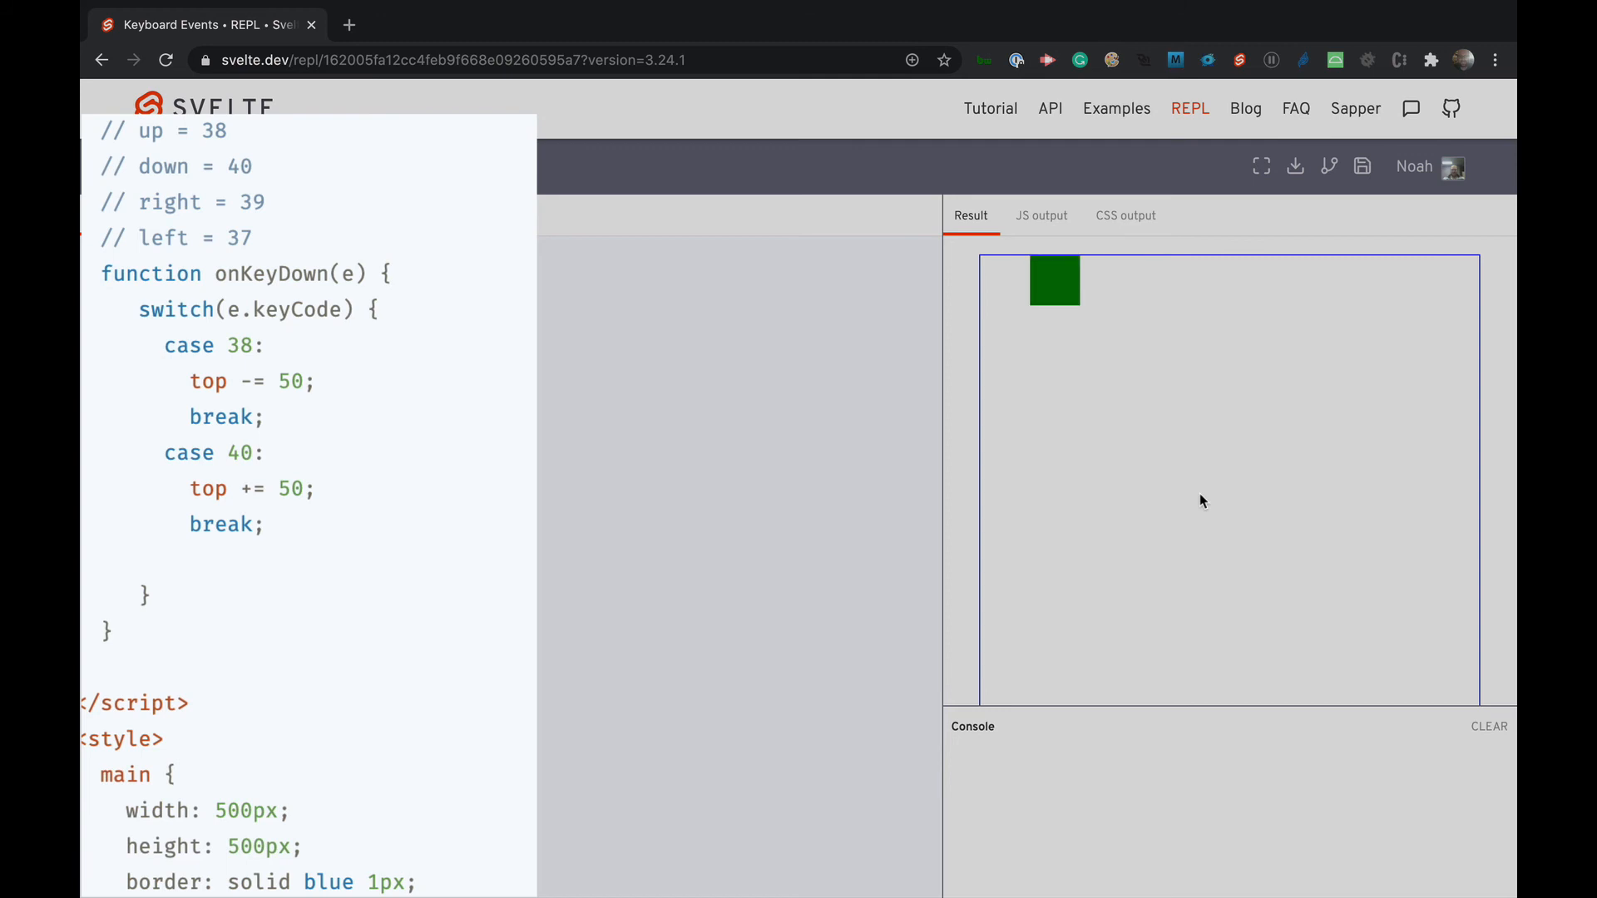
key("Down")
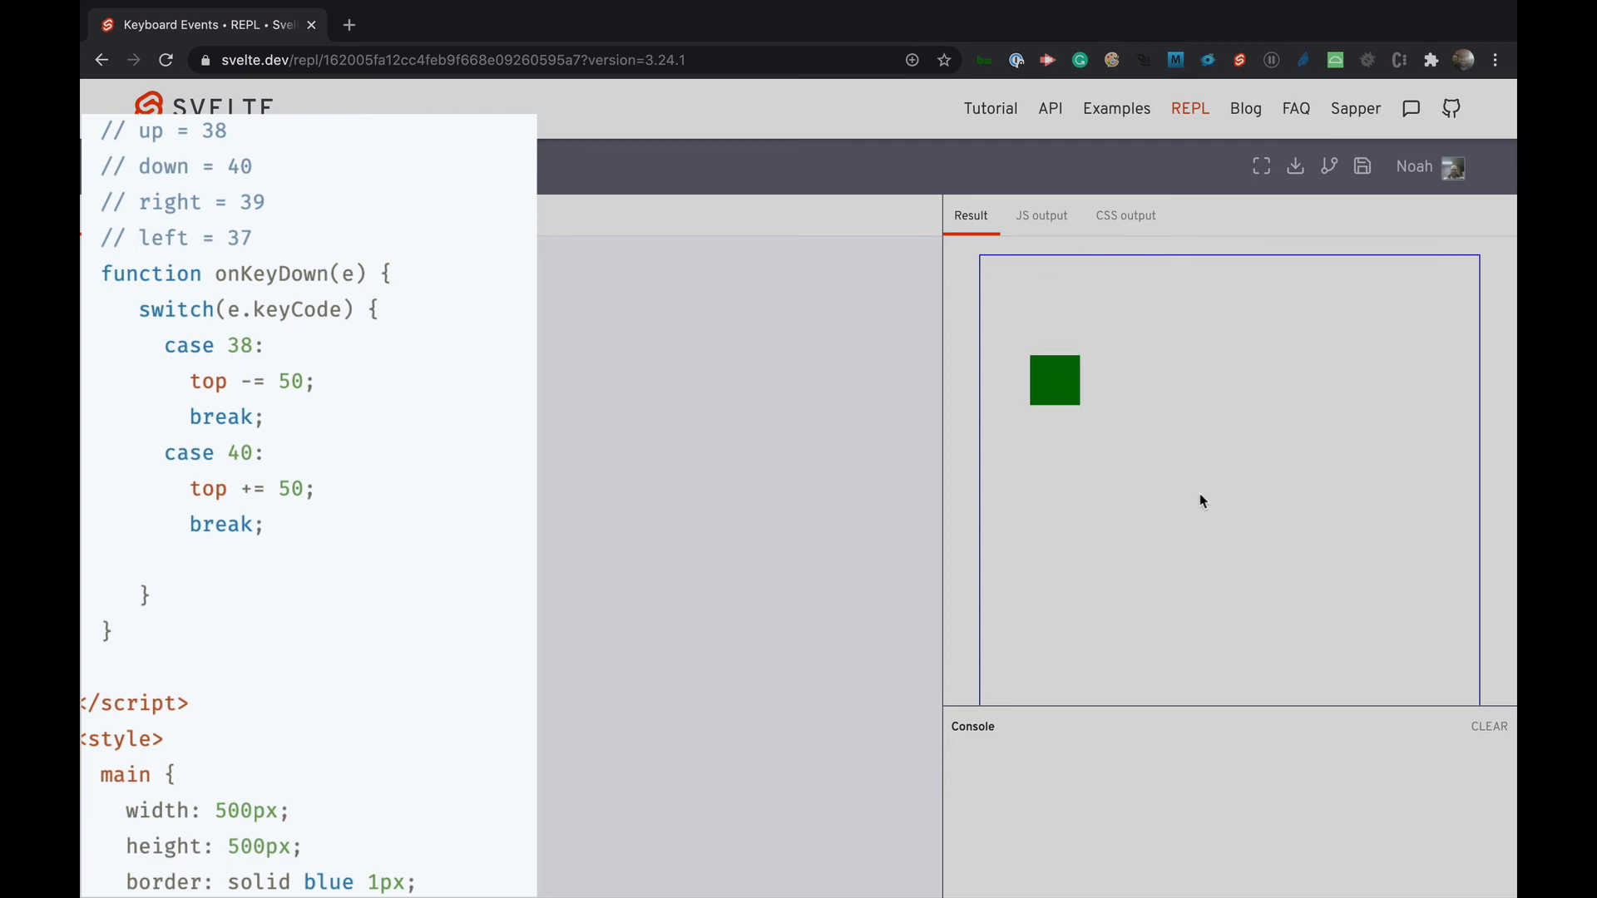
mouse_move(1005, 504)
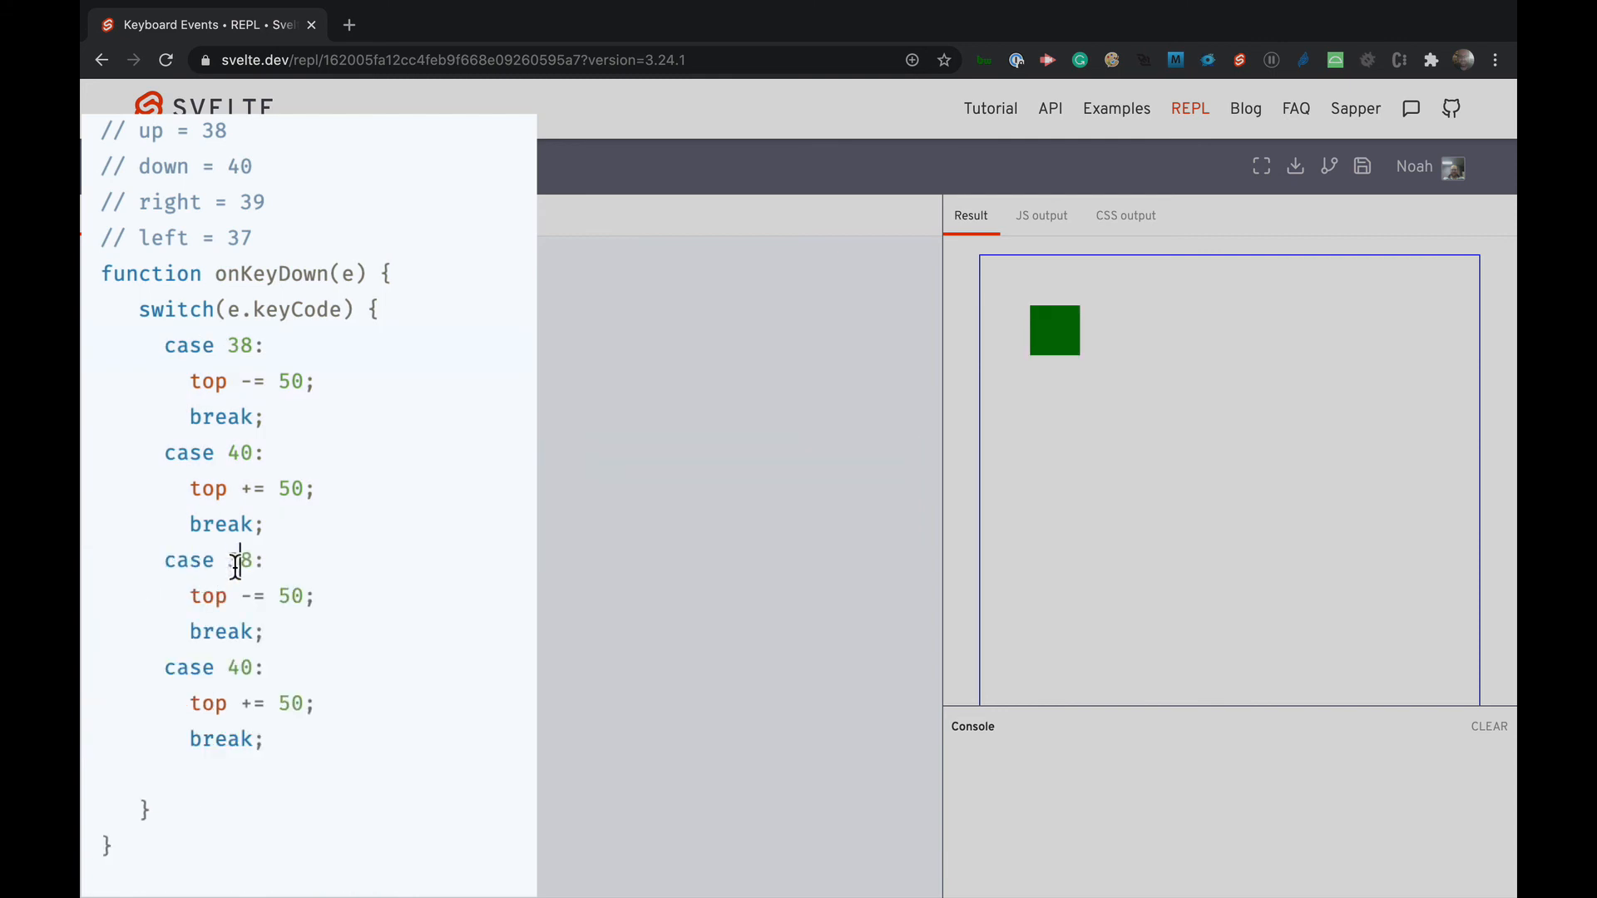
- Change the copied cases to 37: left -= 50 and 39: left += 50, then test with the left arrow
key("Backspace")
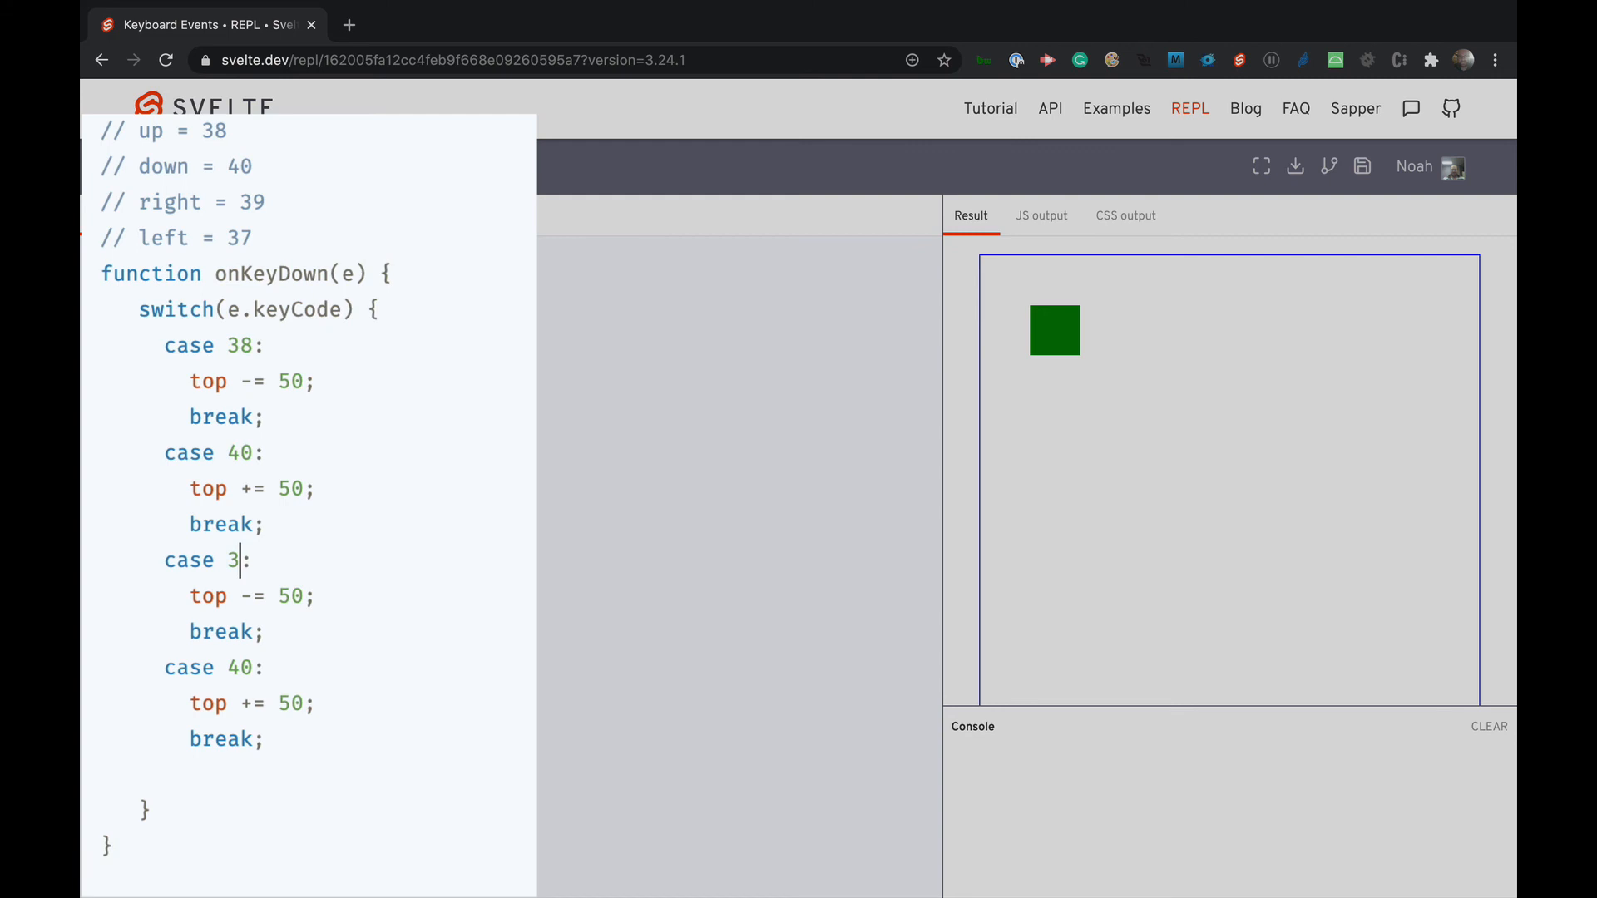
type("7")
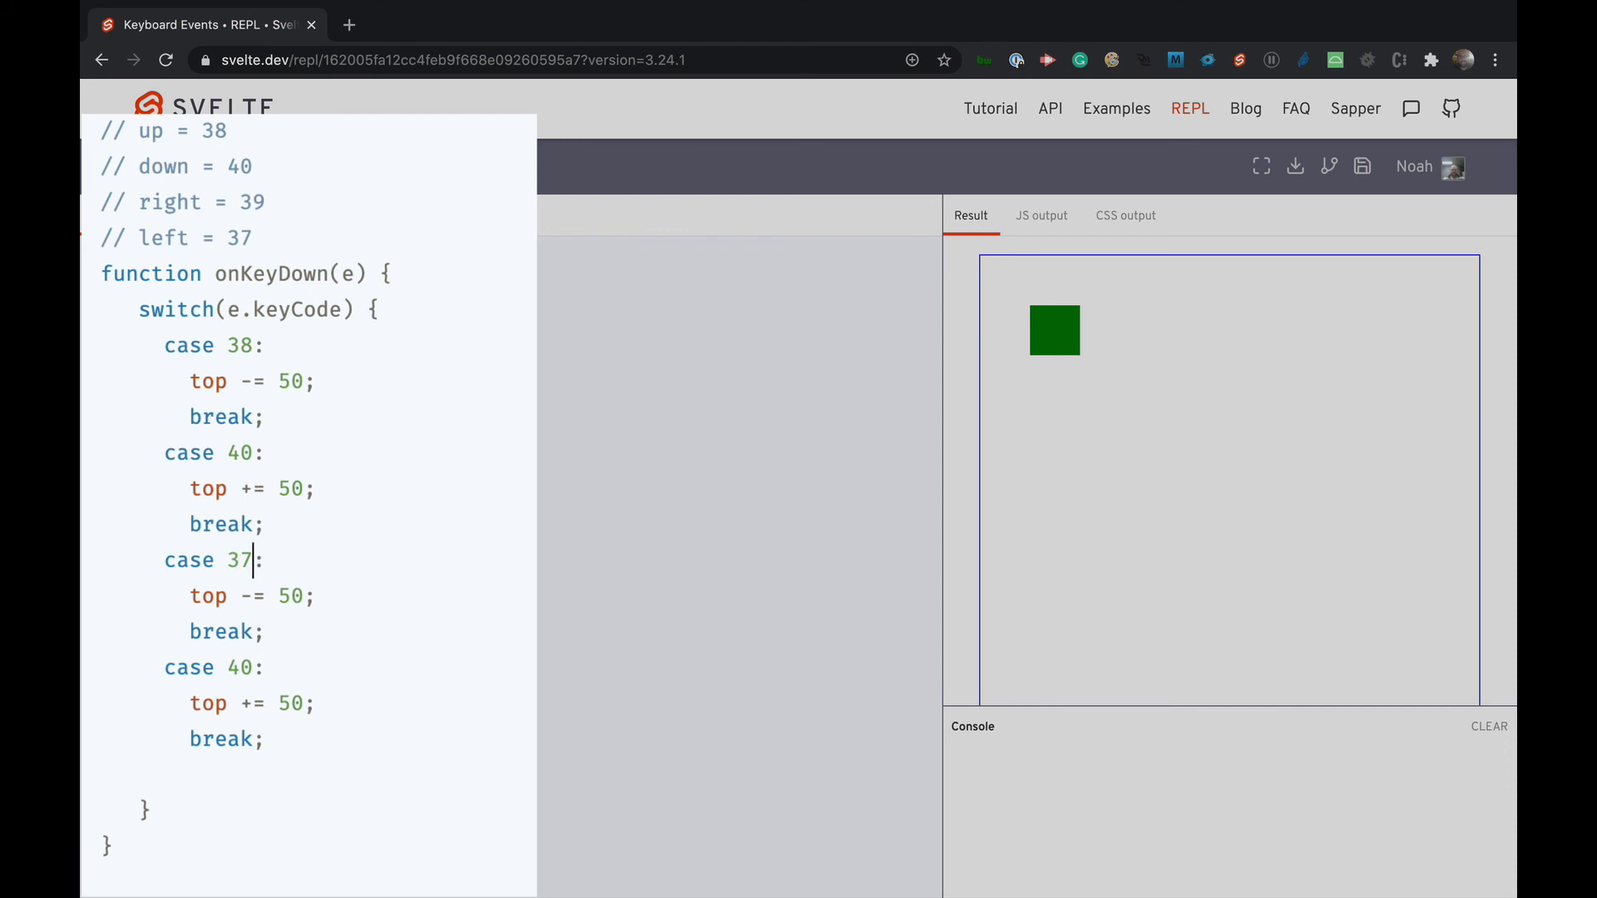
double_click(207, 595)
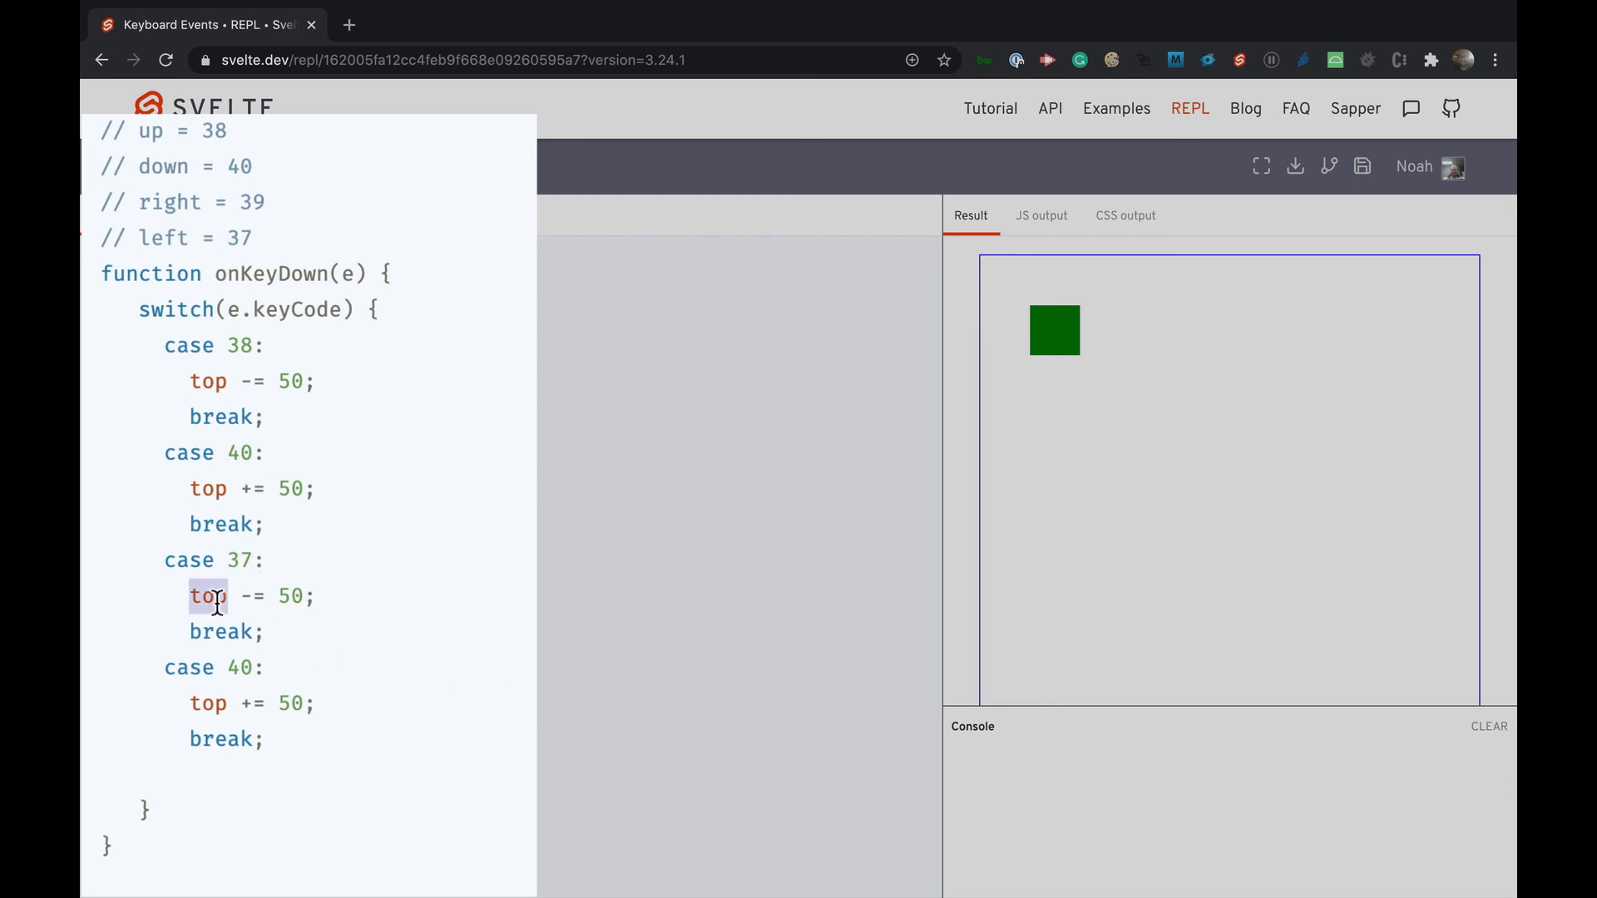
type("left")
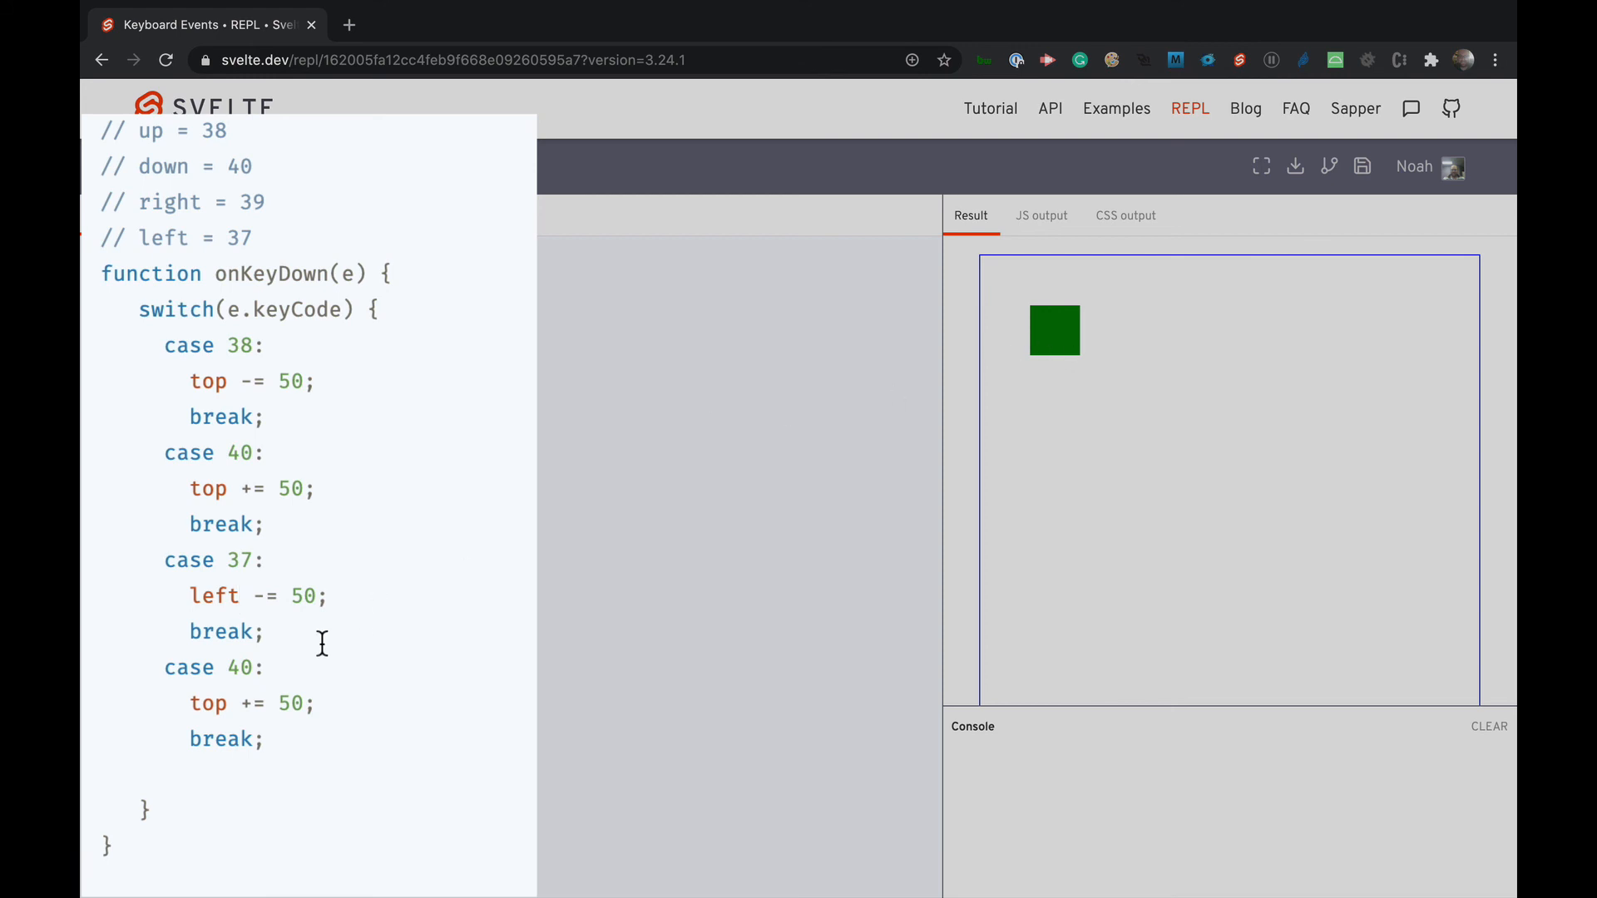
double_click(238, 667)
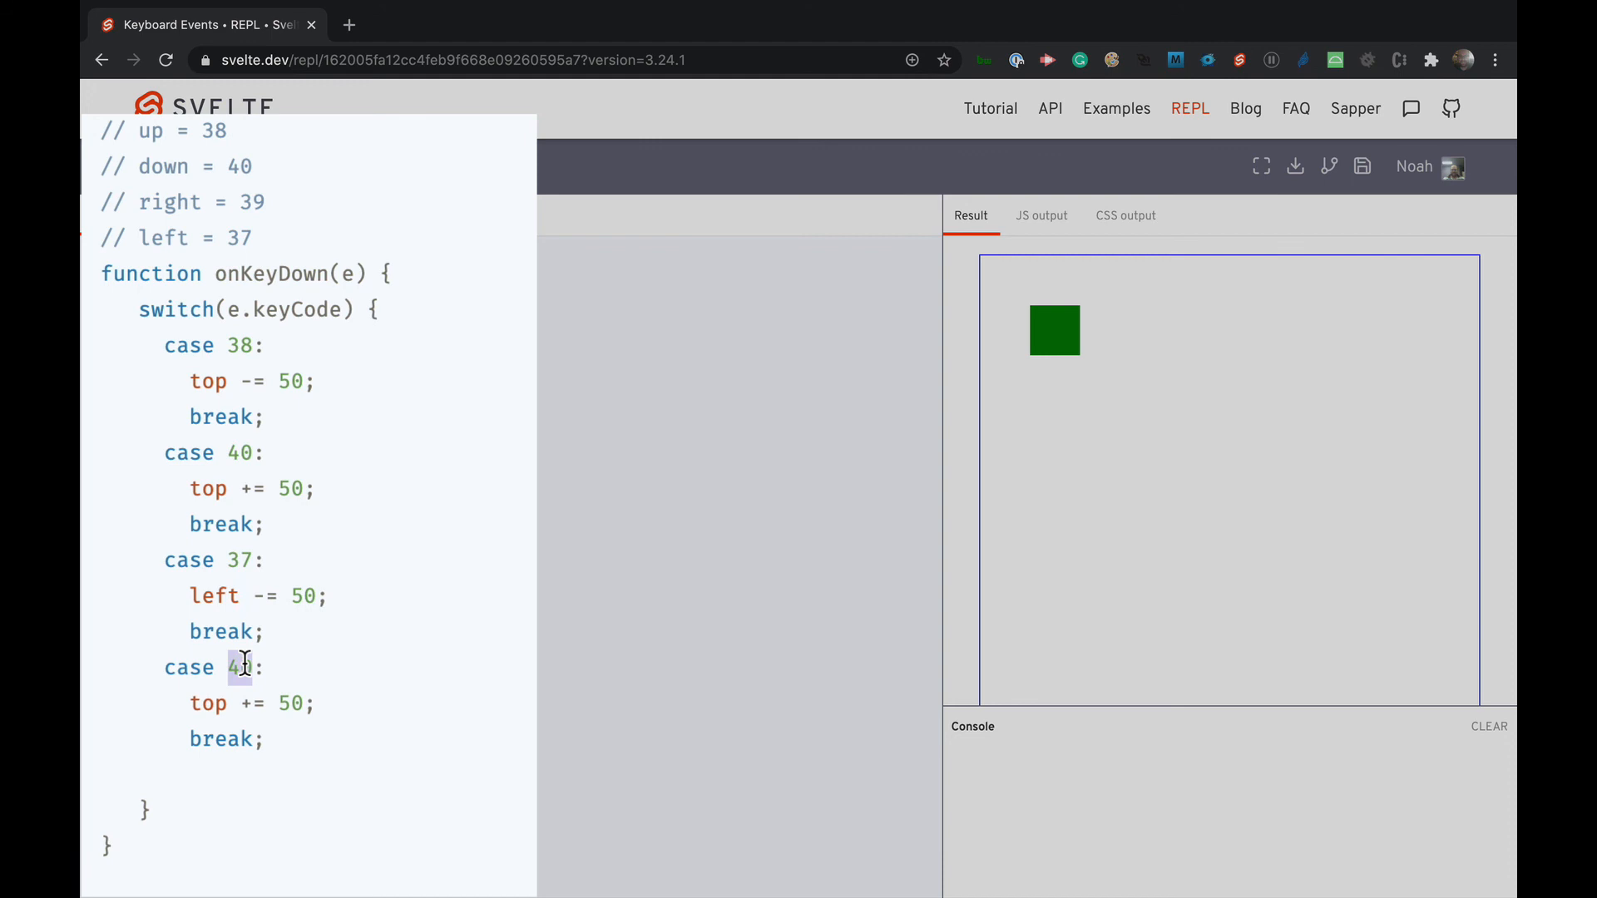
type("39")
left_click(255, 704)
type("lef")
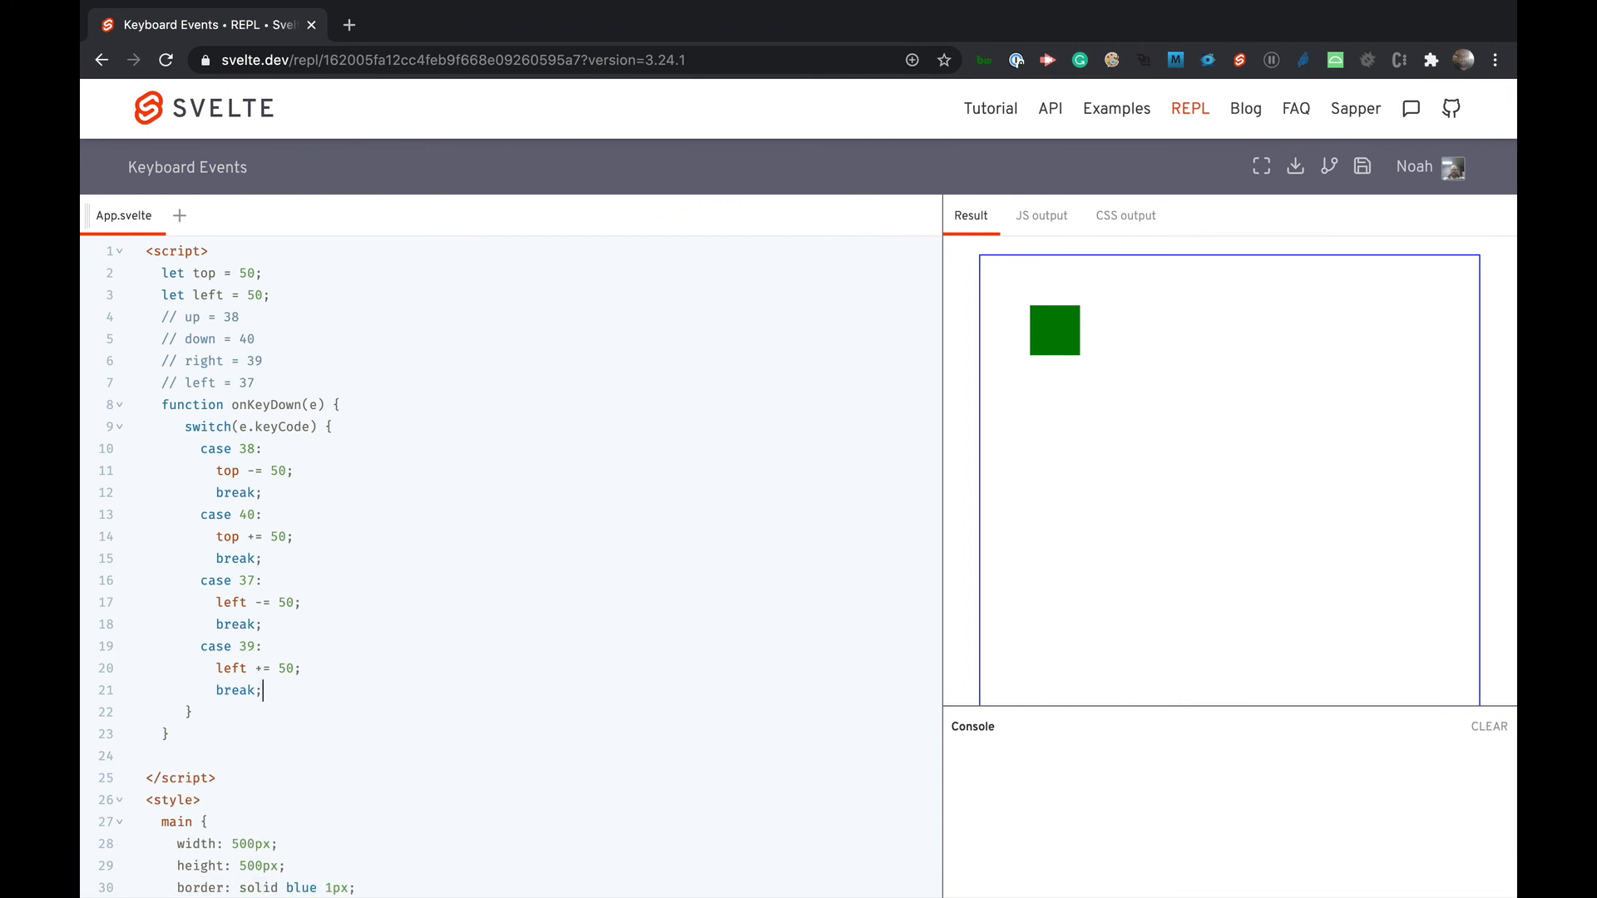
mouse_move(1123, 544)
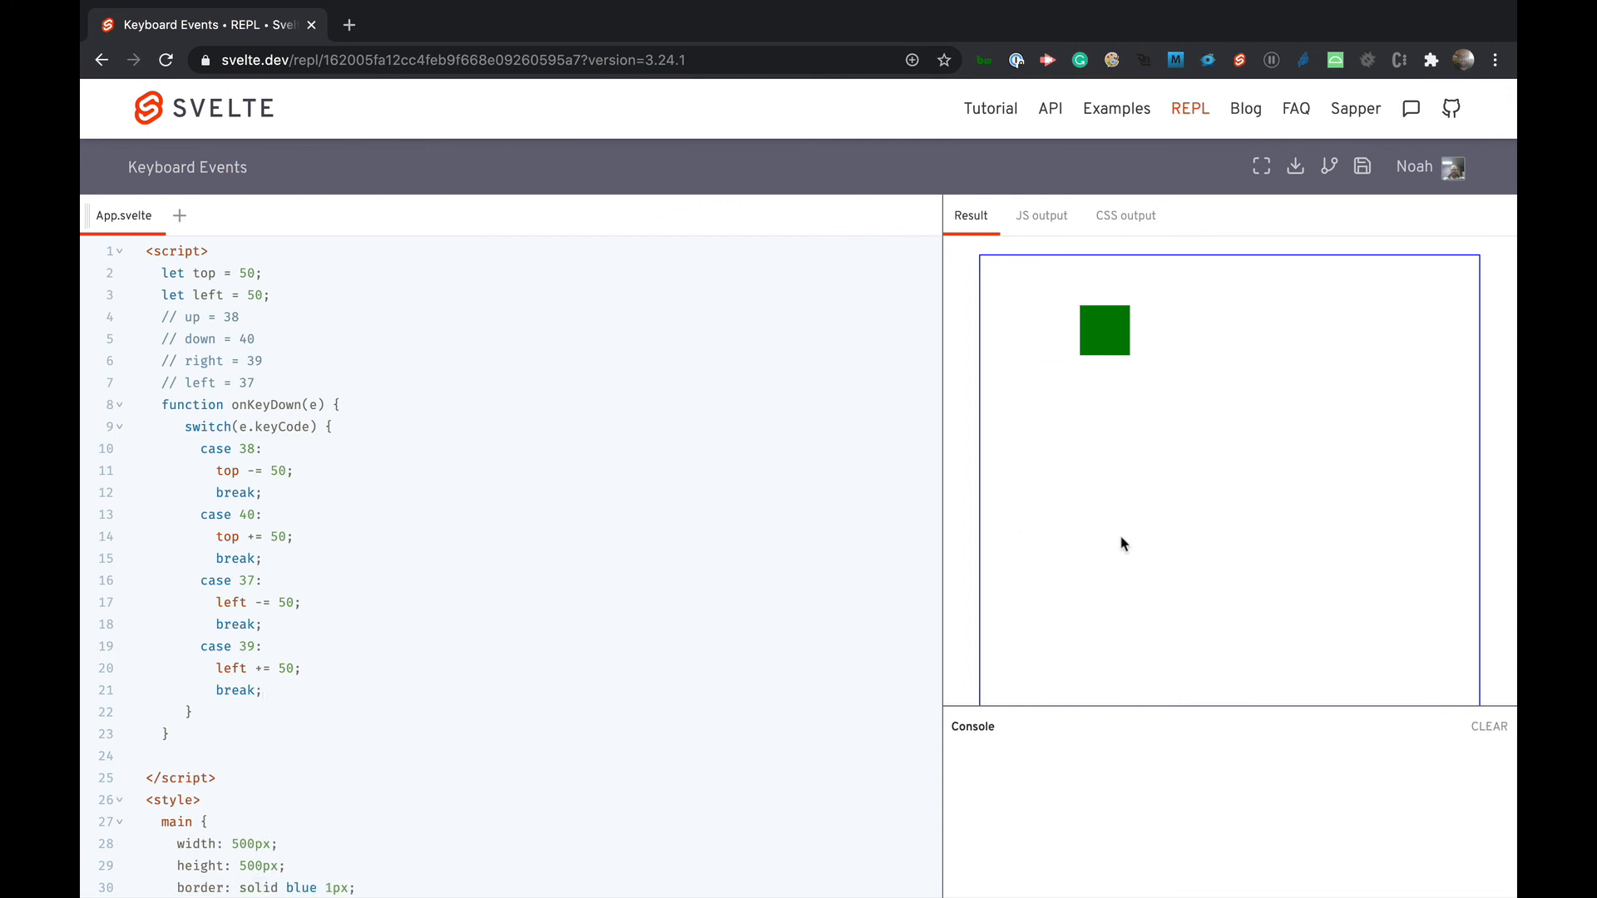
key("Left")
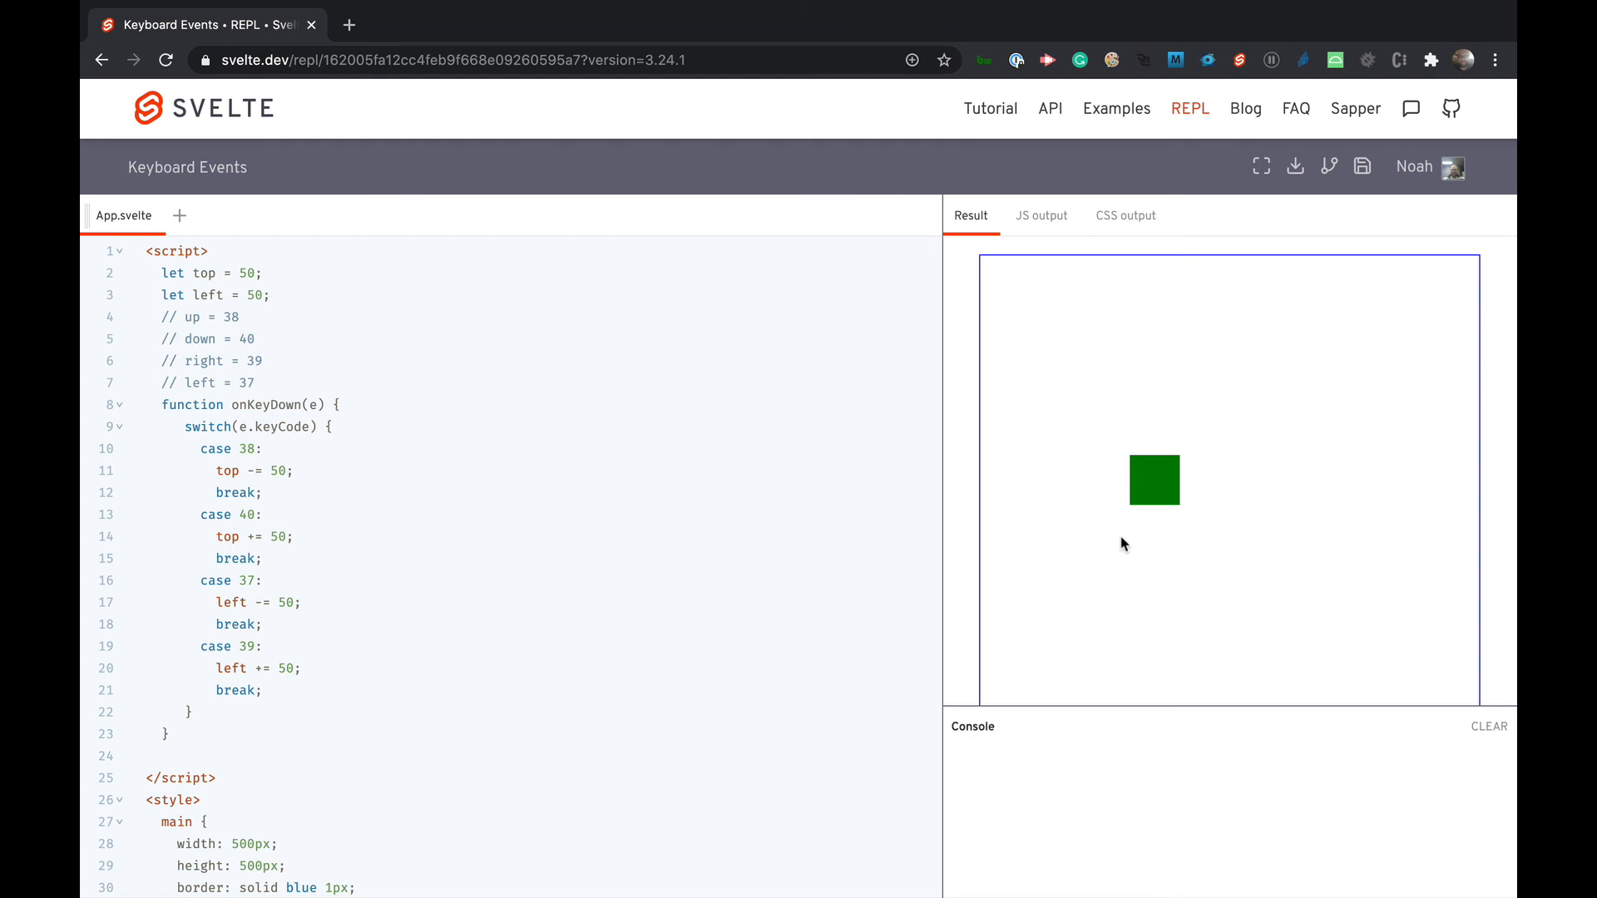
mouse_move(1226, 71)
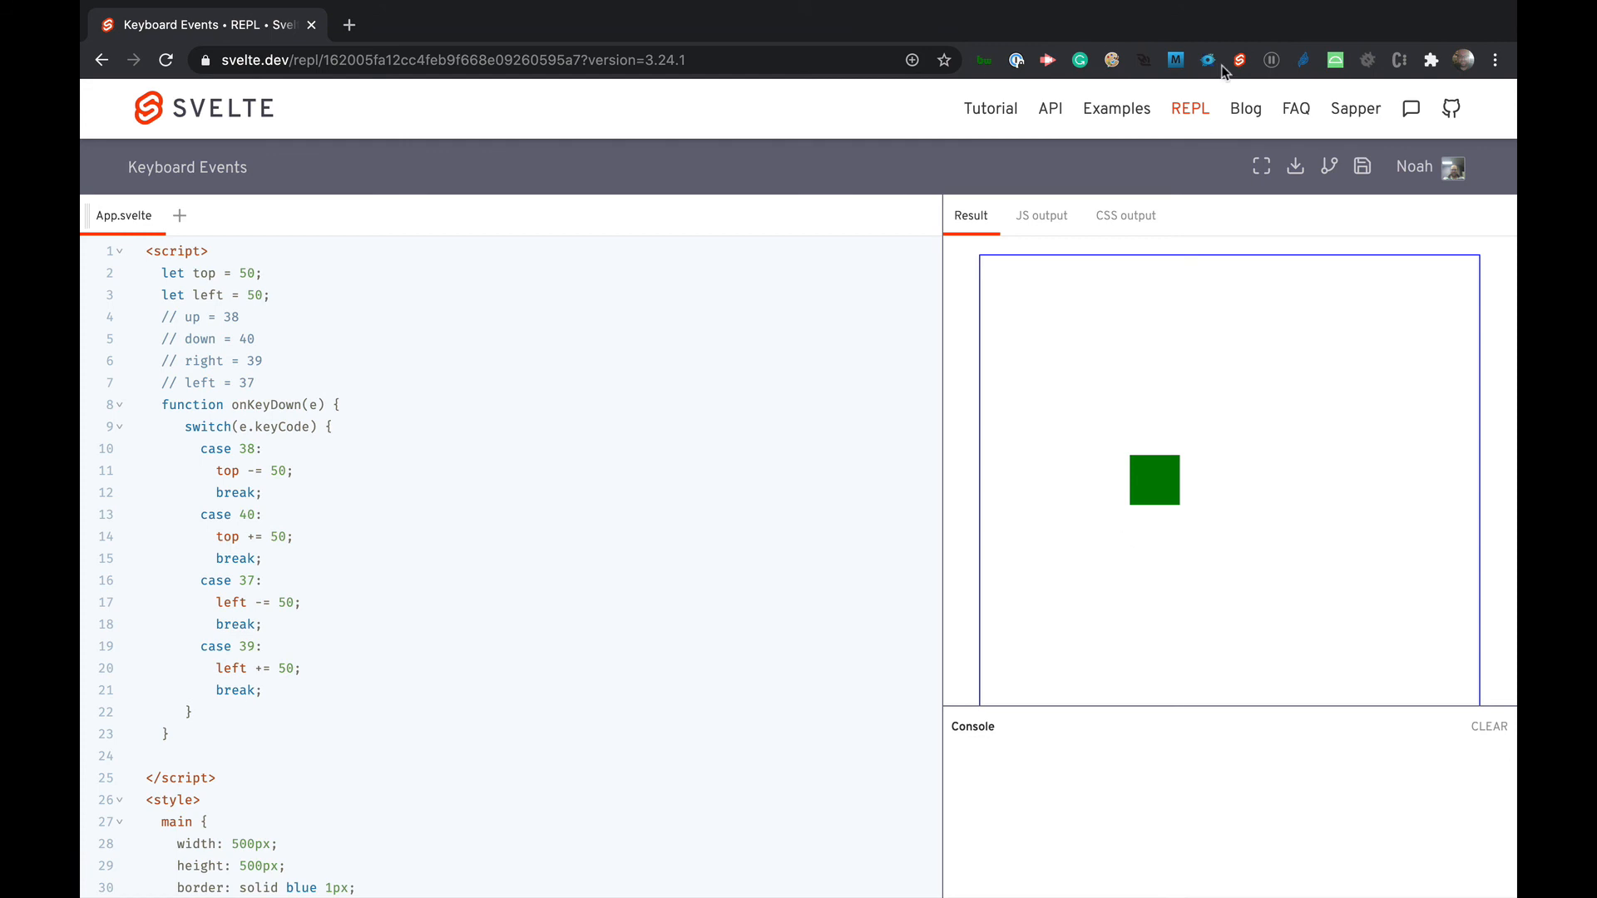